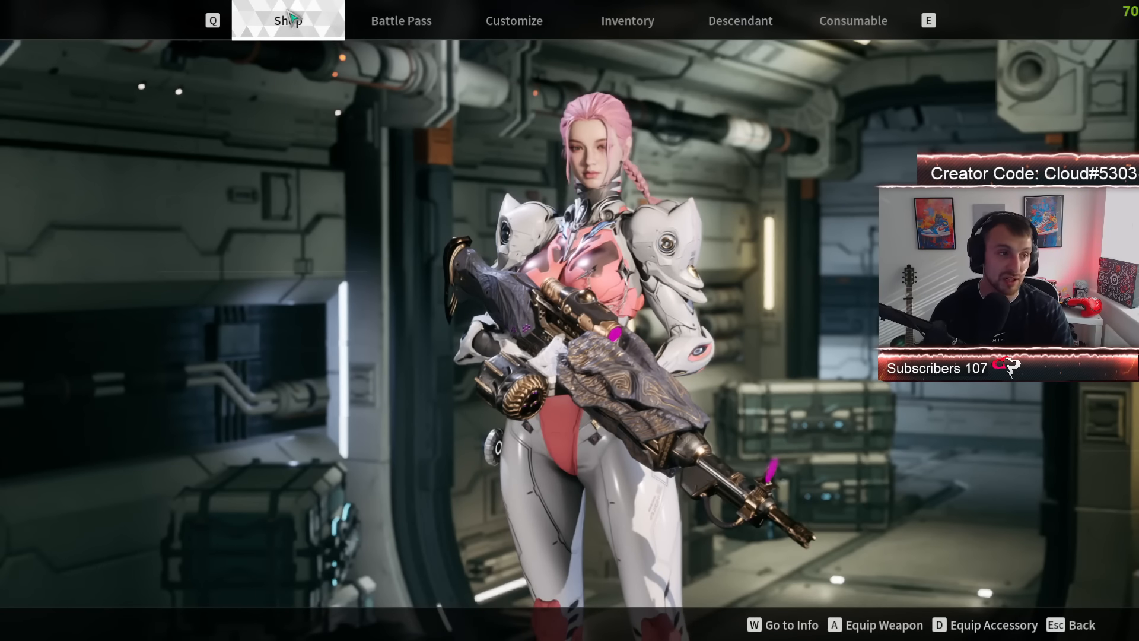
Step: Enter the in-game shop and browse Luna's Limited Bundle toward the Battle Pass offer
click(287, 20)
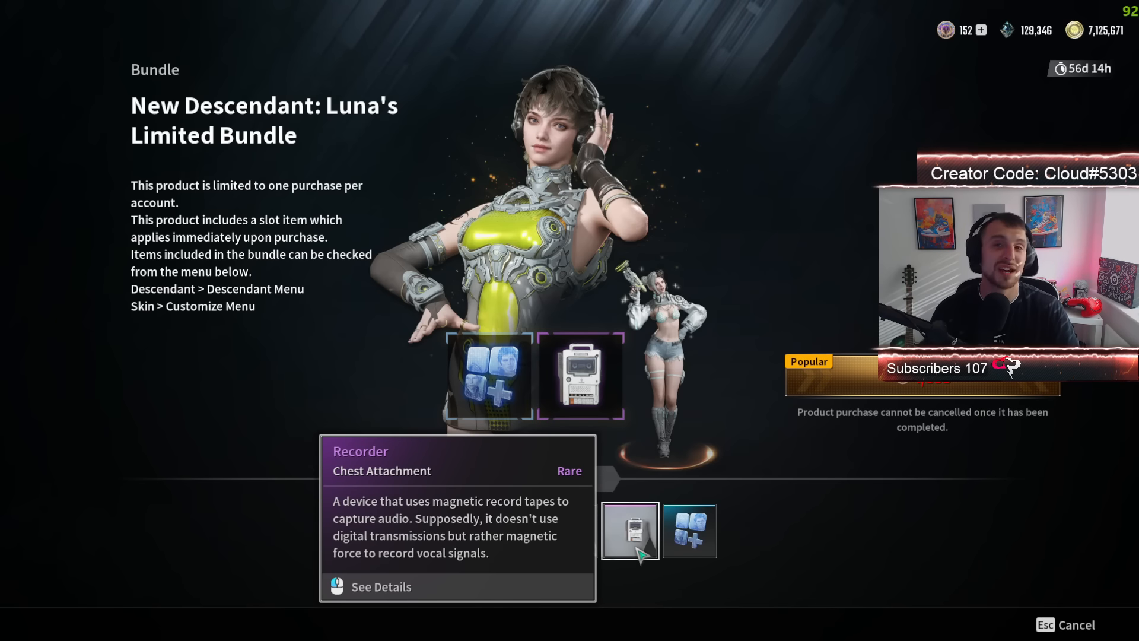
mouse_move(690, 538)
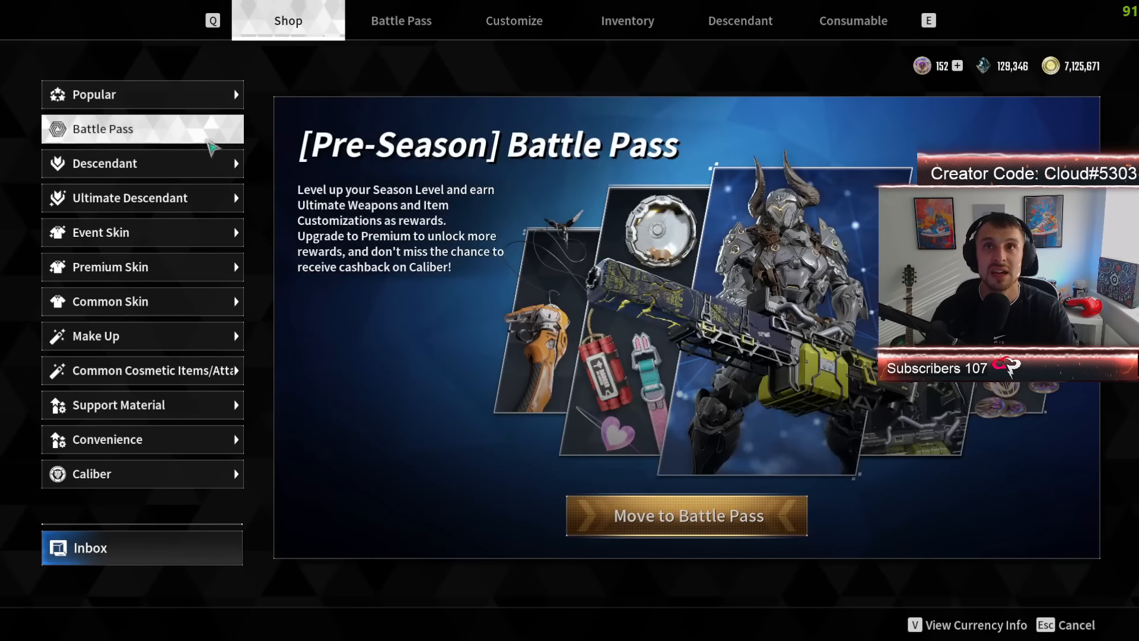
Step: Browse the Descendant and Battle Pass categories, ending on the Ultimate Descendant bundles (Valby, Lepic, Viessa)
click(105, 164)
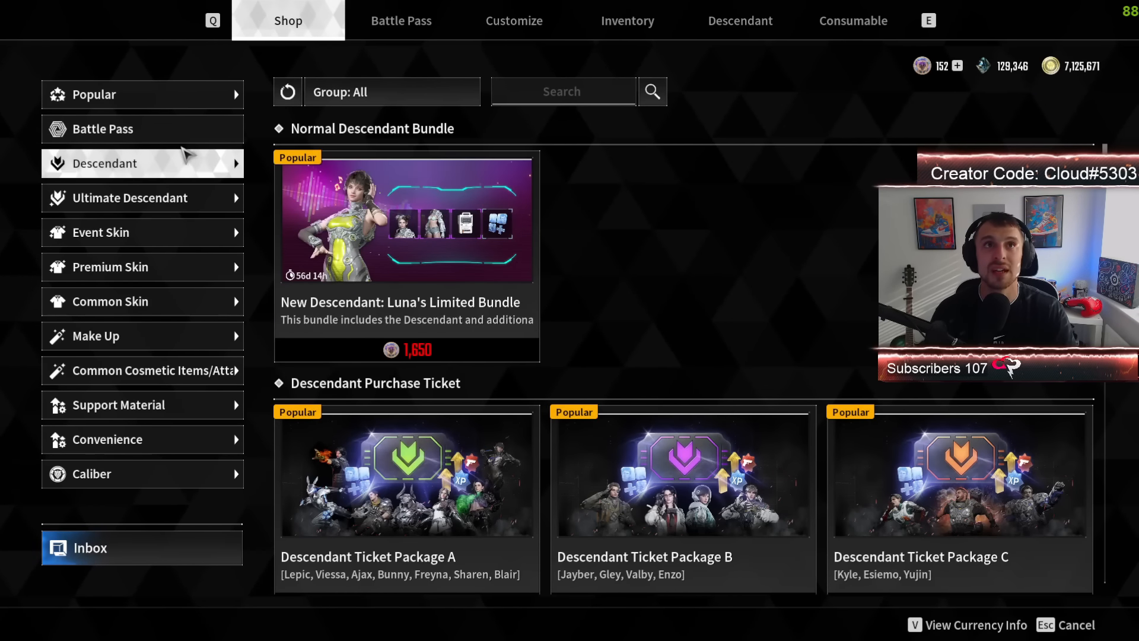
click(102, 128)
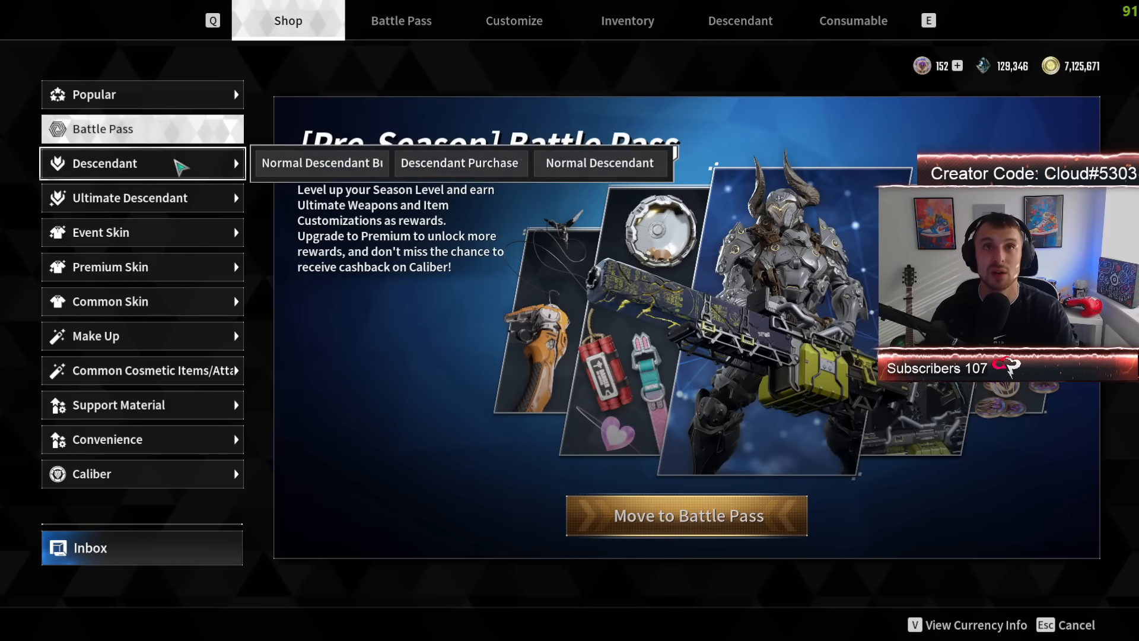
click(131, 197)
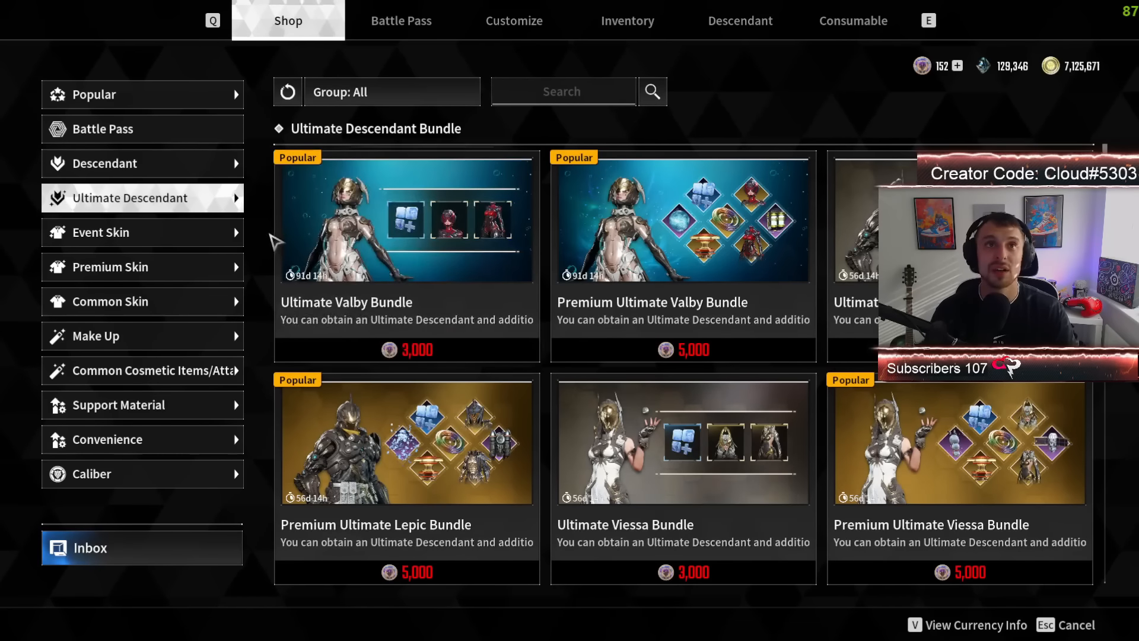
mouse_move(441, 275)
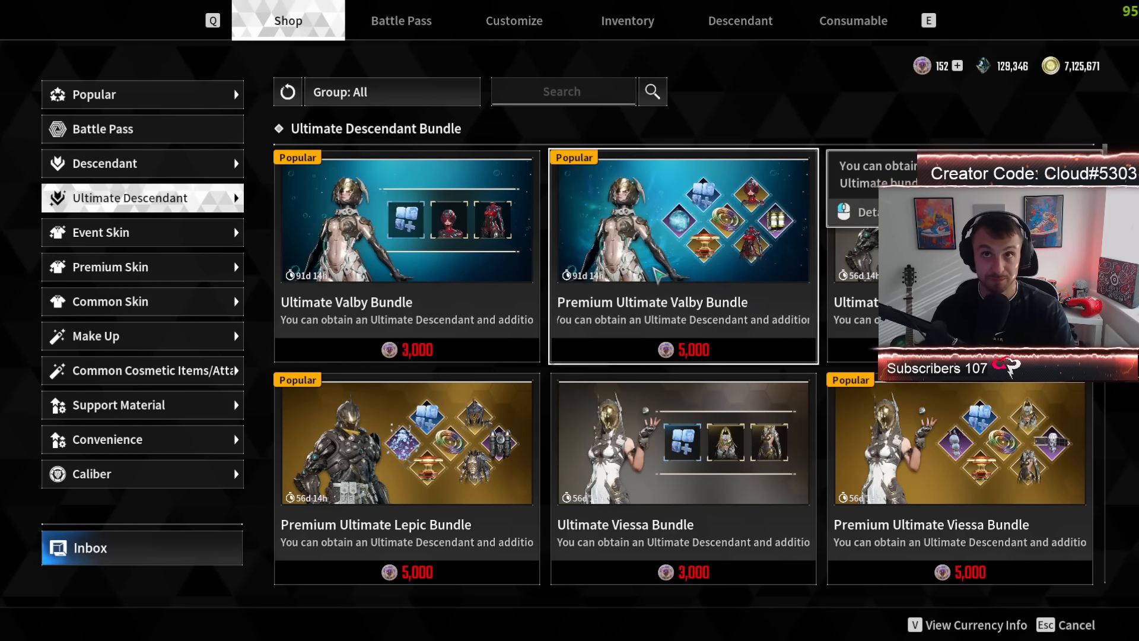
Step: View the Premium Ultimate Valby Bundle details and inspect its items, including the Big Water Bomb spawn
click(683, 230)
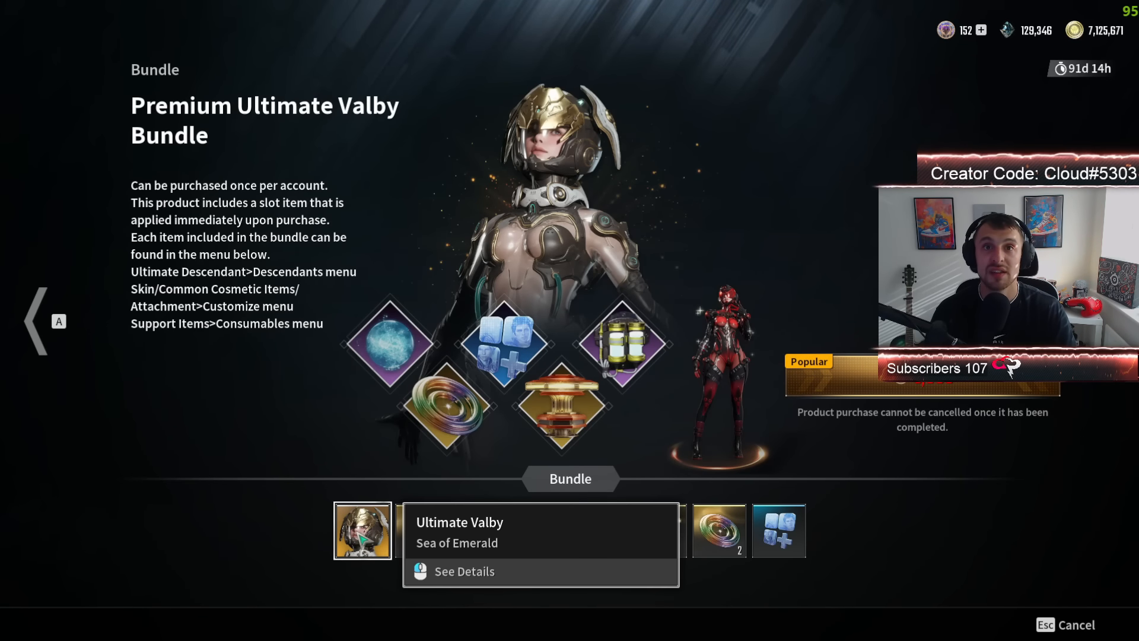
click(468, 570)
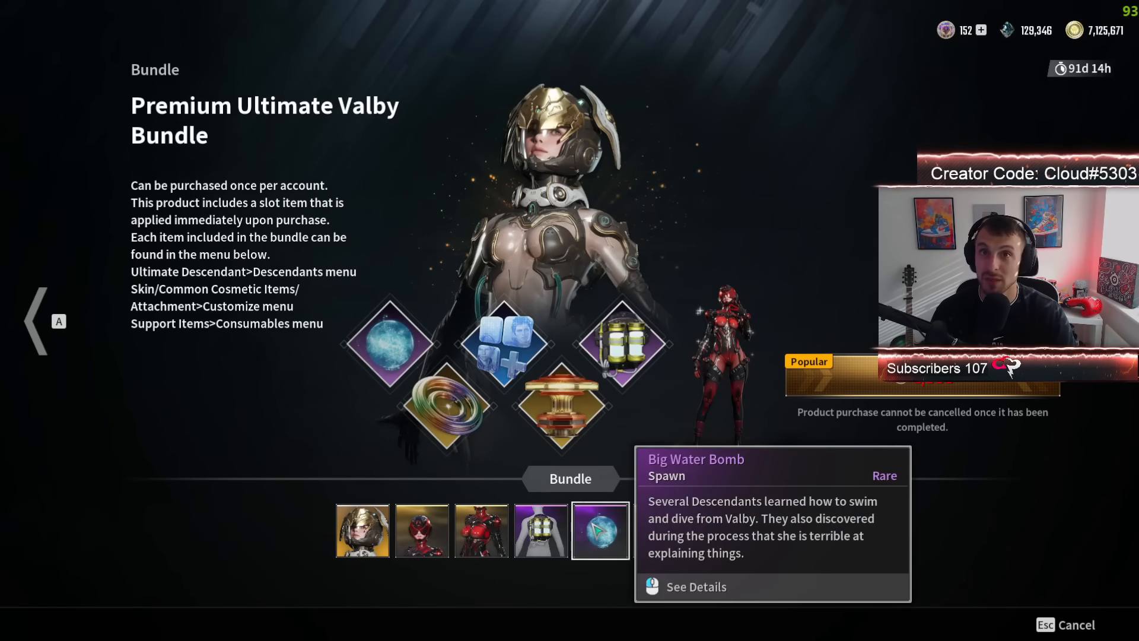
click(696, 586)
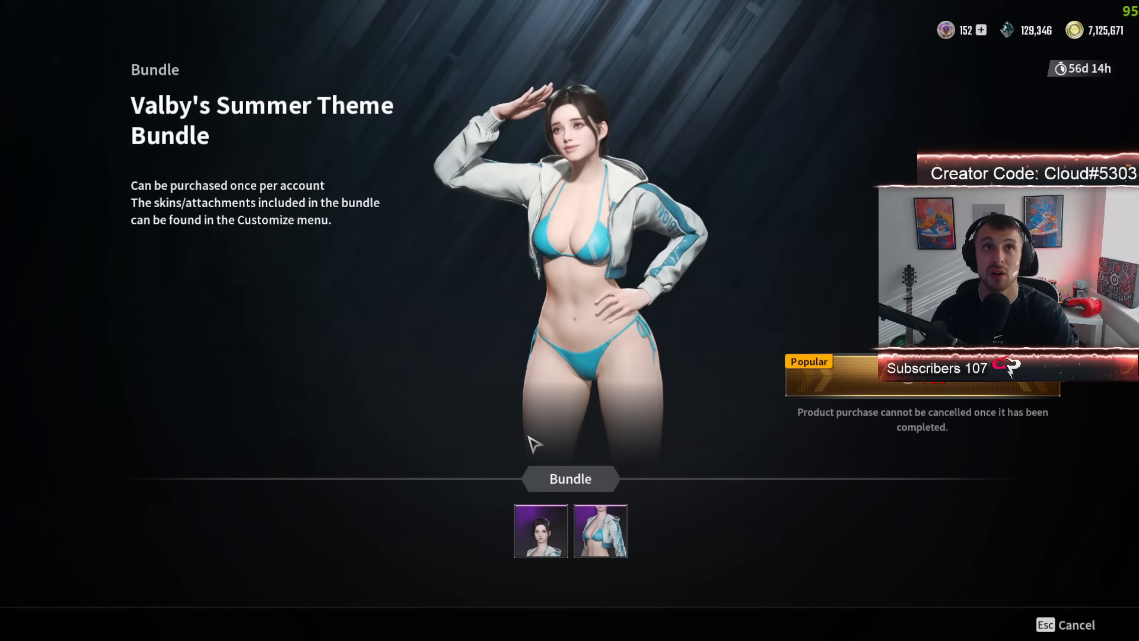
mouse_move(599, 531)
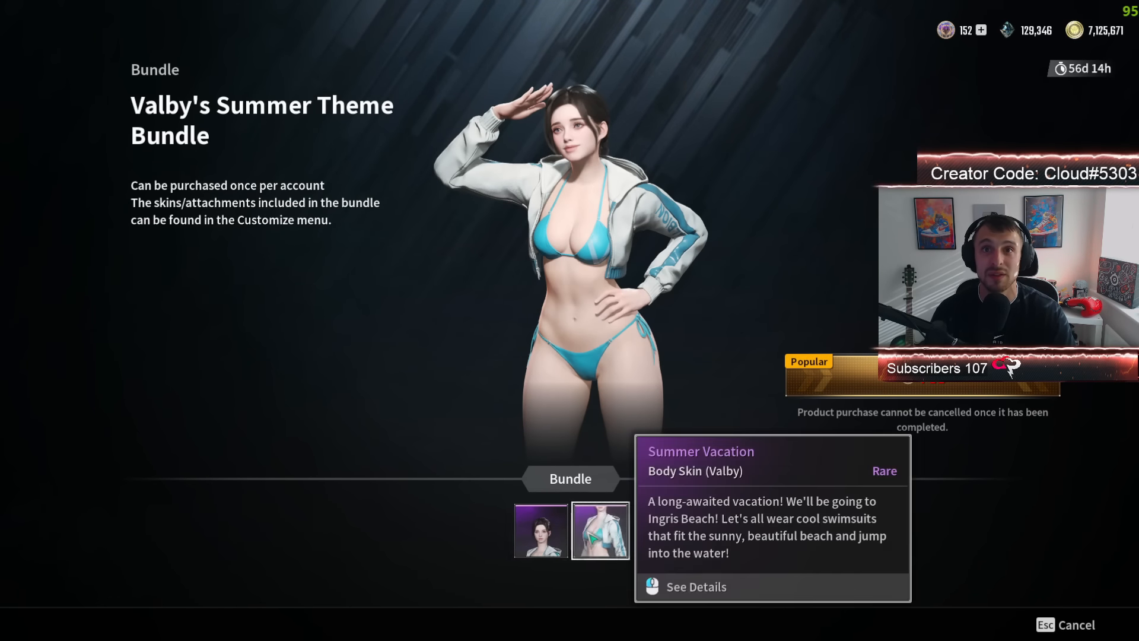
Step: Inspect Valby's Summer Vacation body and head skins in her Summer Theme Bundle
click(696, 586)
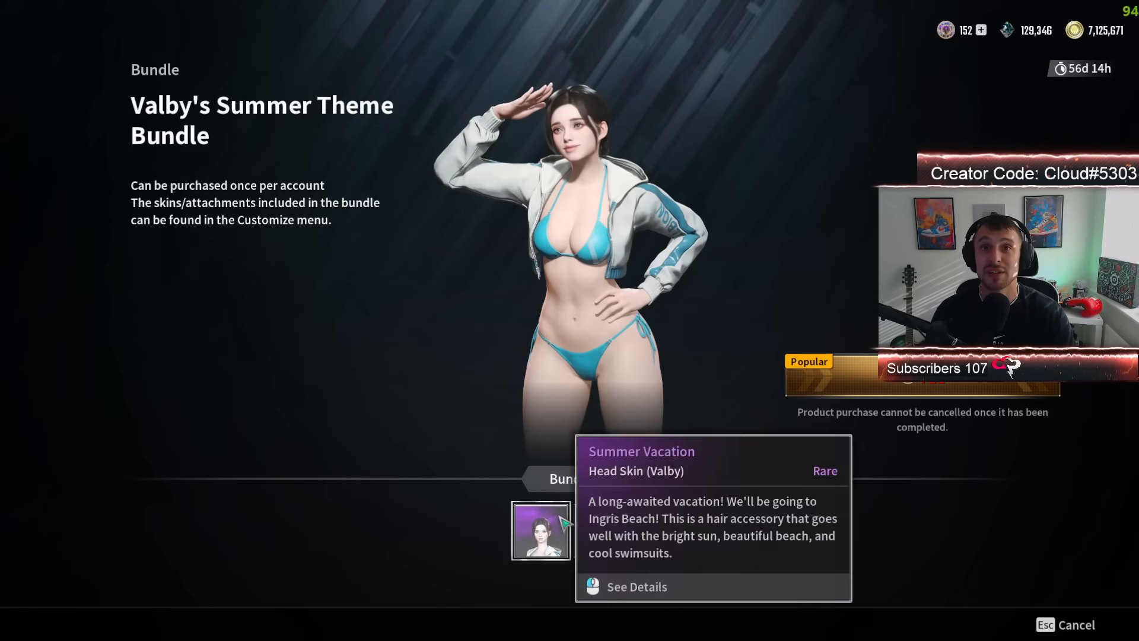
click(636, 586)
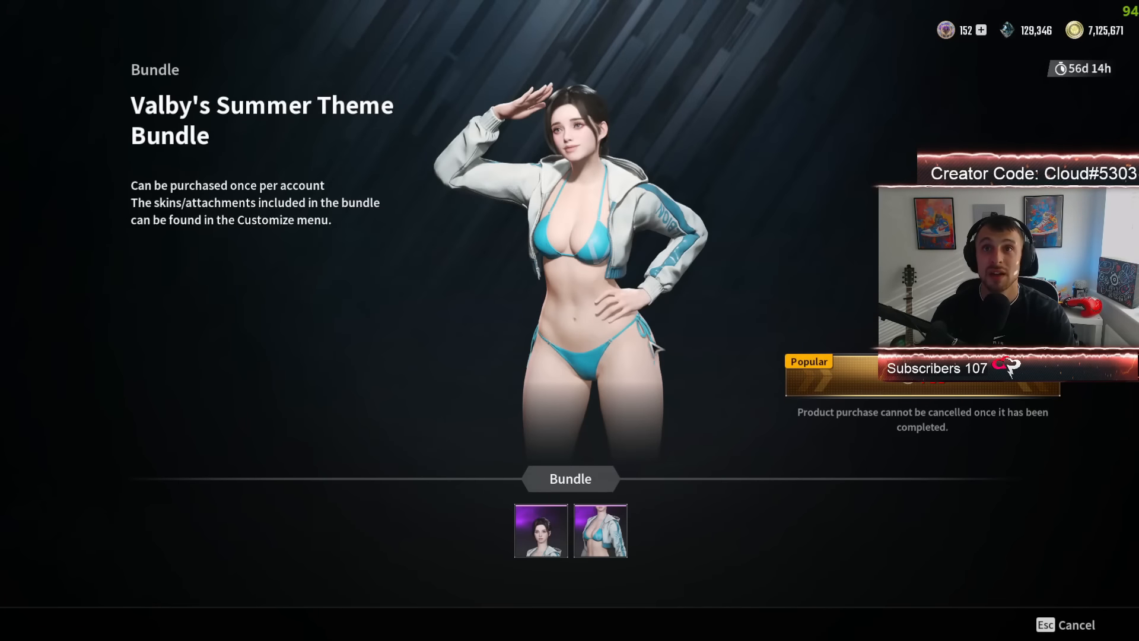
mouse_move(700, 429)
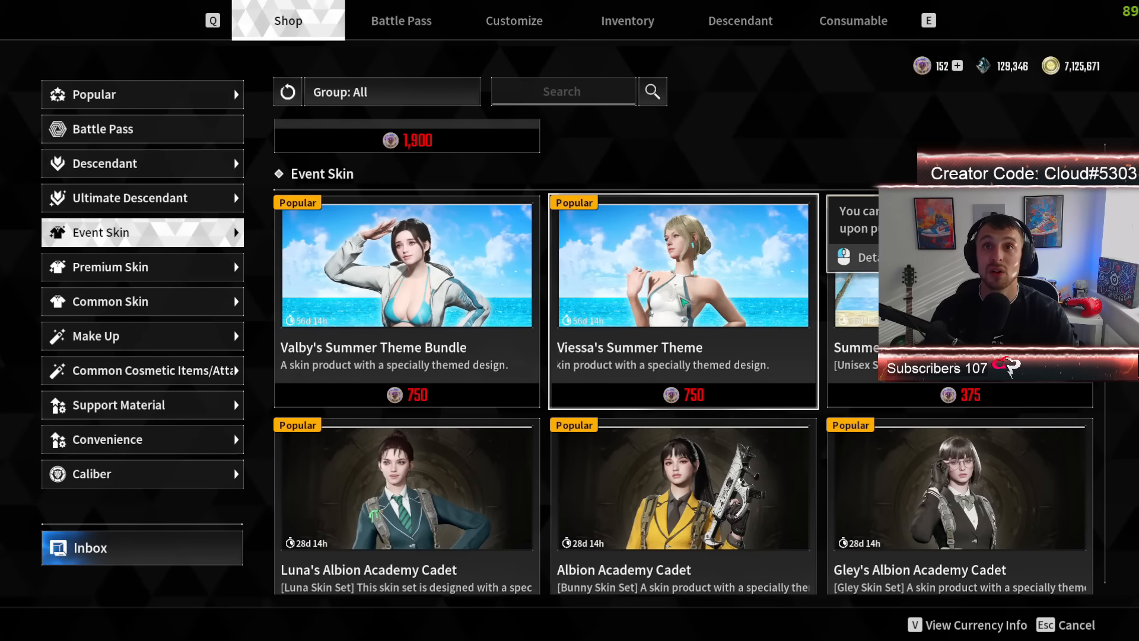
Step: View Viessa's Summer Theme bundle and inspect her Summer Vacation body skin
click(683, 265)
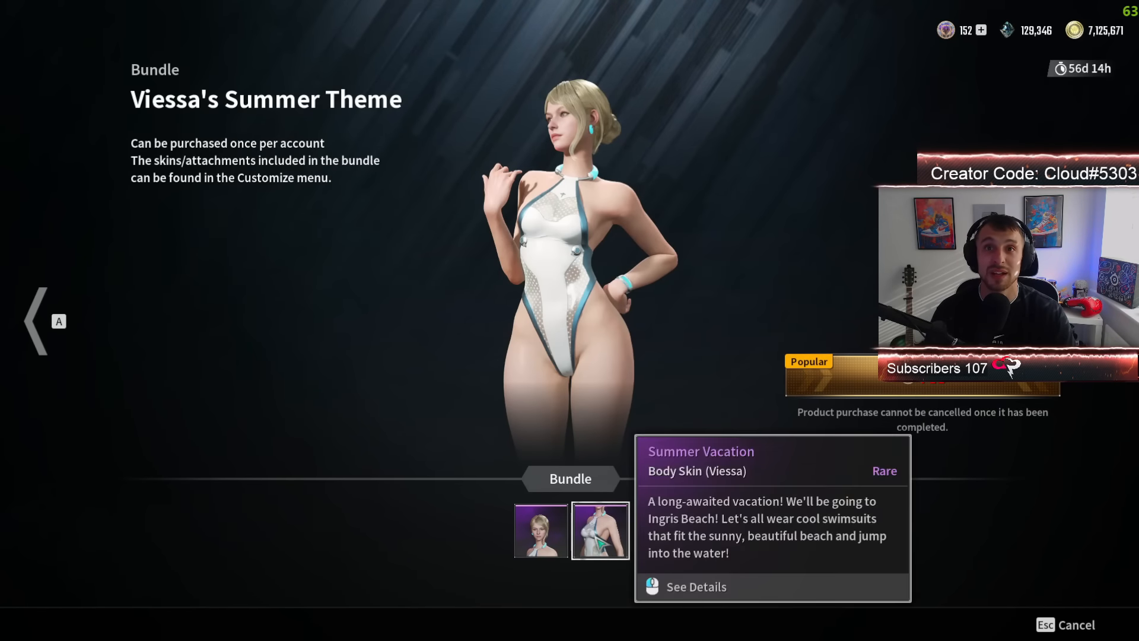
click(696, 586)
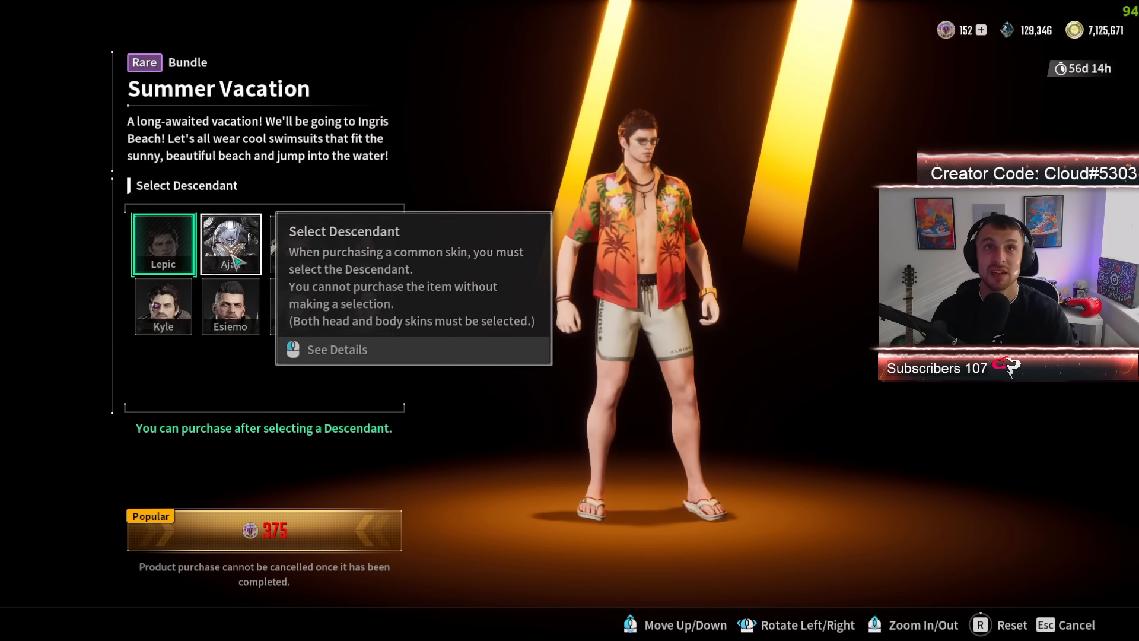
Step: Preview the Summer Vacation set on Kyle and then Lepic in the Select Descendant list
click(297, 243)
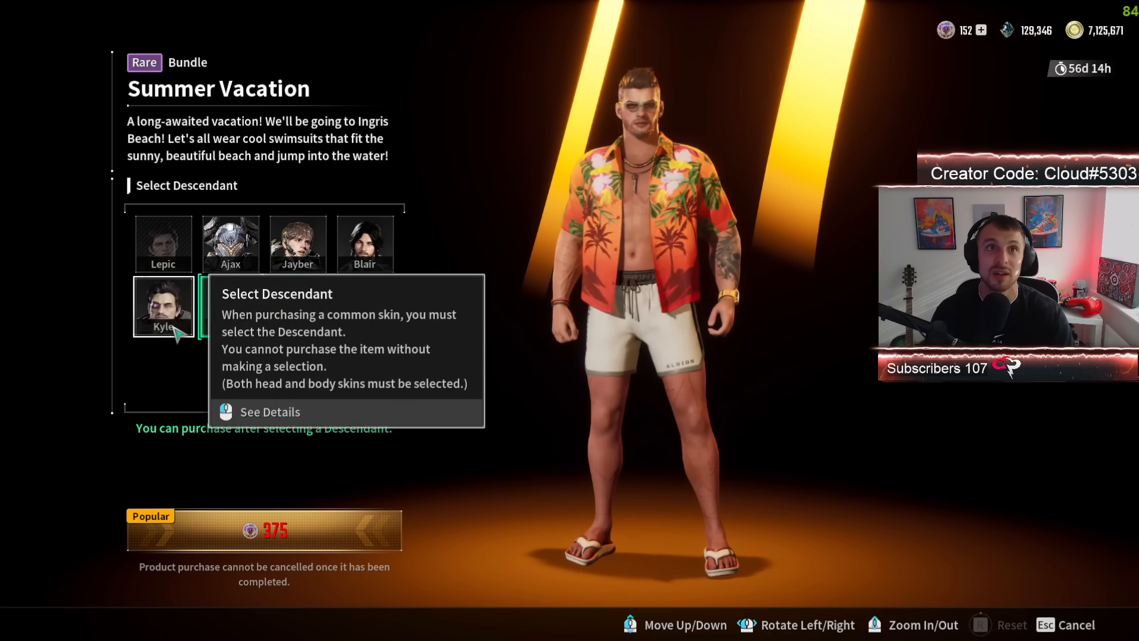
click(163, 306)
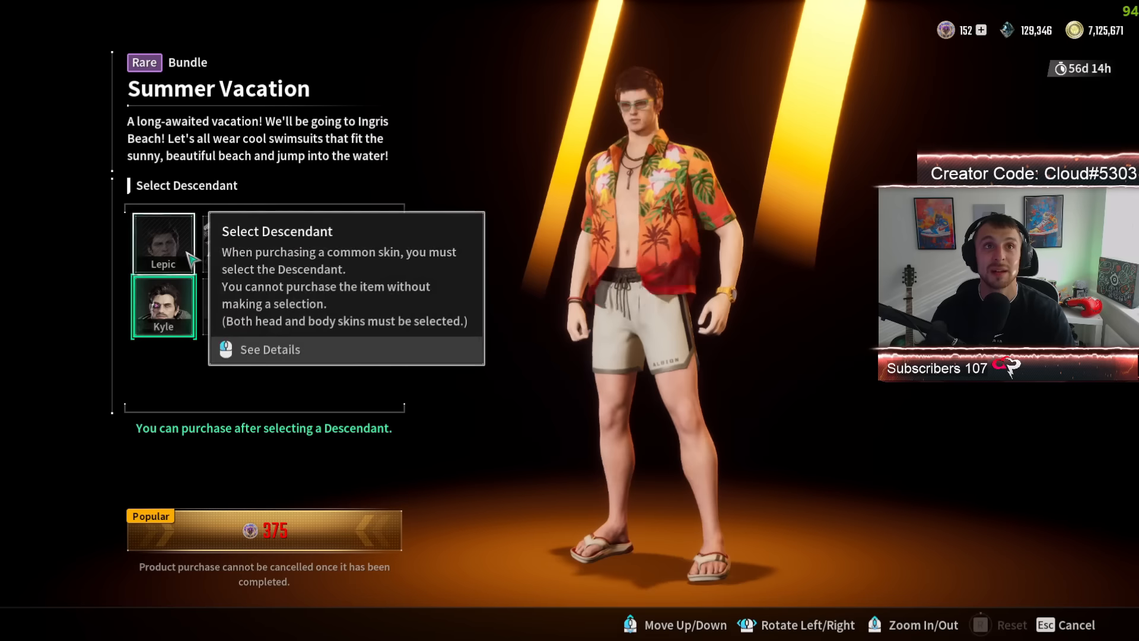
click(230, 243)
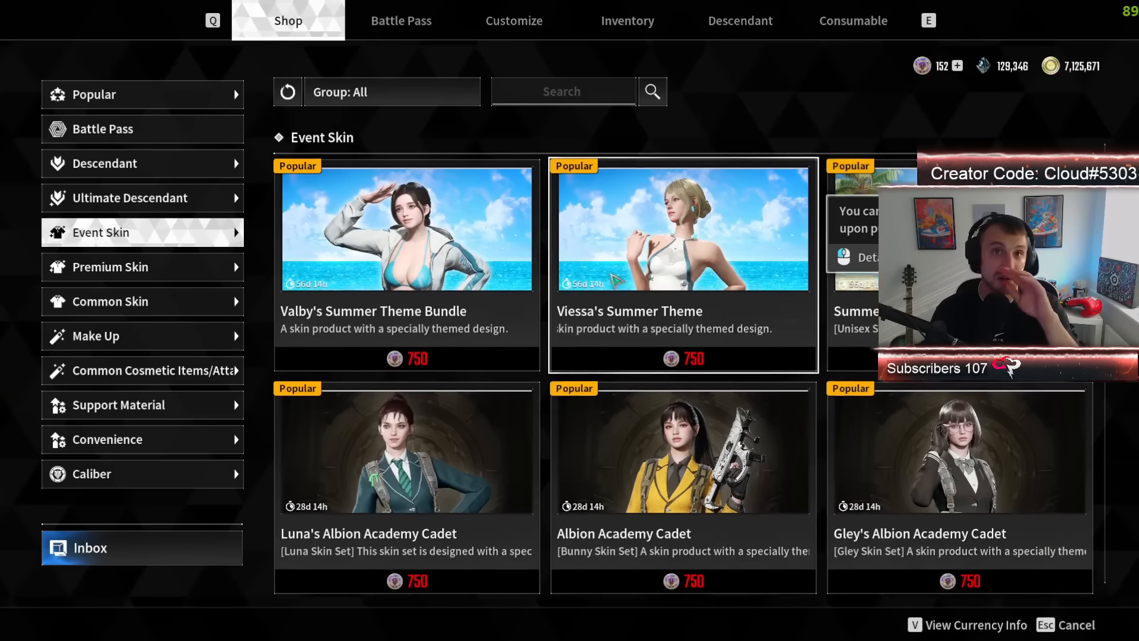
Step: Browse down through the Event Skin items to the maid uniforms
scroll(down, 3)
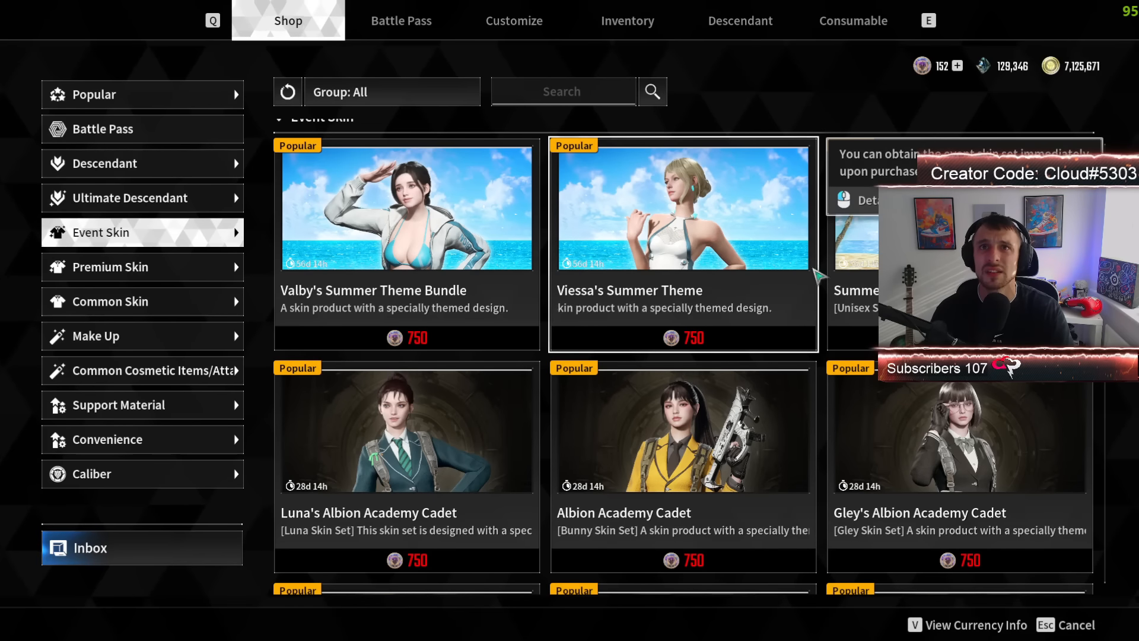
scroll(down, 3)
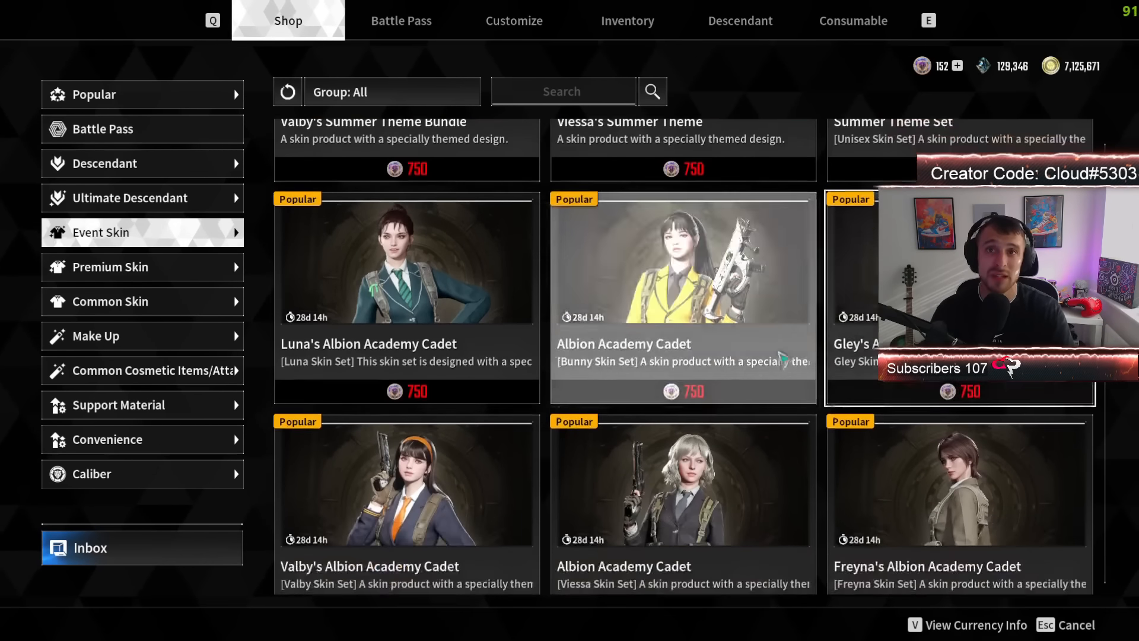
scroll(down, 3)
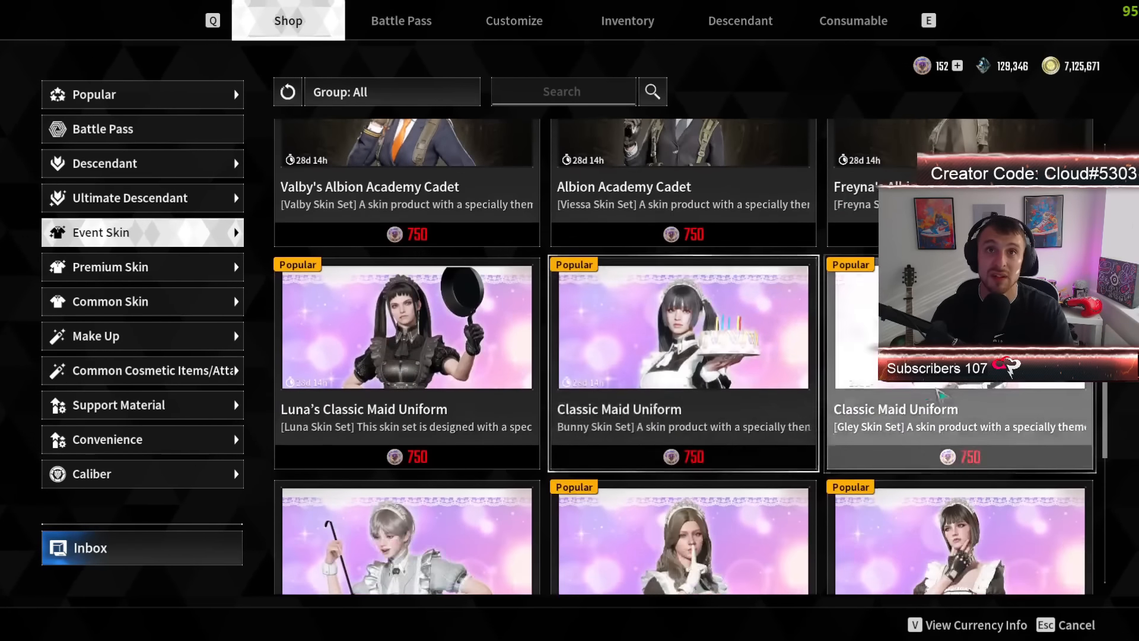
scroll(down, 3)
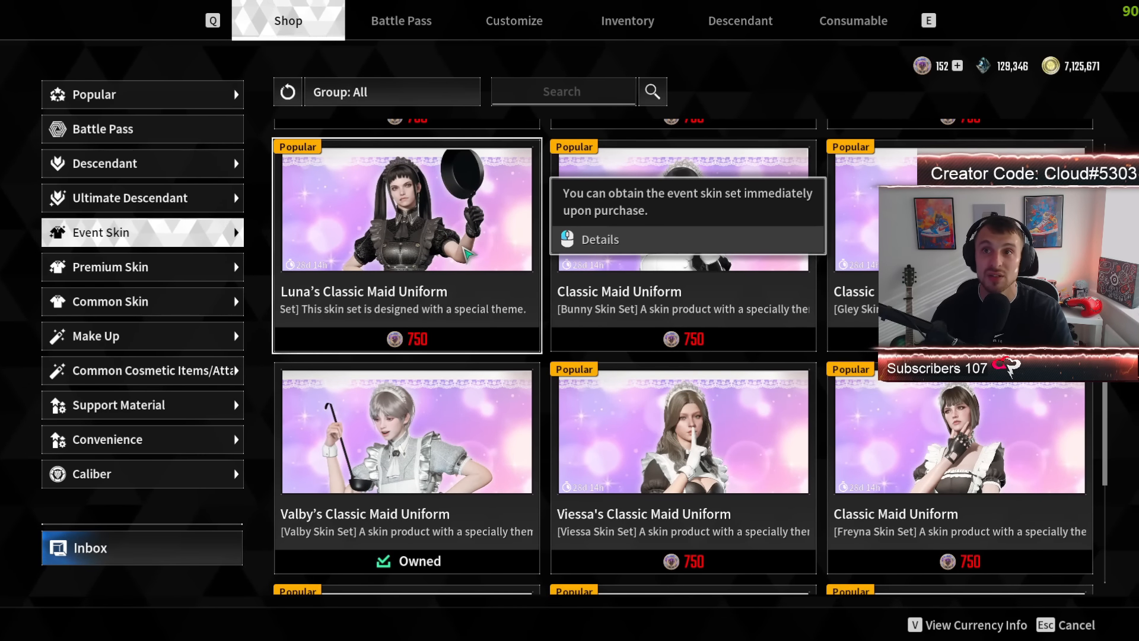
Step: Inspect Bunny's Classic Maid Uniform preview, rotating the model, then move on to Premium Skin
click(406, 207)
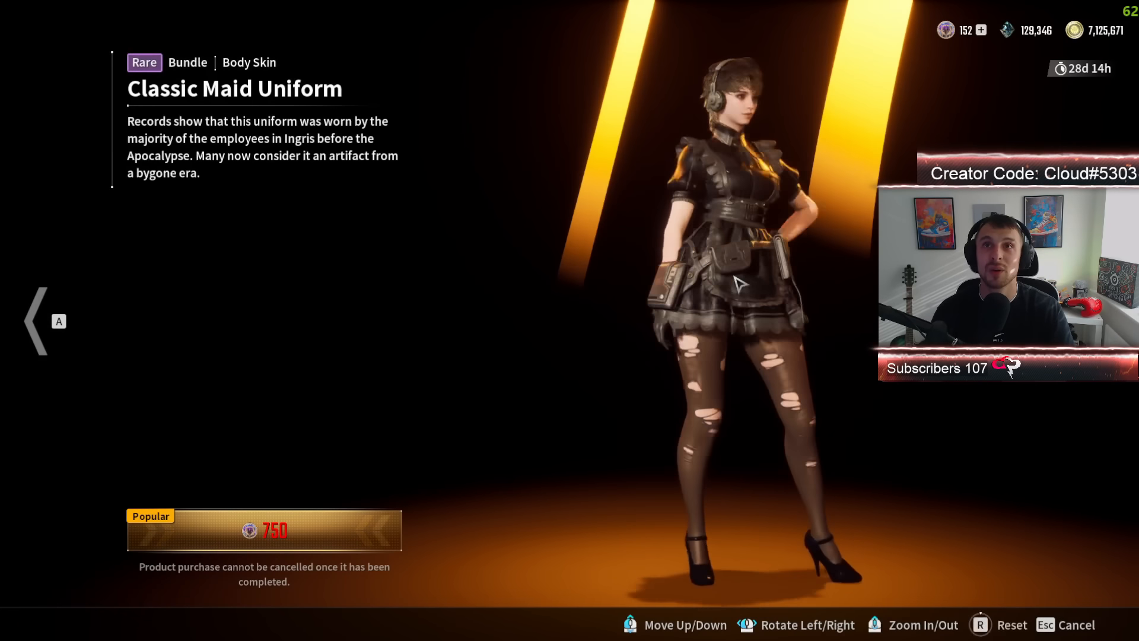
drag(740, 291, 603, 269)
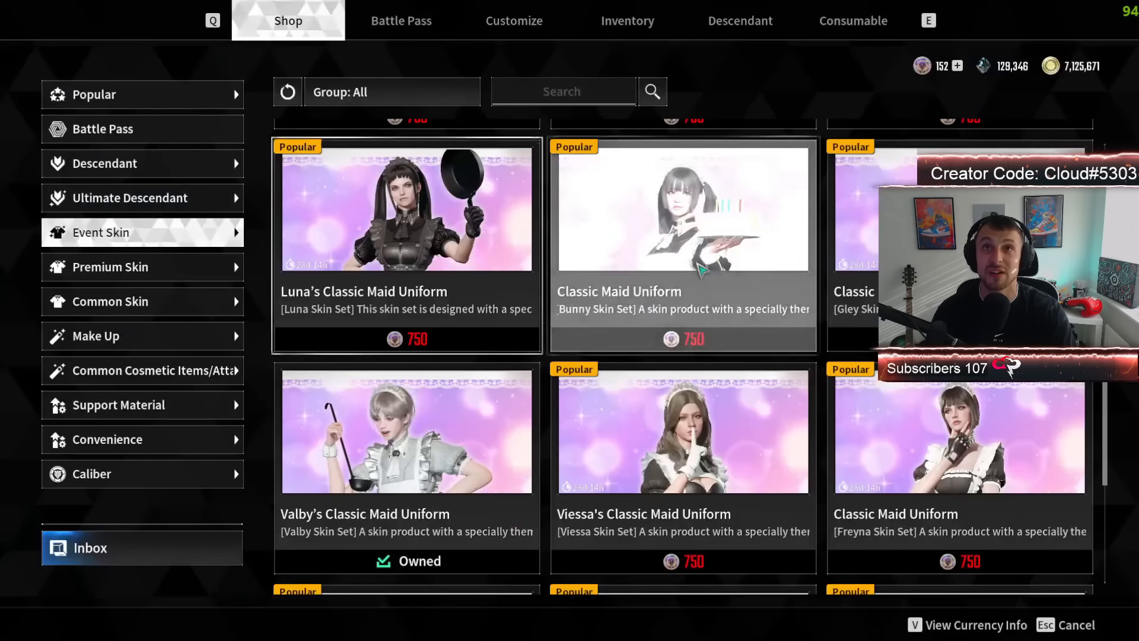
scroll(down, 3)
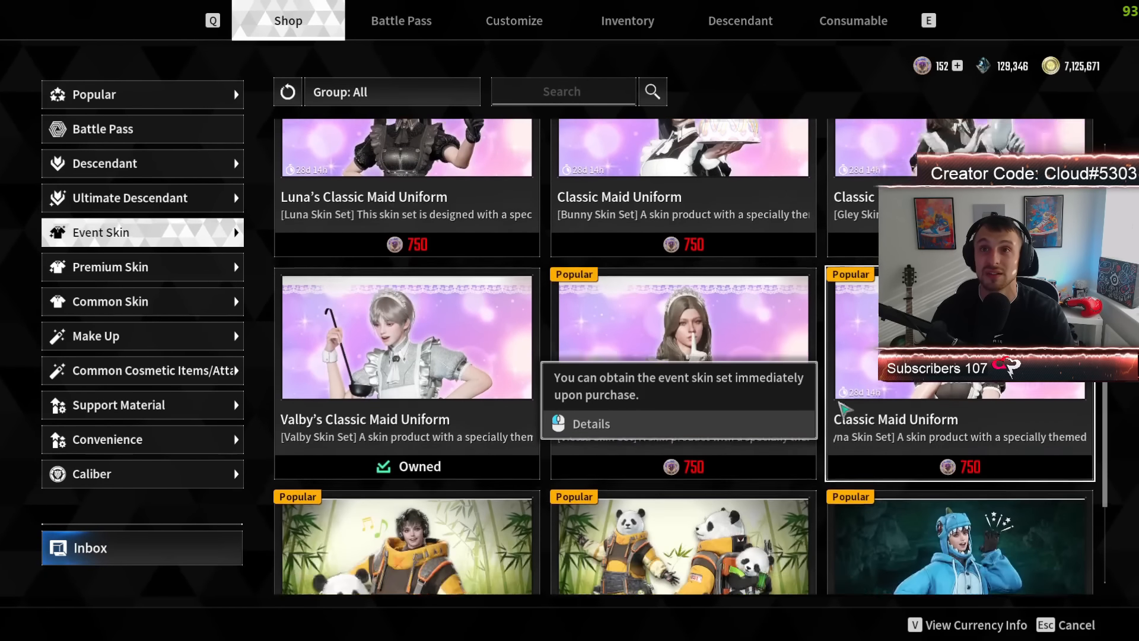
scroll(down, 3)
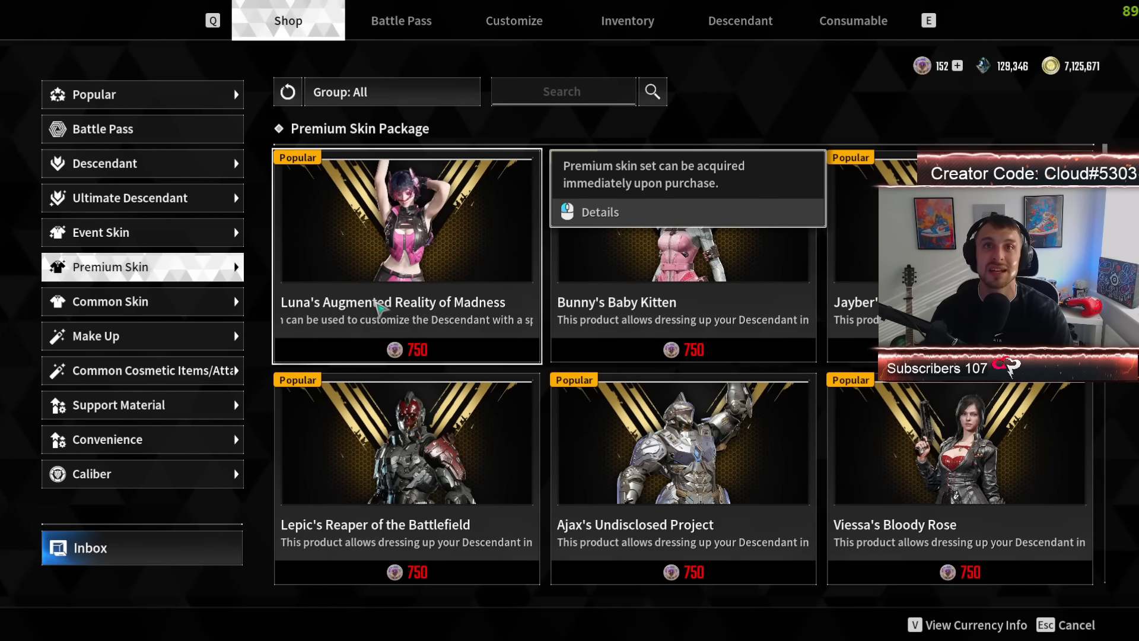
Step: Browse the premium skin sets and preview Jayber's Black Owl bundle and its items
click(382, 245)
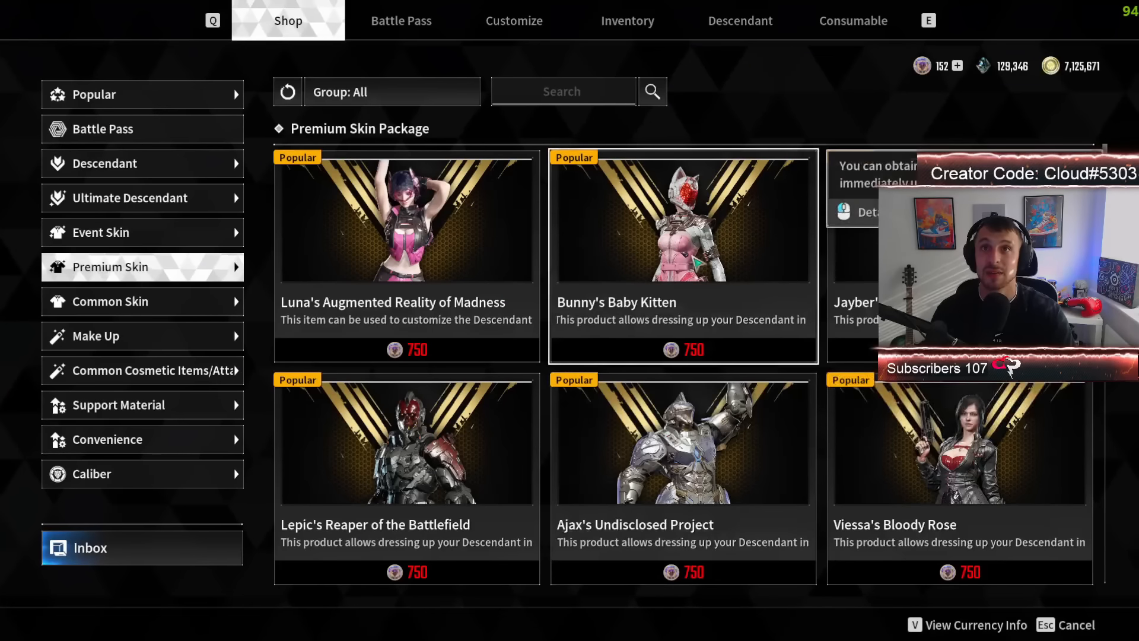
click(682, 221)
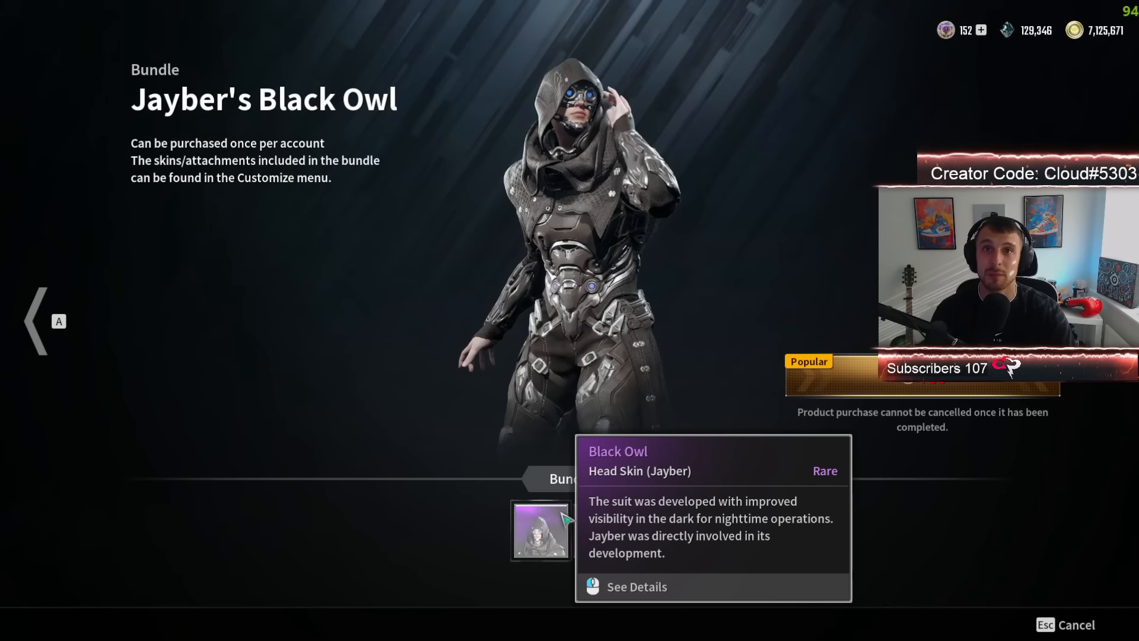
click(638, 586)
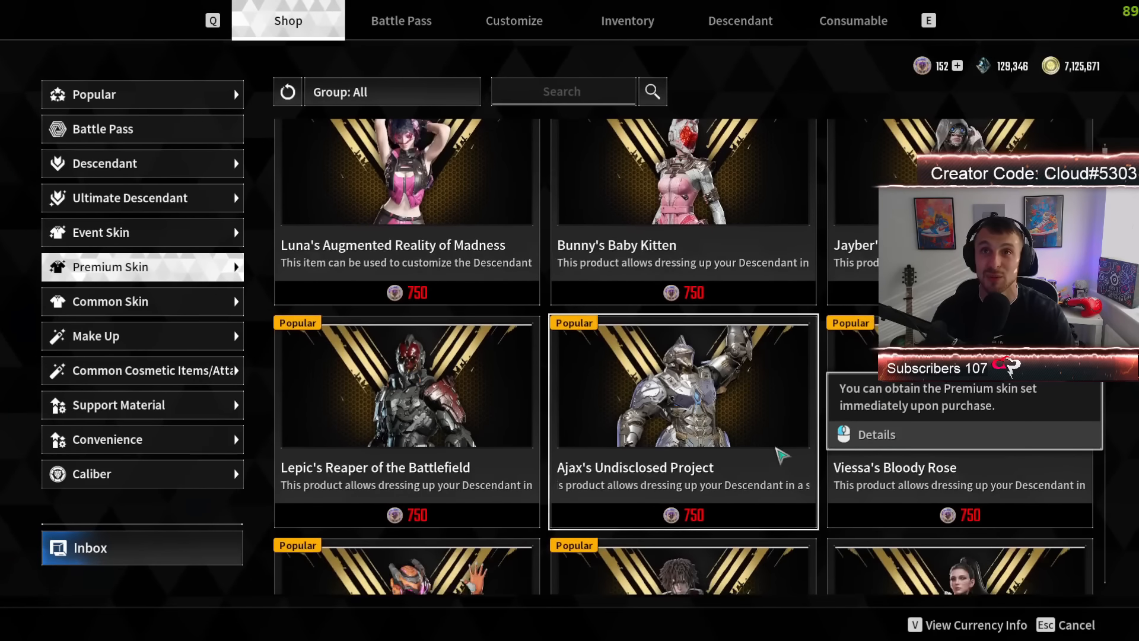
Step: Browse down through the premium head skins to reach the Make Up items
scroll(down, 3)
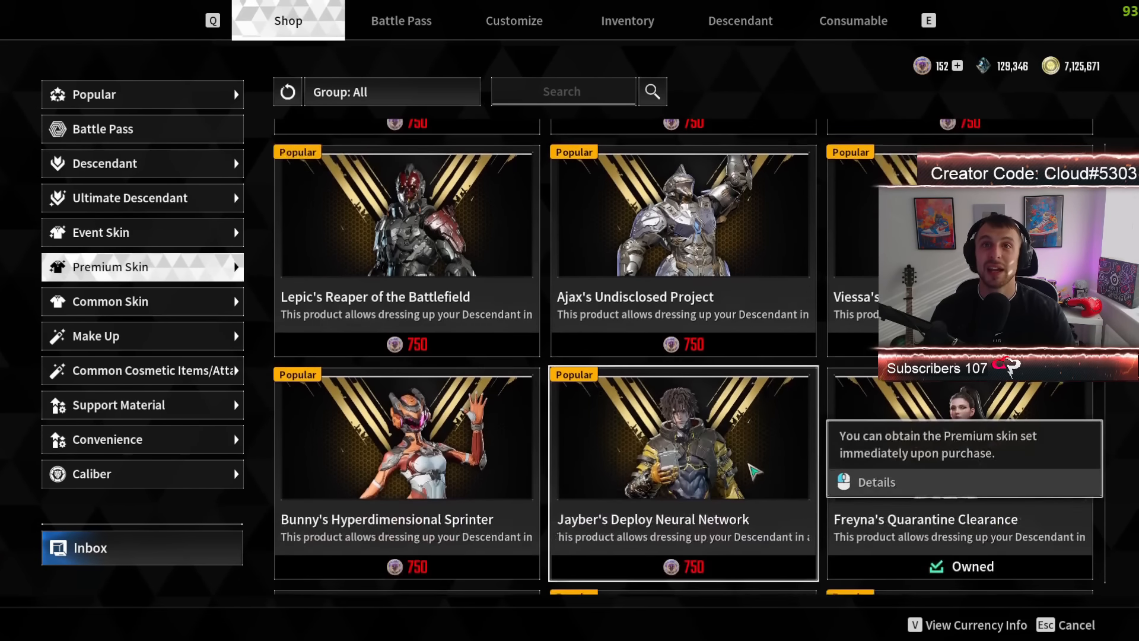
scroll(down, 3)
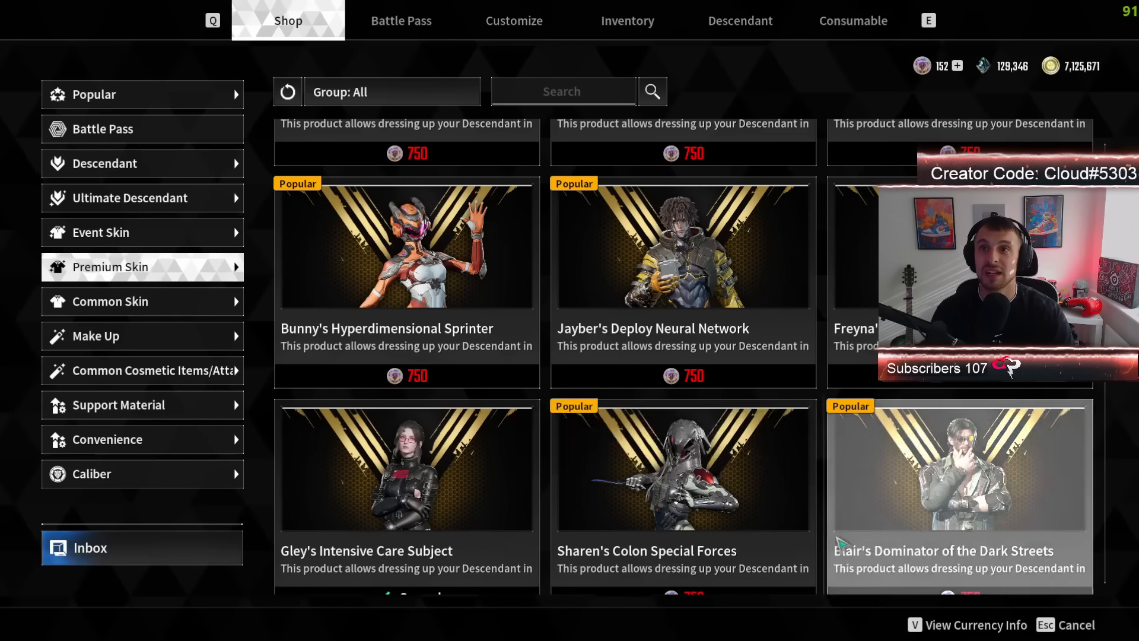
scroll(down, 3)
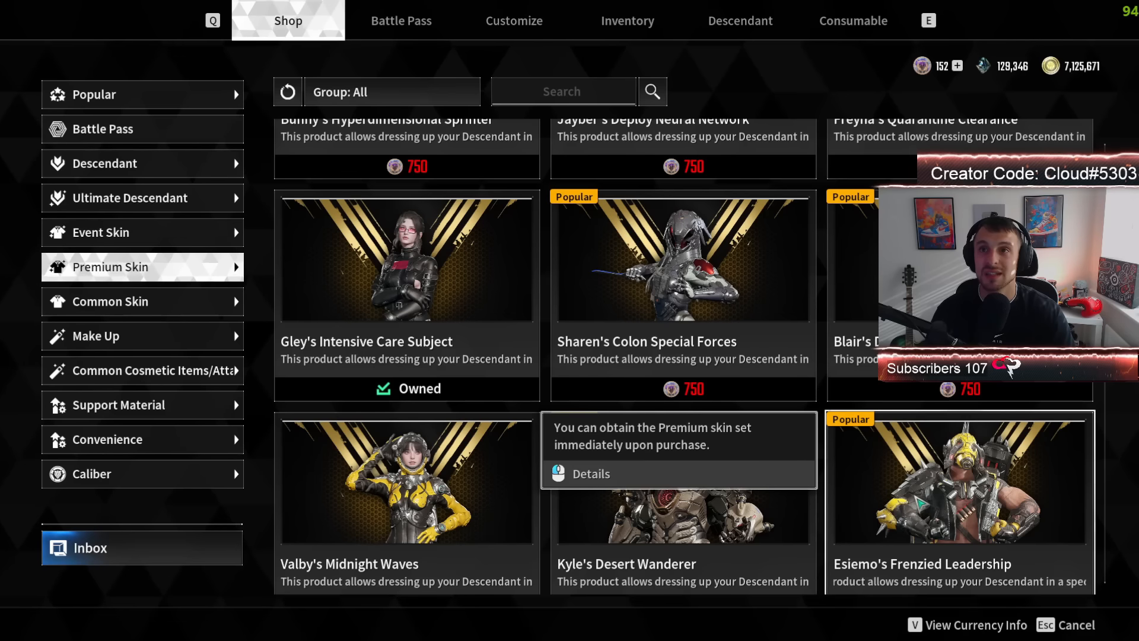
scroll(down, 3)
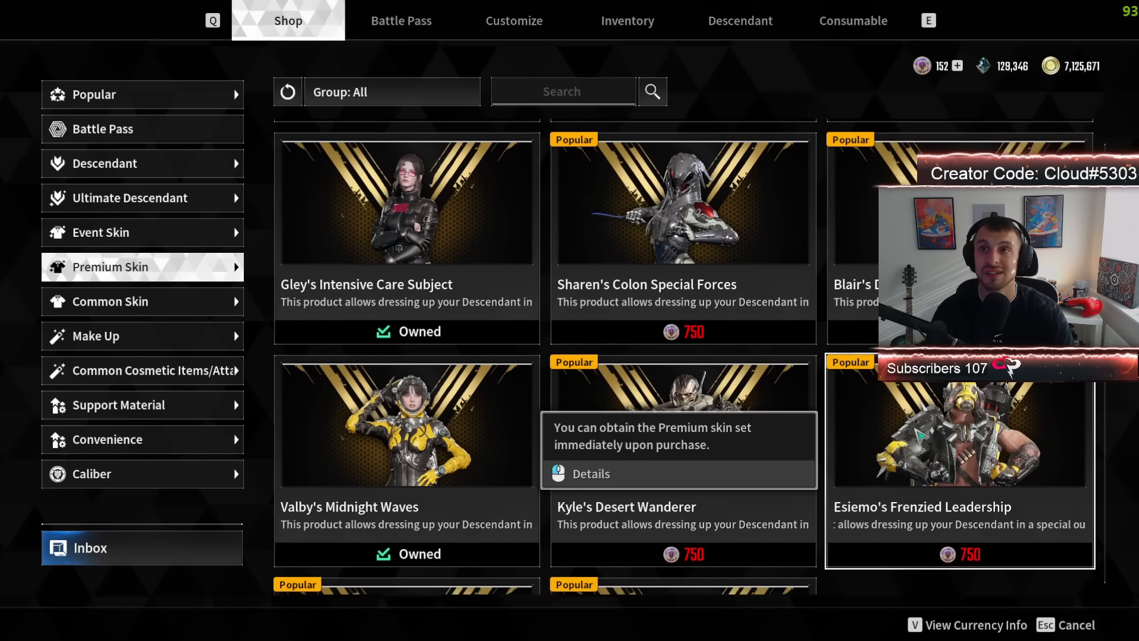
scroll(down, 3)
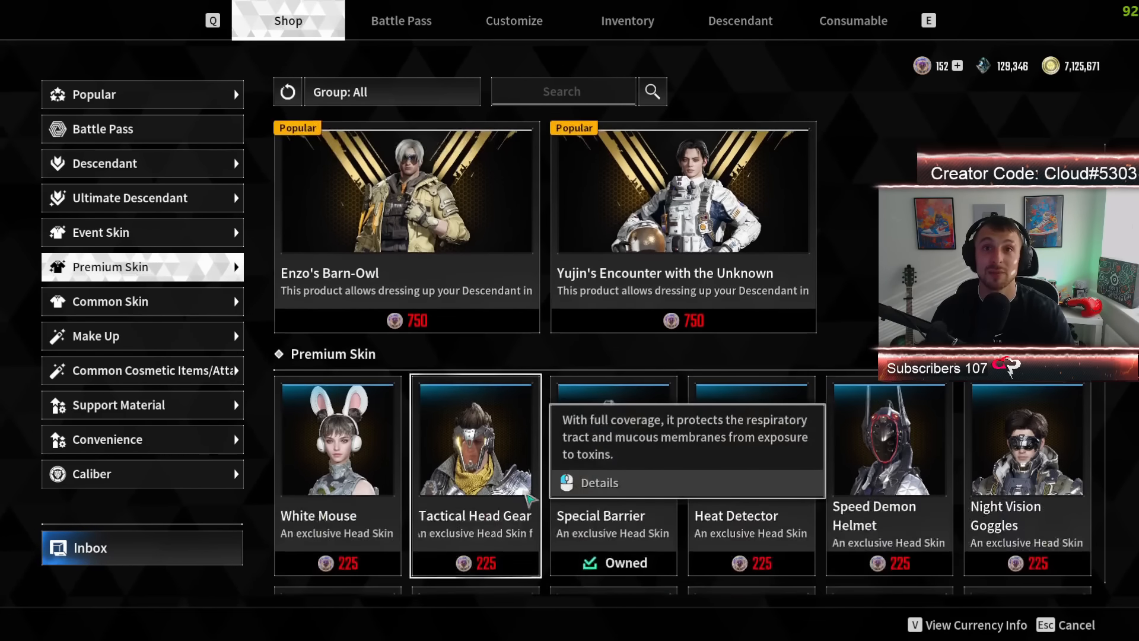
scroll(down, 3)
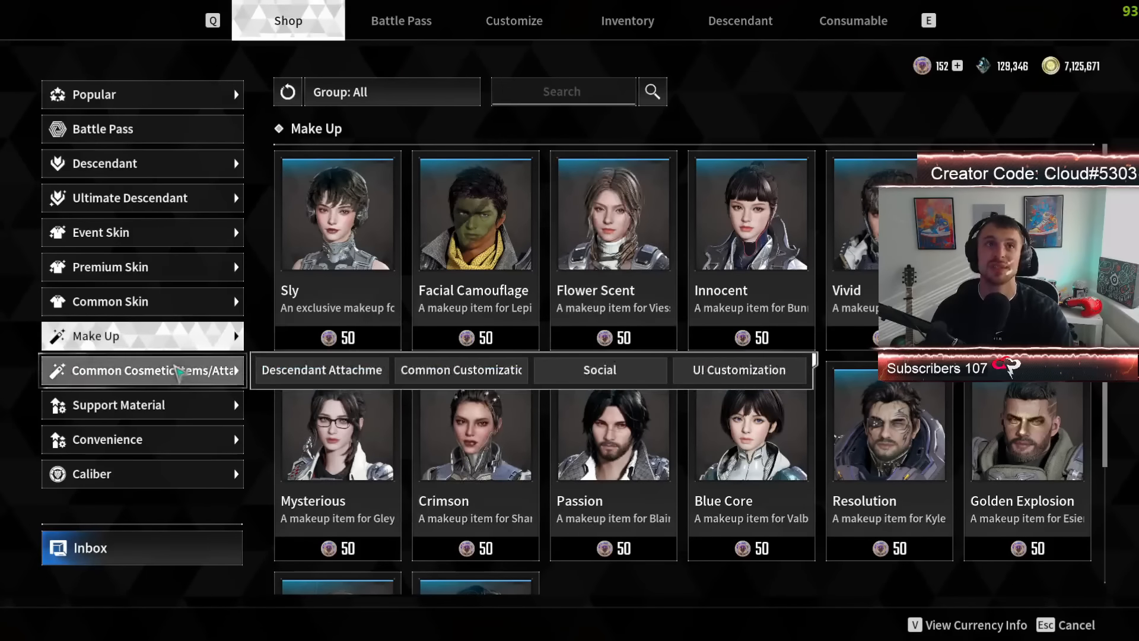
Step: Browse the Common Cosmetic Items attachments and Convenience boosts before switching to the Update 1.0.5 page
click(142, 370)
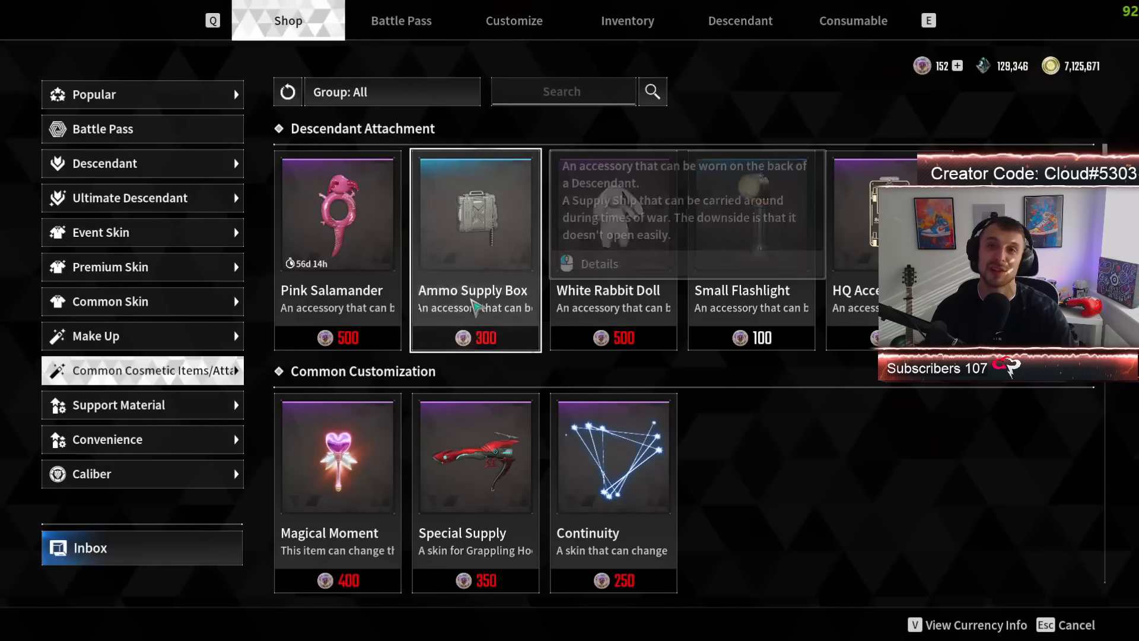
click(107, 439)
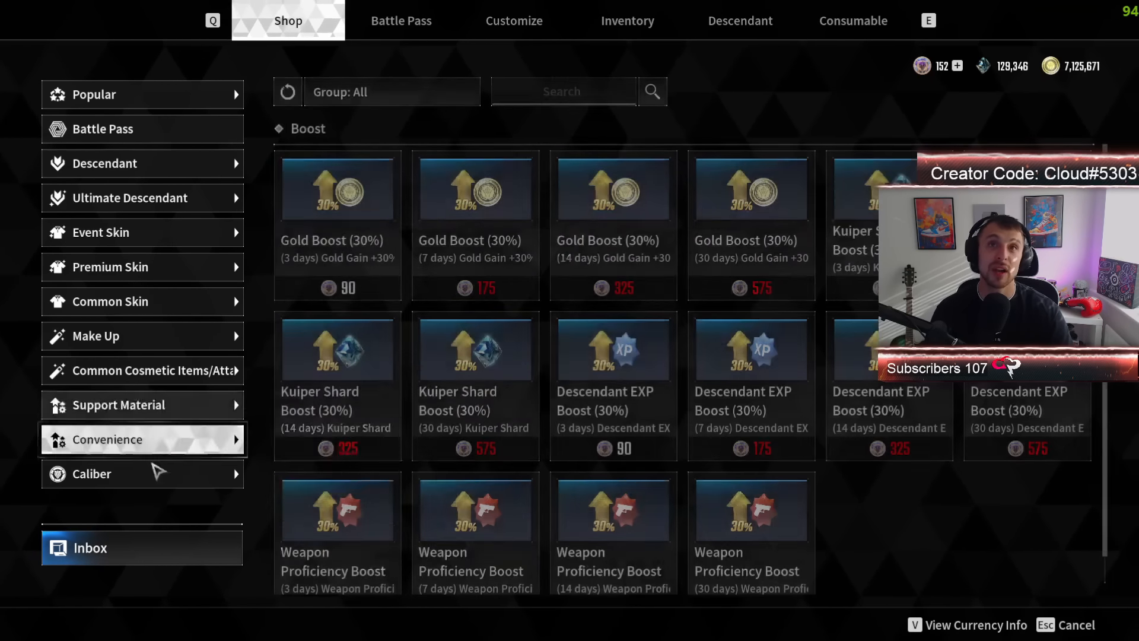
click(91, 475)
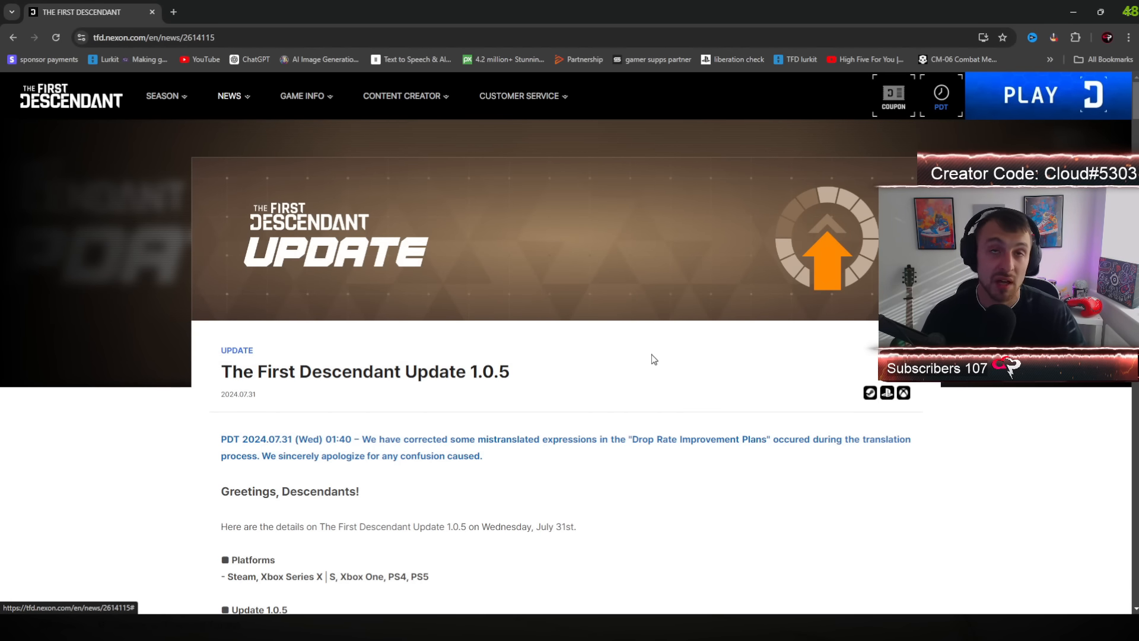
Step: Read down the notes and highlight the Ultimate Valby Modification Modules section
scroll(down, 3)
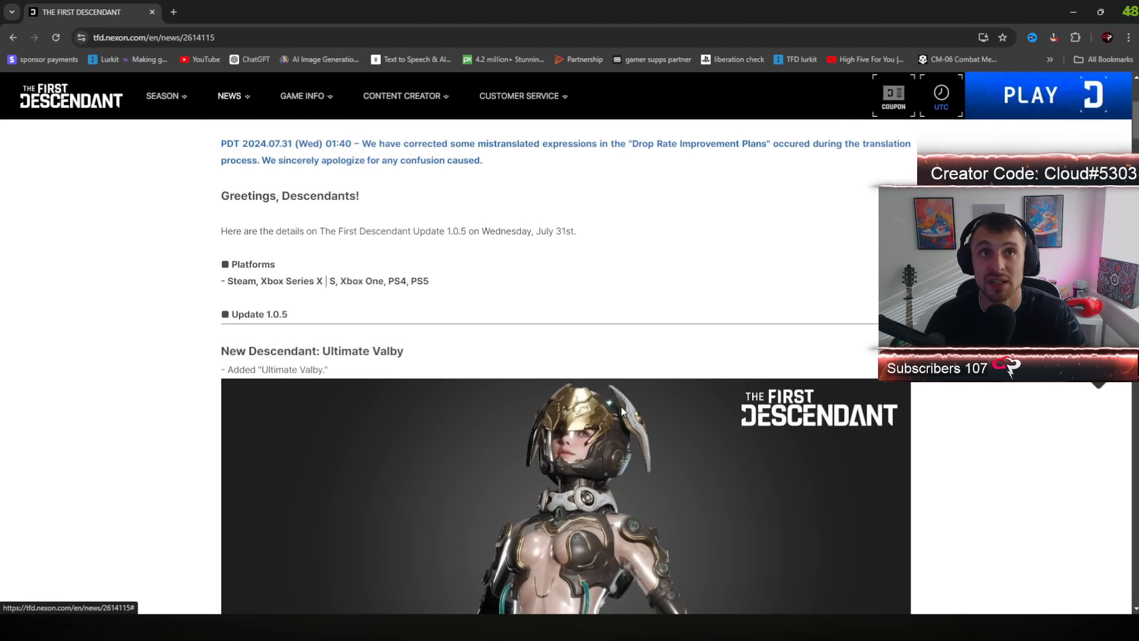
scroll(down, 3)
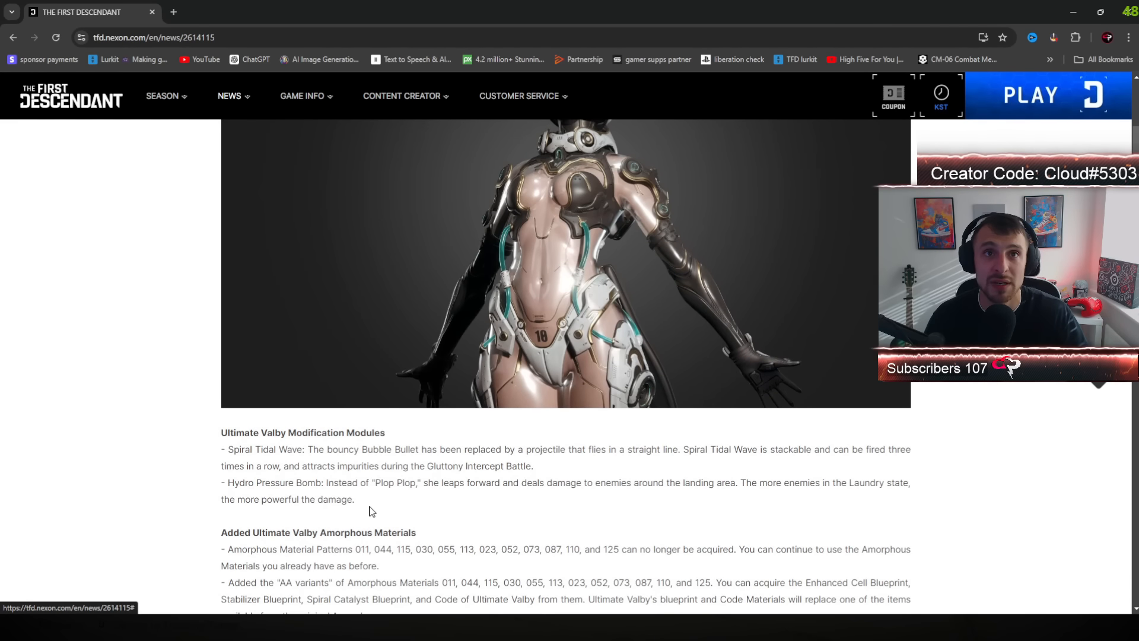
drag(221, 432, 355, 499)
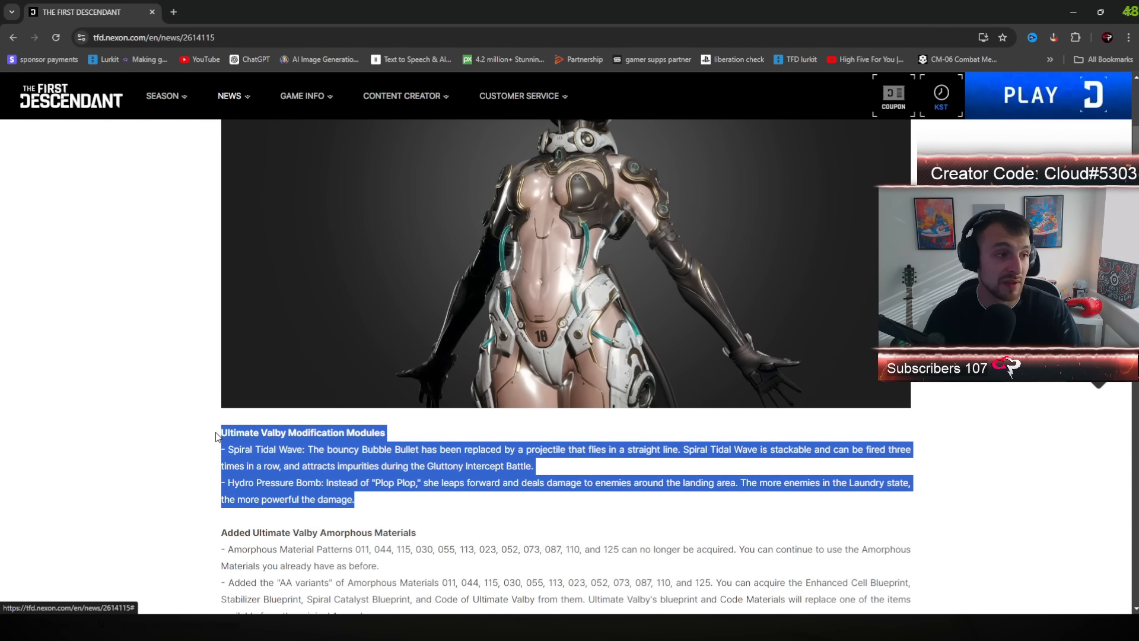
Step: Highlight the Added Ultimate Valby Amorphous Materials section and continue toward Luna's skills
scroll(down, 3)
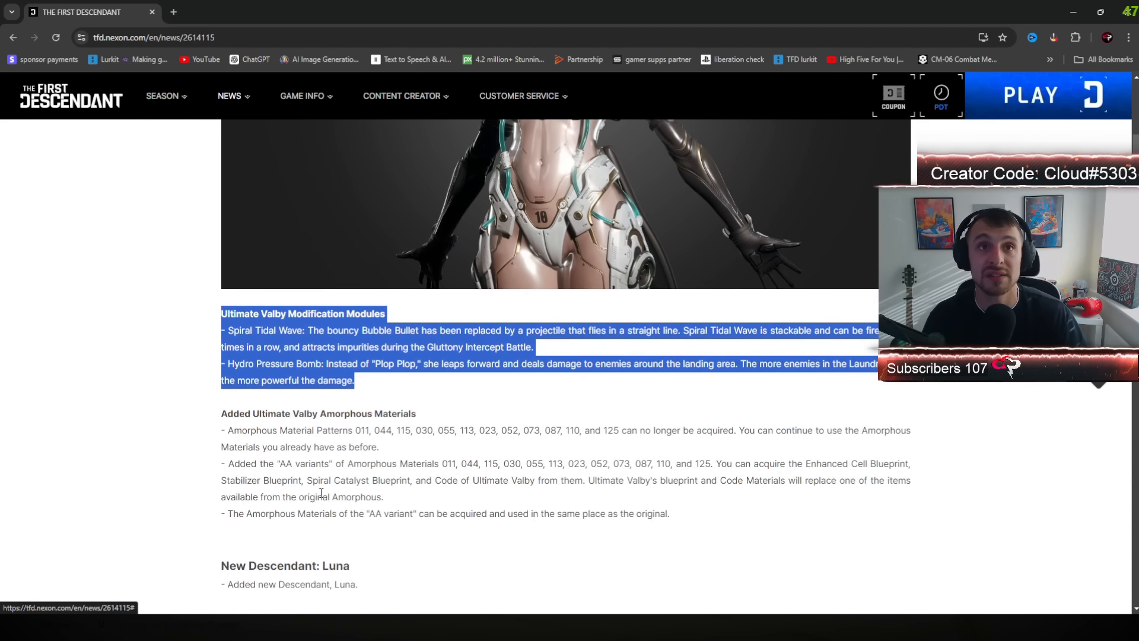
scroll(down, 3)
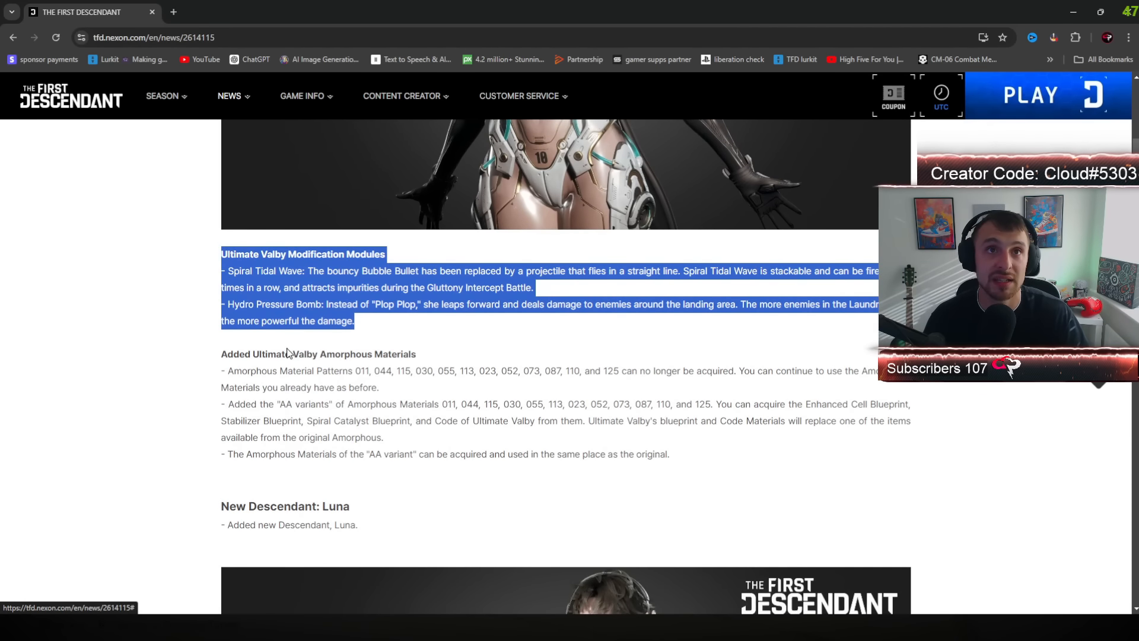
click(682, 459)
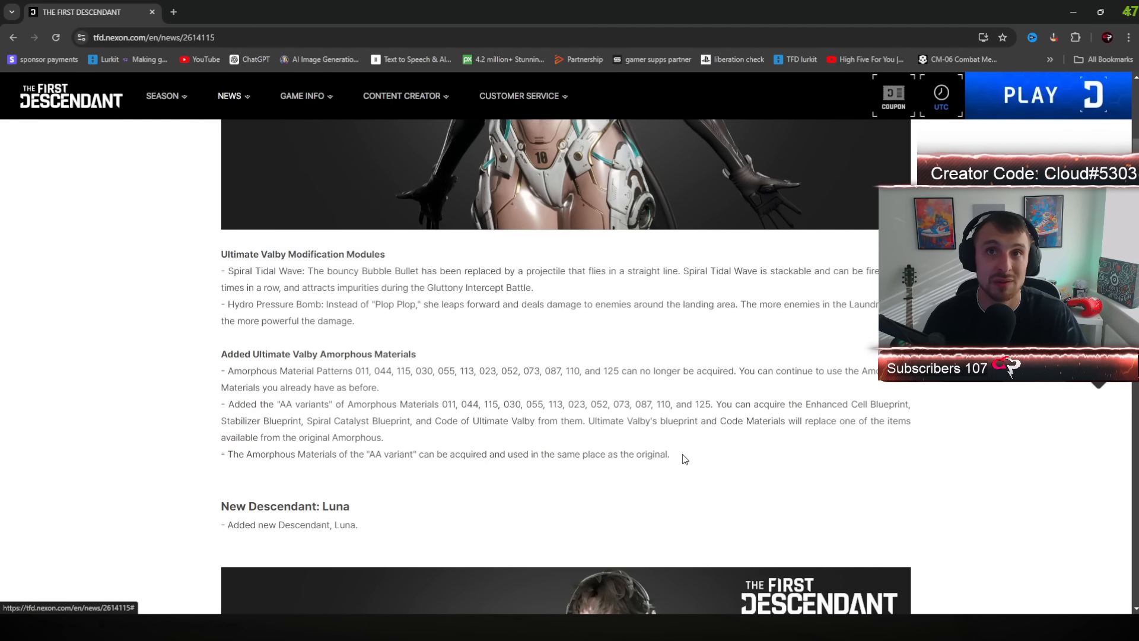
drag(221, 354, 669, 453)
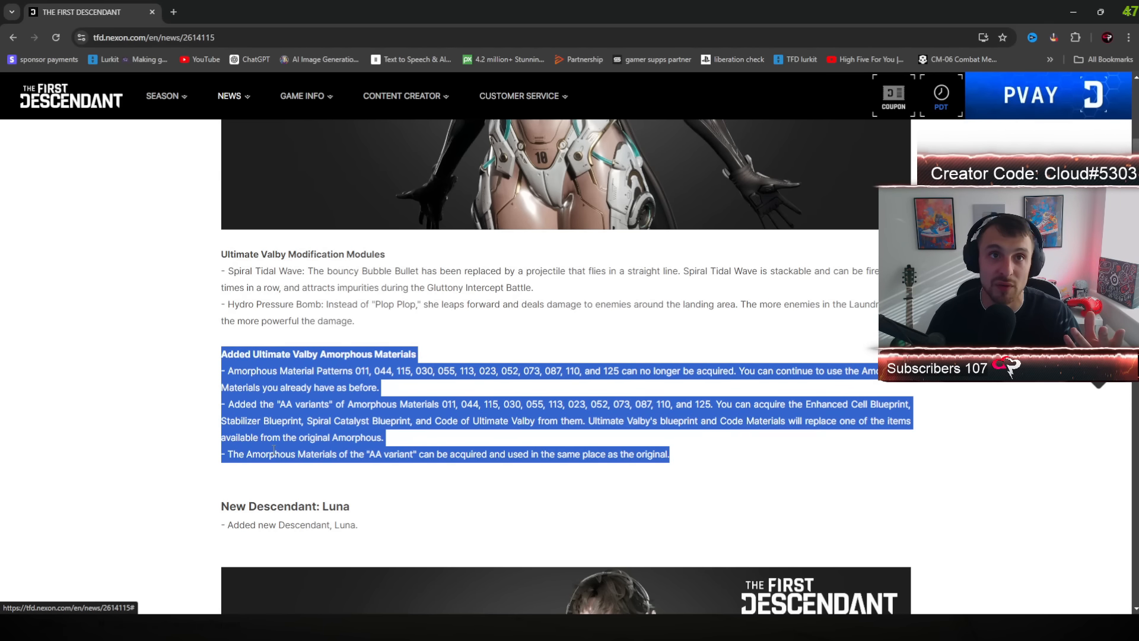
scroll(down, 3)
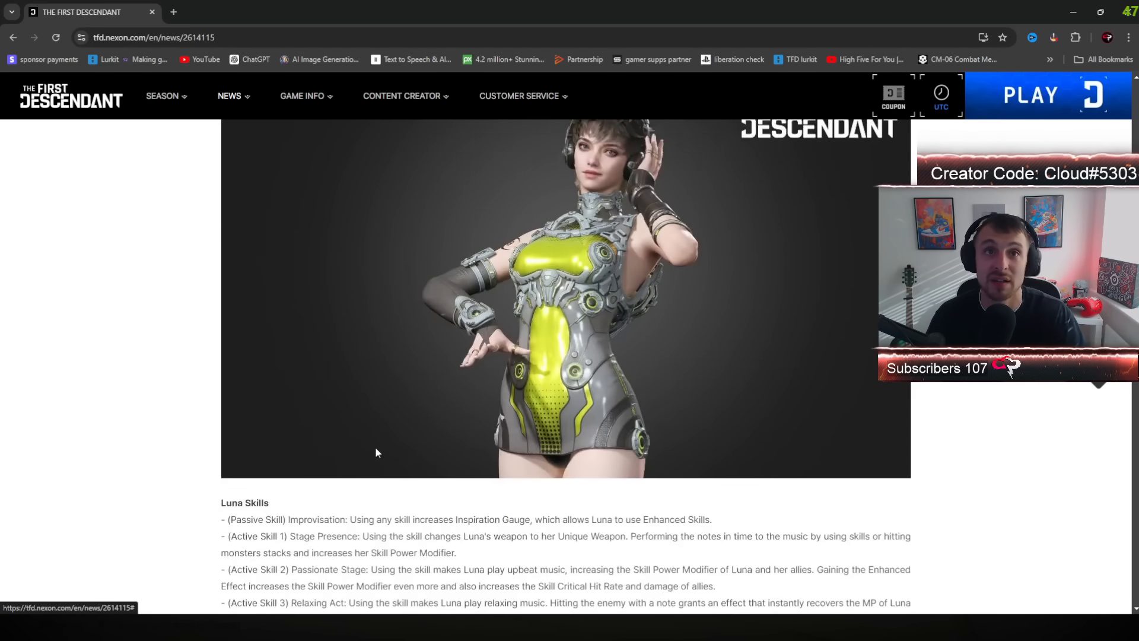
Step: Highlight the Added Luna Amorphous Materials section and read on to the Gluttony Hard Void Intercept Battle
scroll(down, 3)
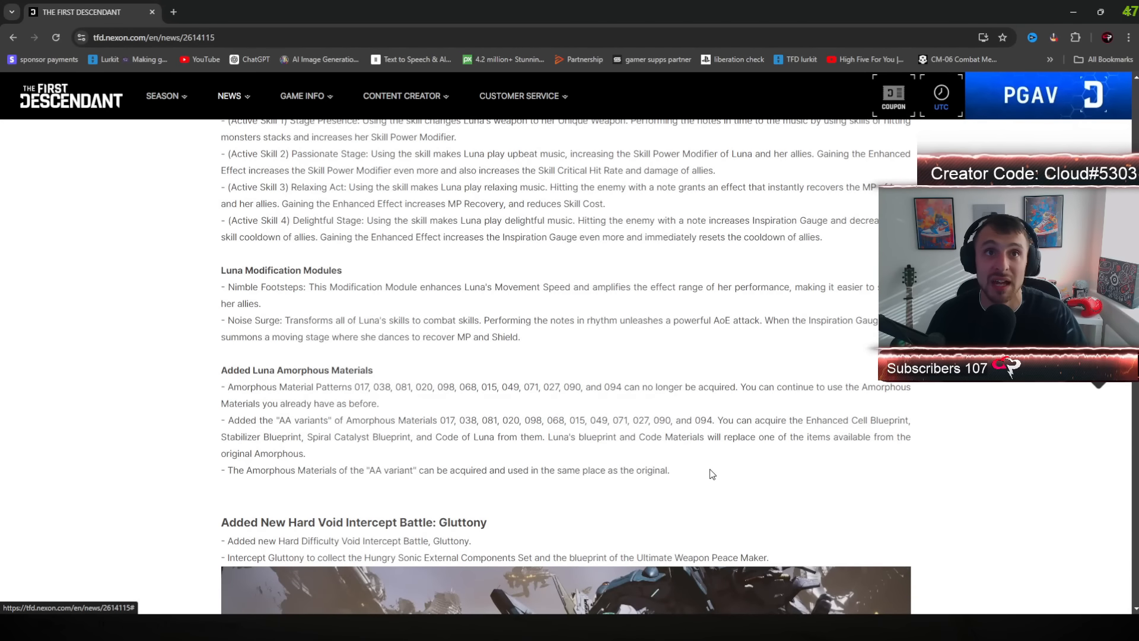
drag(221, 370, 669, 470)
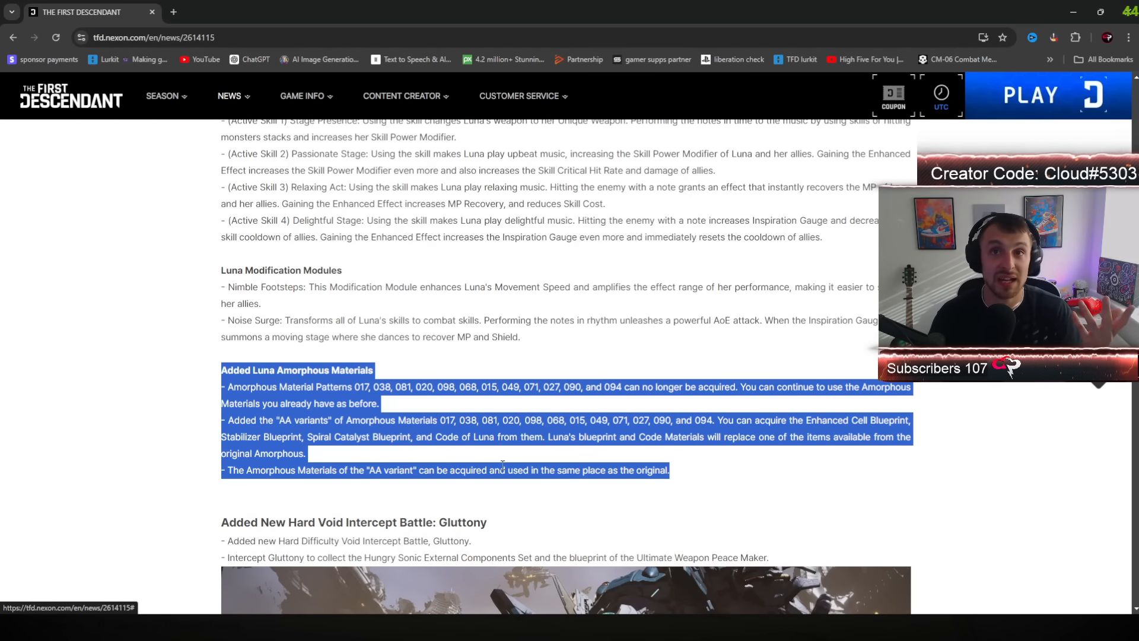
scroll(down, 3)
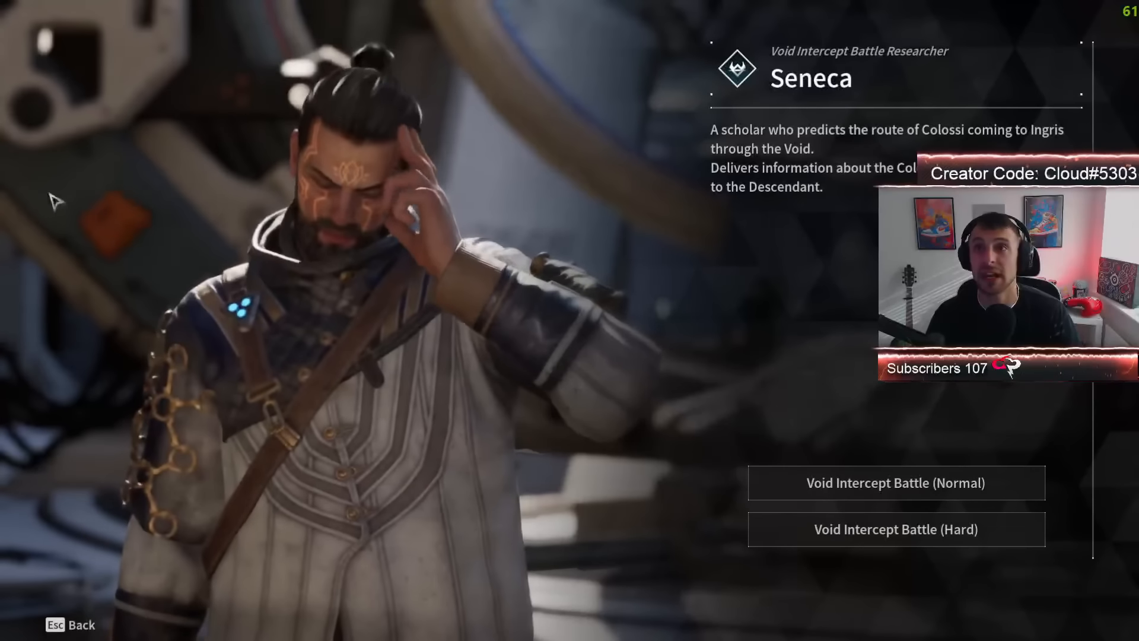
Step: Switch the Void Intercept Battle menu to the Hard difficulty boss list
click(896, 529)
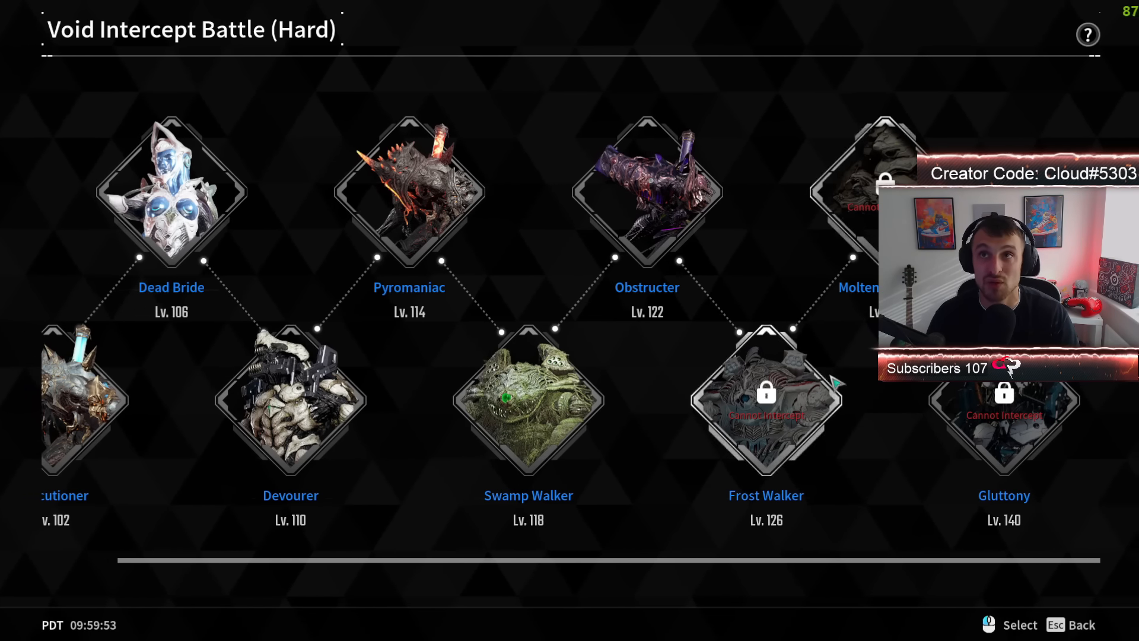
mouse_move(766, 408)
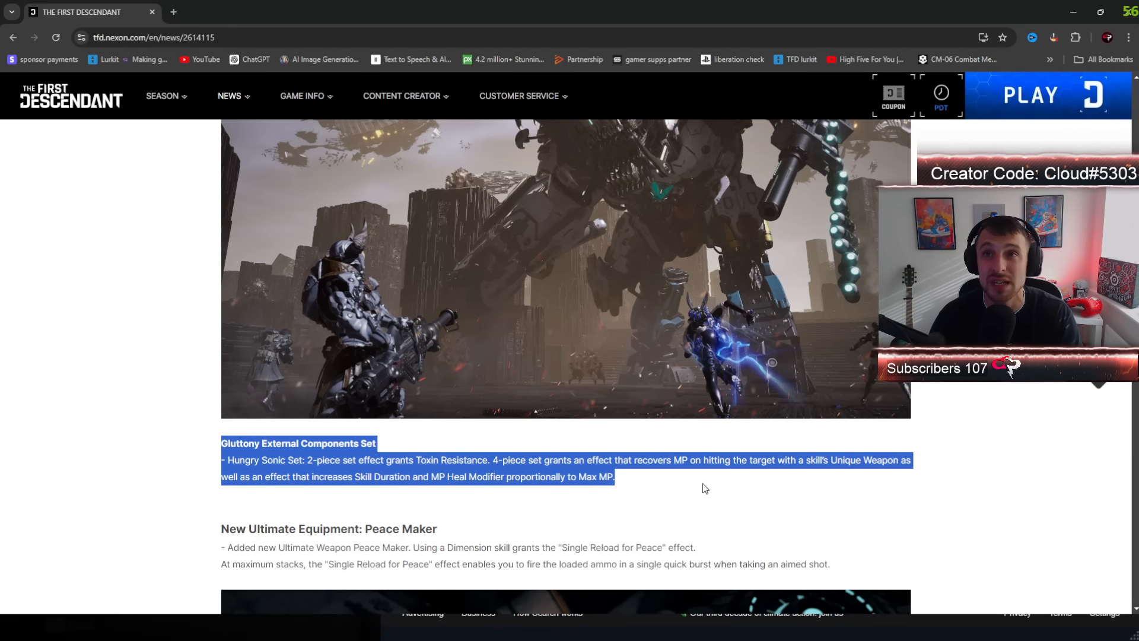
mouse_move(300, 494)
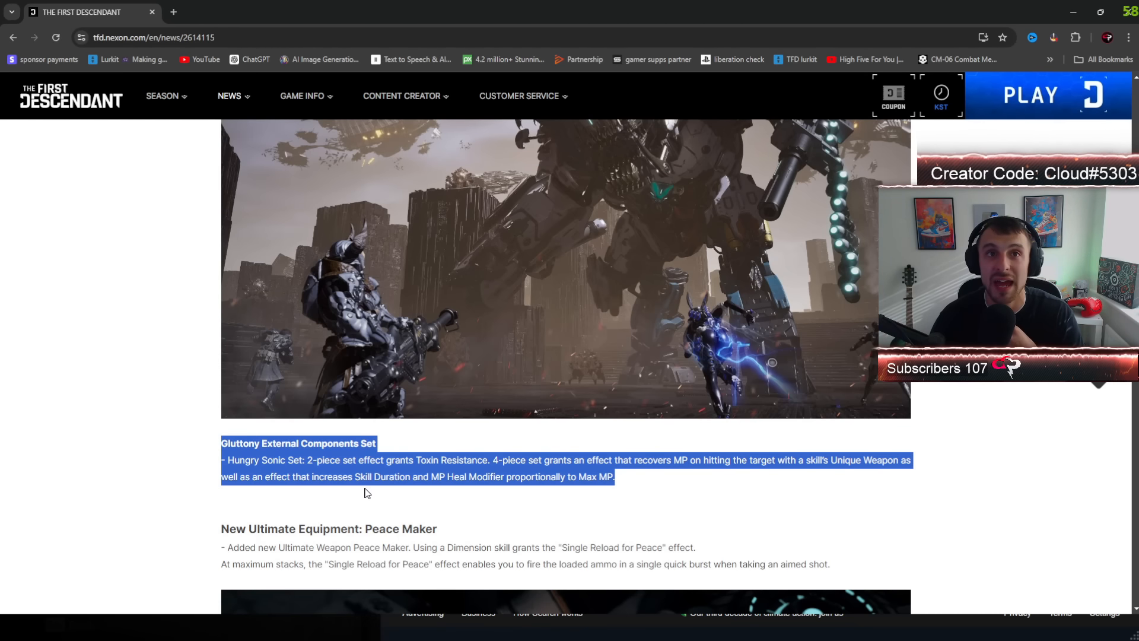
Step: Scroll the Update 1.0.5 notes down to the Peace Maker Ultimate Weapon description
scroll(down, 3)
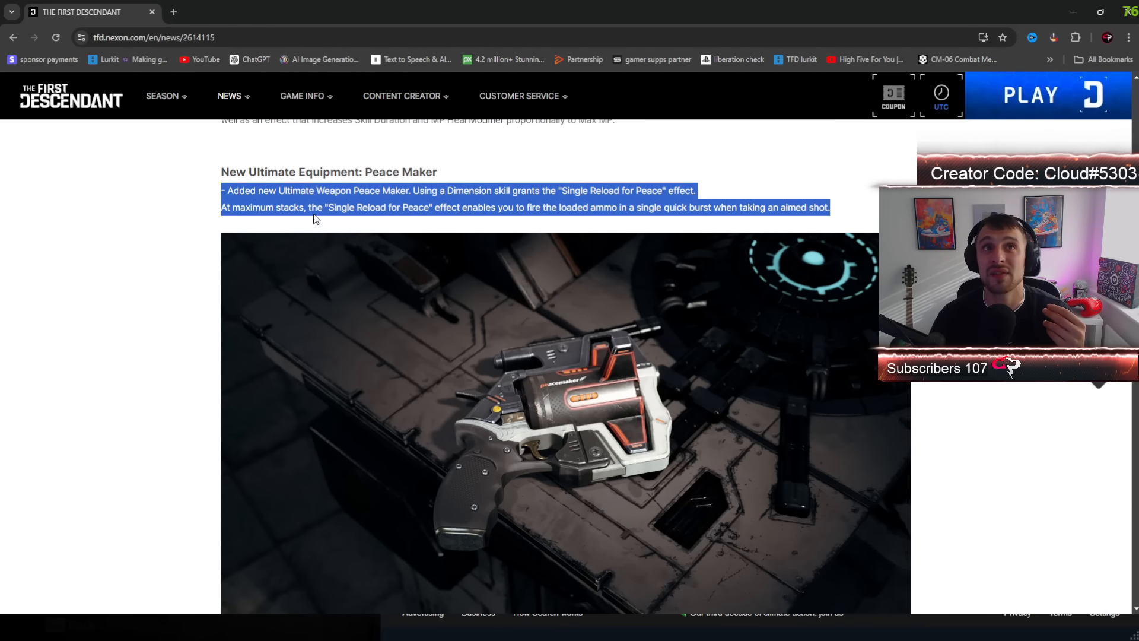
mouse_move(154, 215)
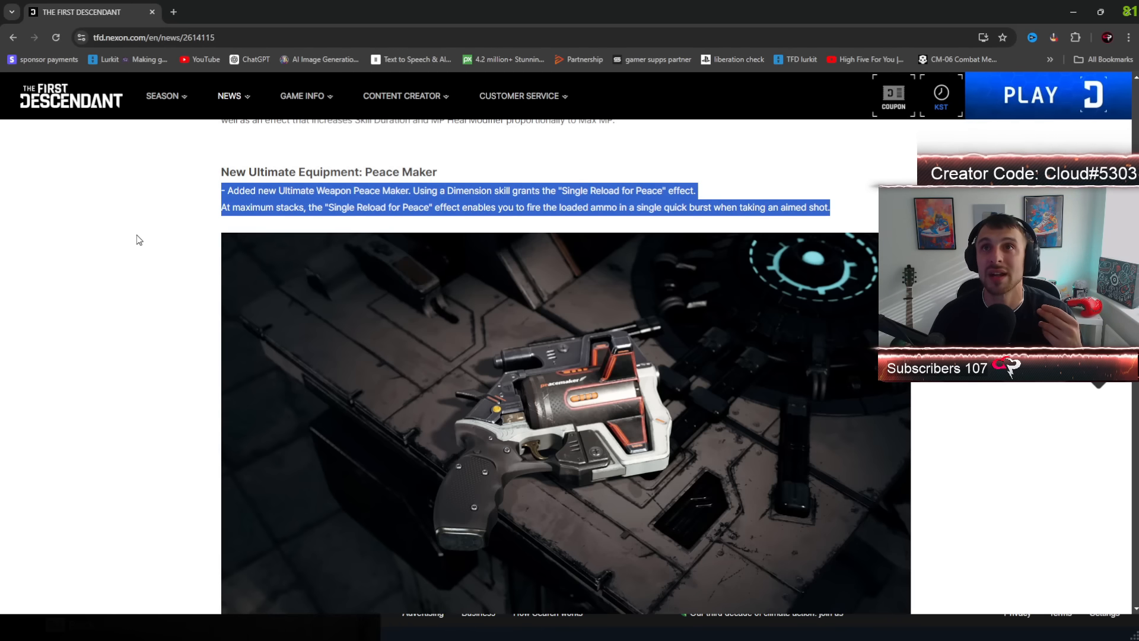
scroll(down, 3)
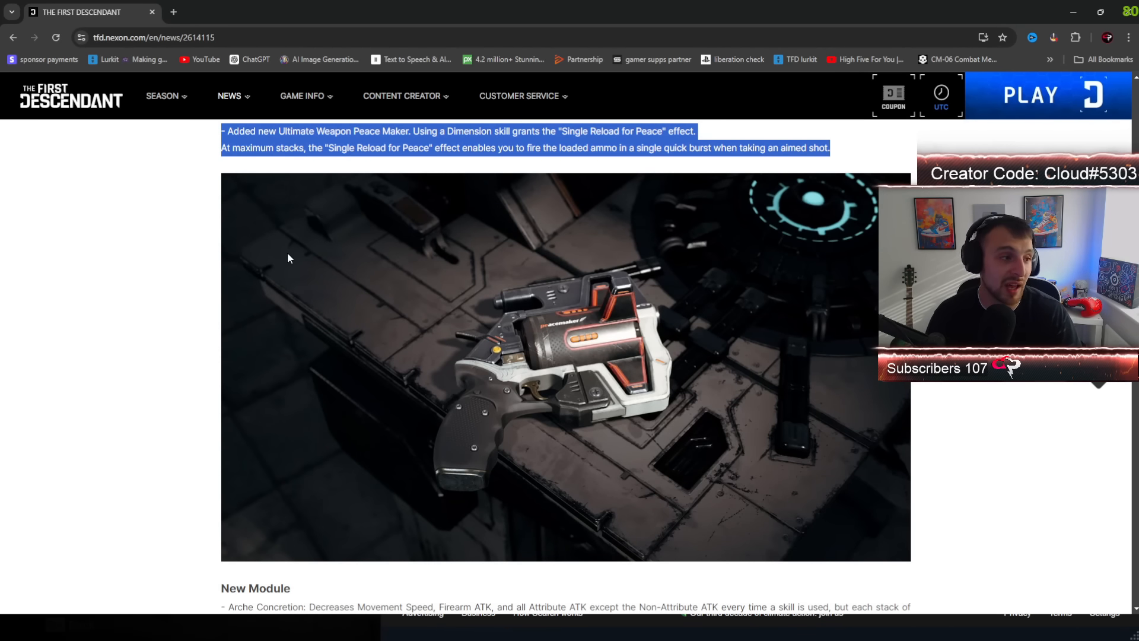
mouse_move(659, 336)
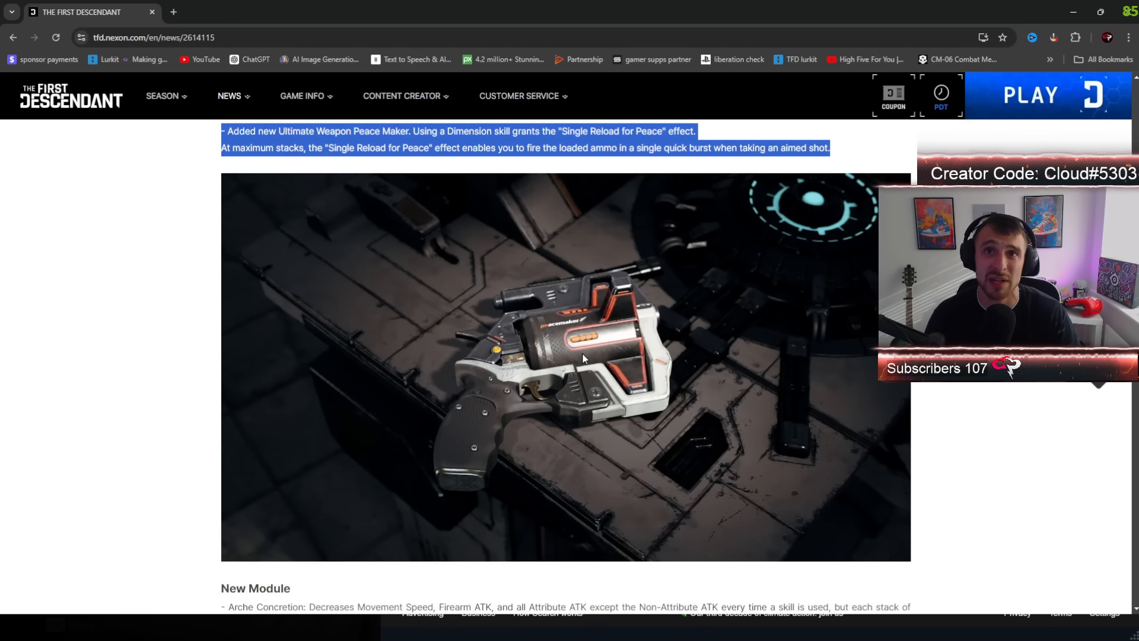
Step: Highlight the whole Added New Products list in the Hotfix 1.0.5 notes
scroll(down, 3)
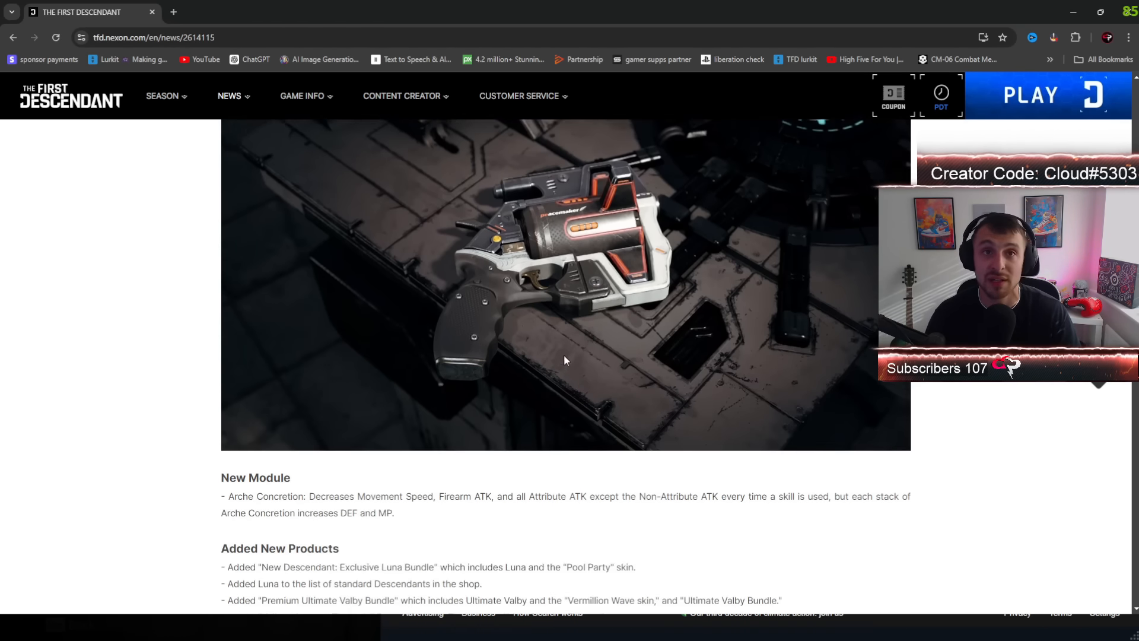
scroll(down, 3)
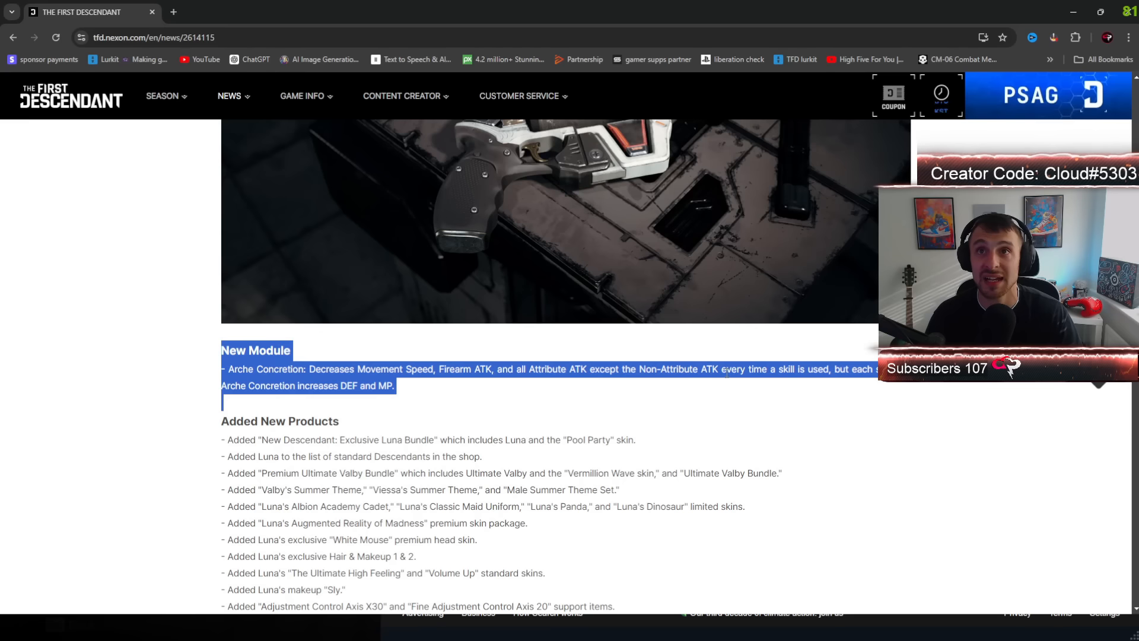
mouse_move(468, 403)
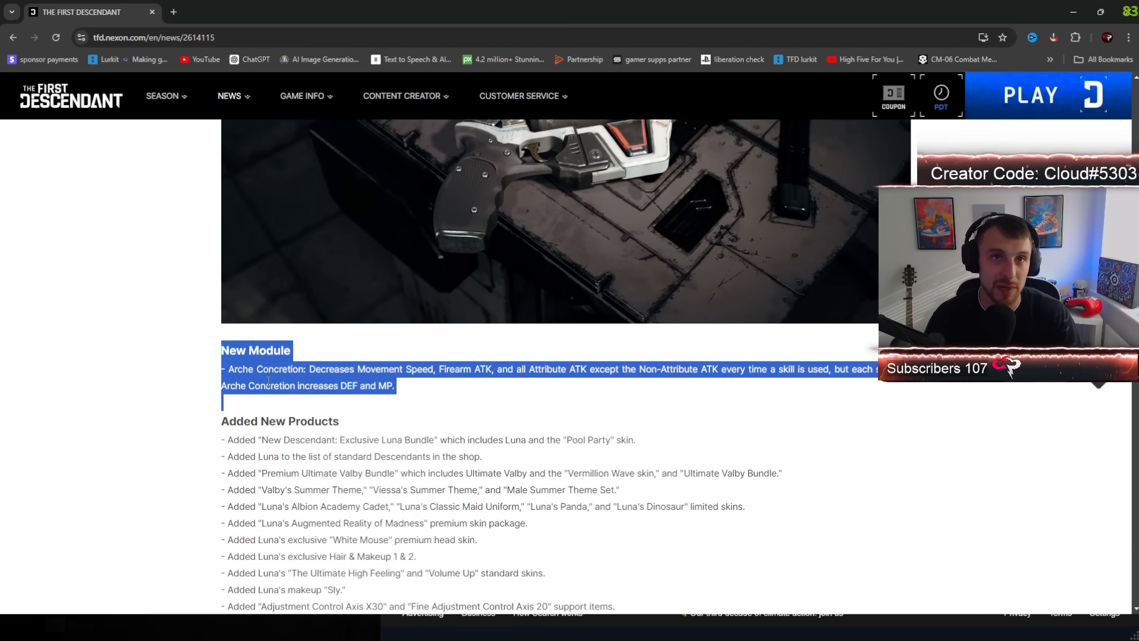
scroll(down, 3)
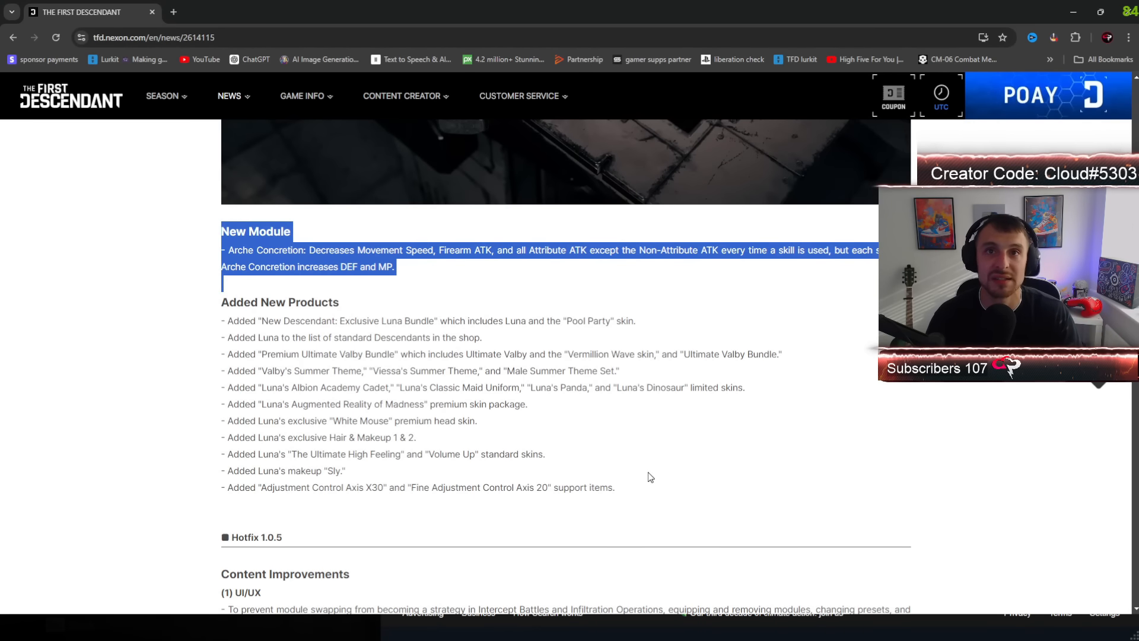
click(650, 491)
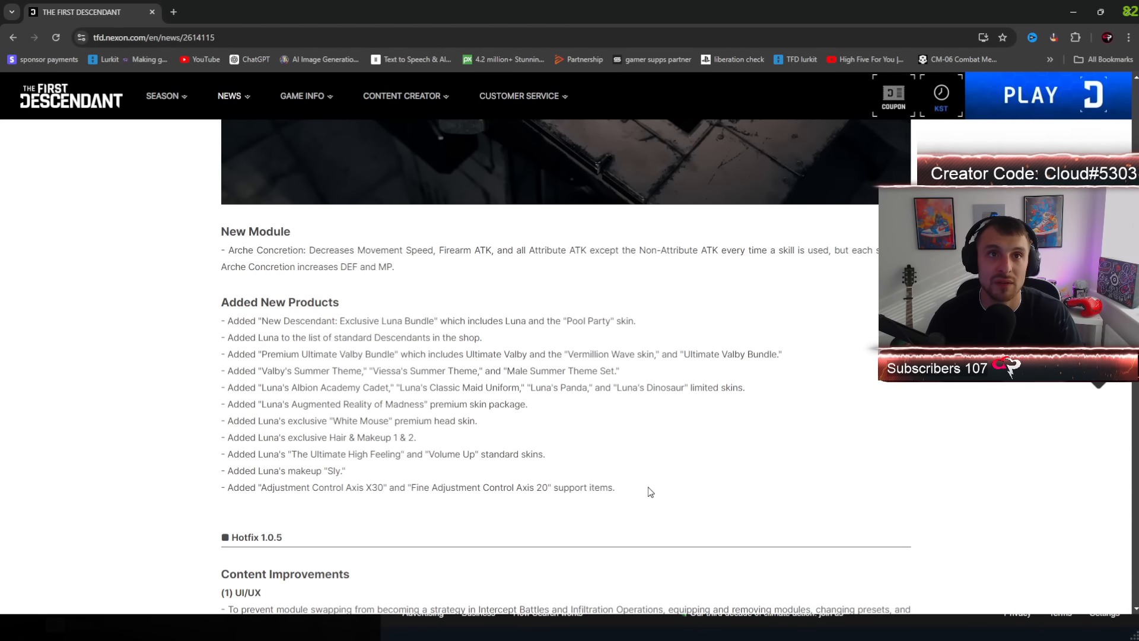
drag(220, 296, 613, 488)
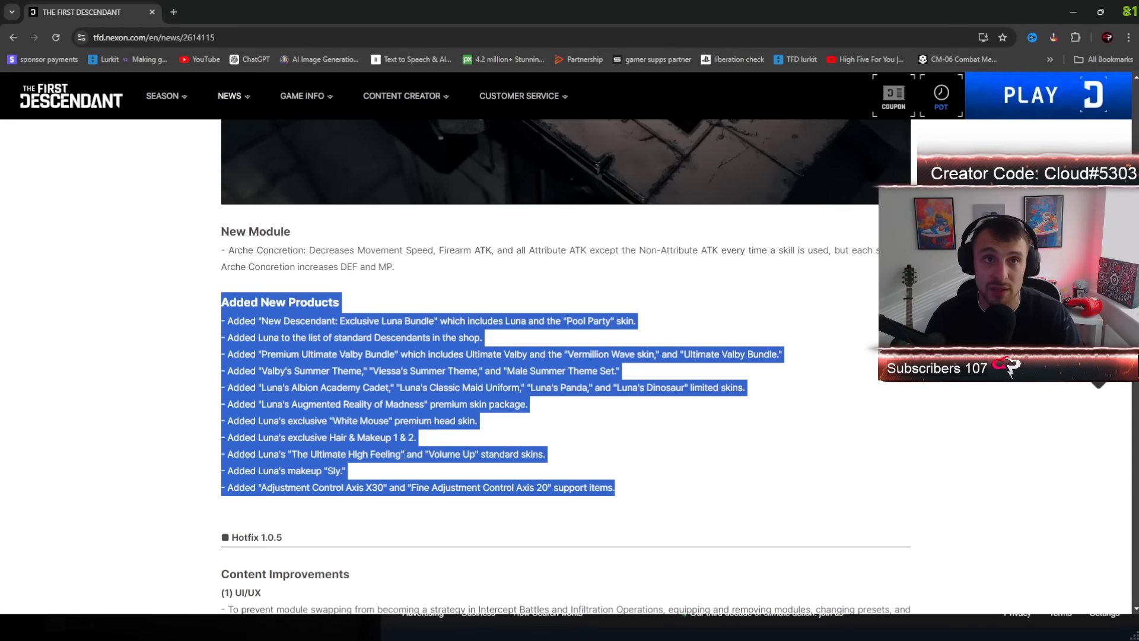
Step: Read down through the patch notes to the Content Improvements section
scroll(down, 3)
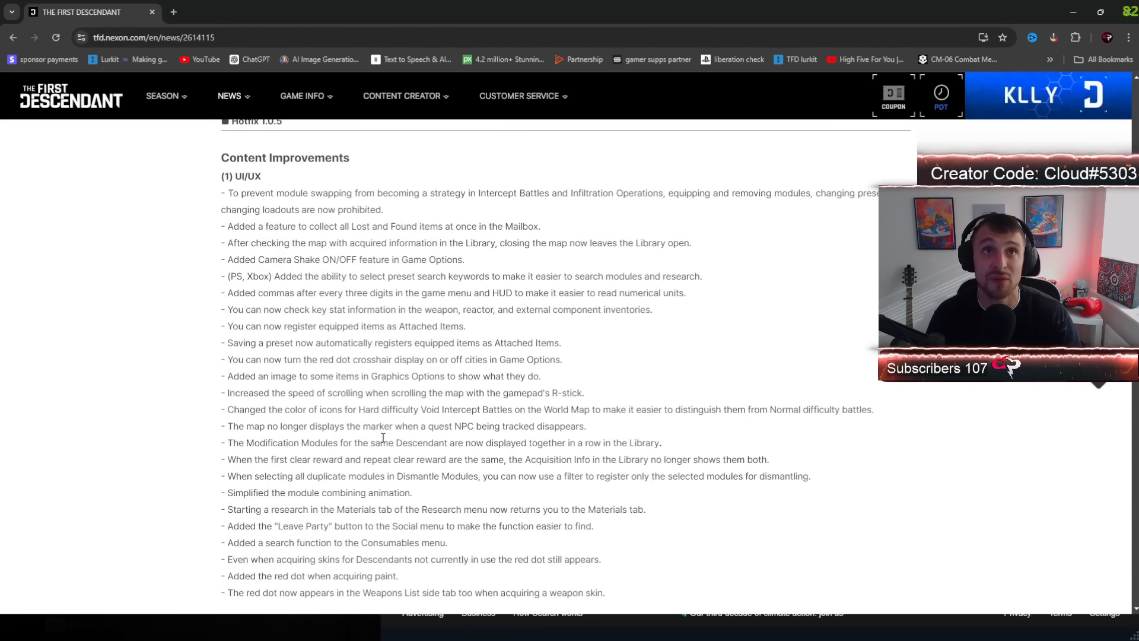
scroll(down, 3)
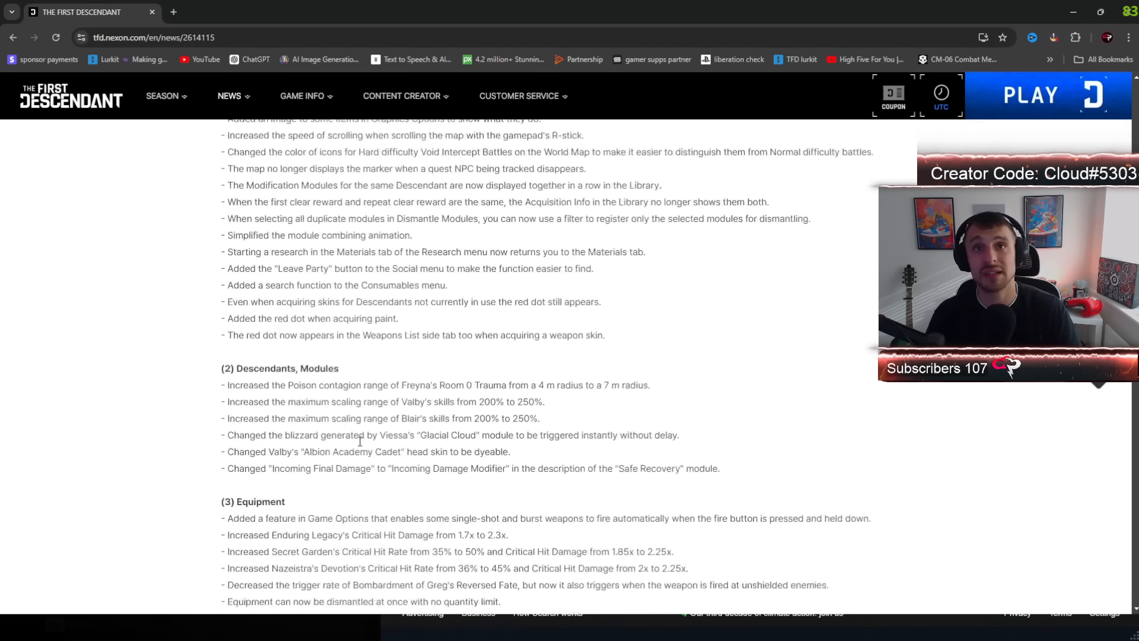
scroll(down, 3)
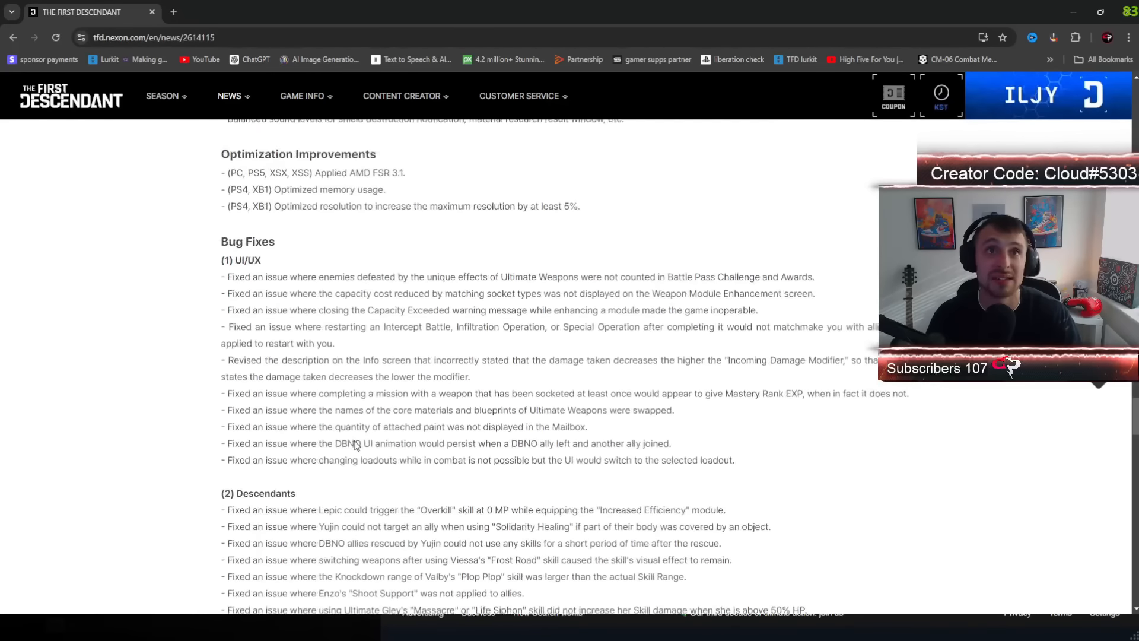
scroll(down, 3)
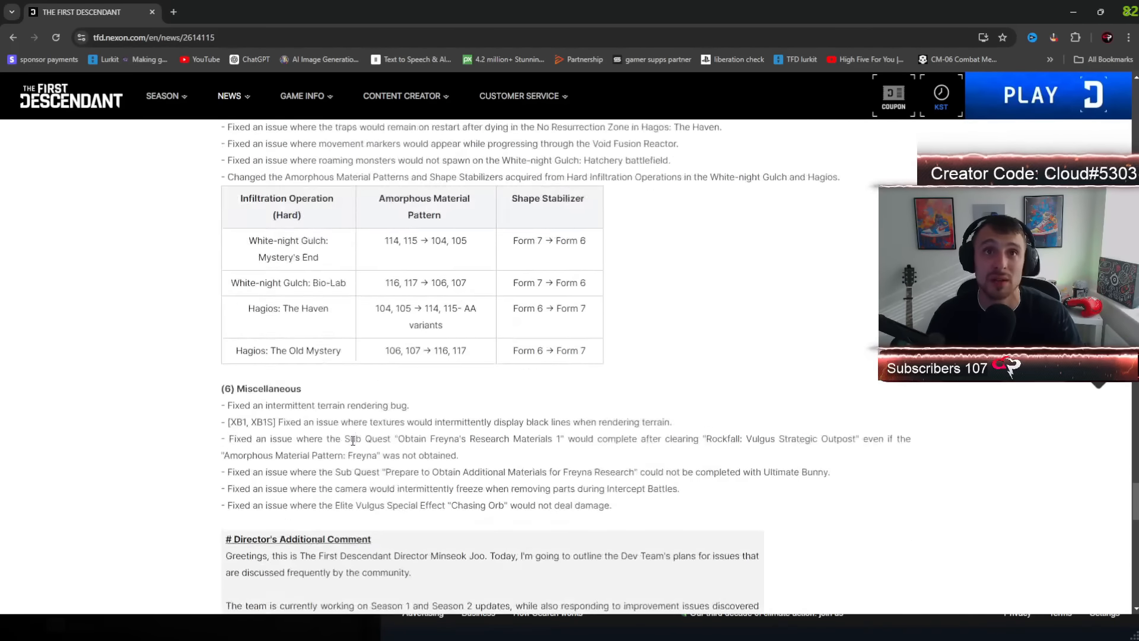
scroll(down, 3)
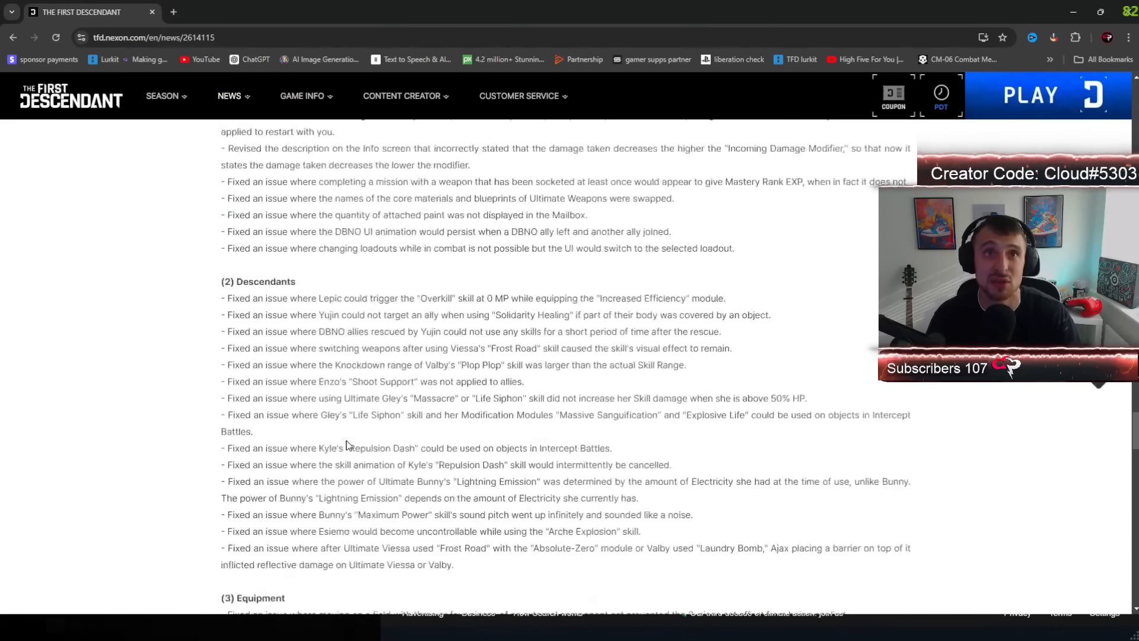
scroll(down, 3)
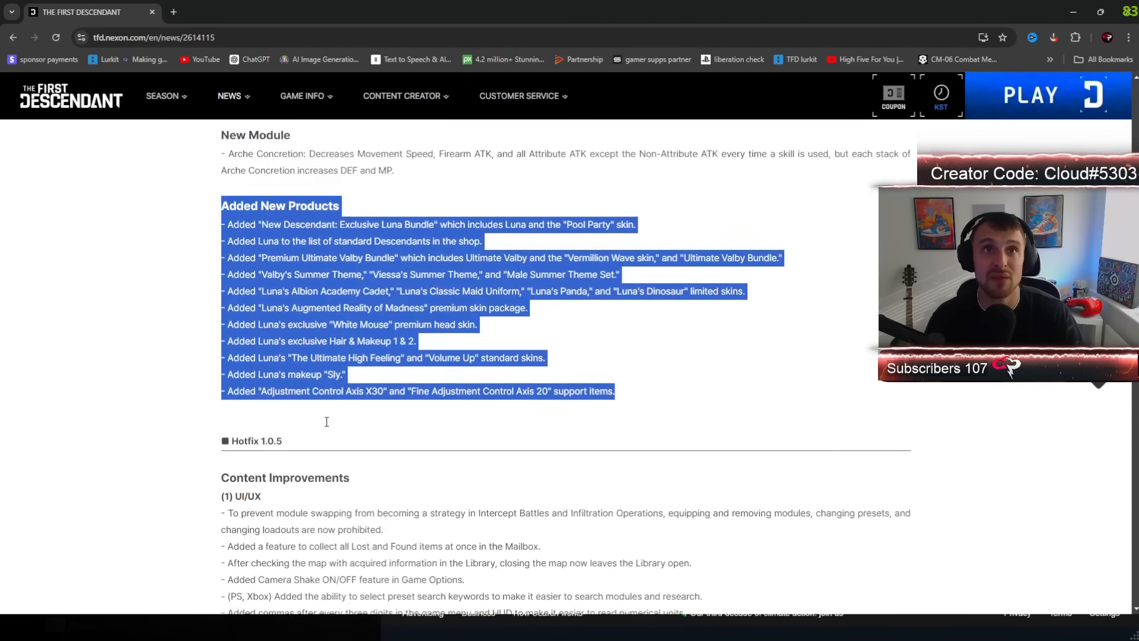
scroll(down, 3)
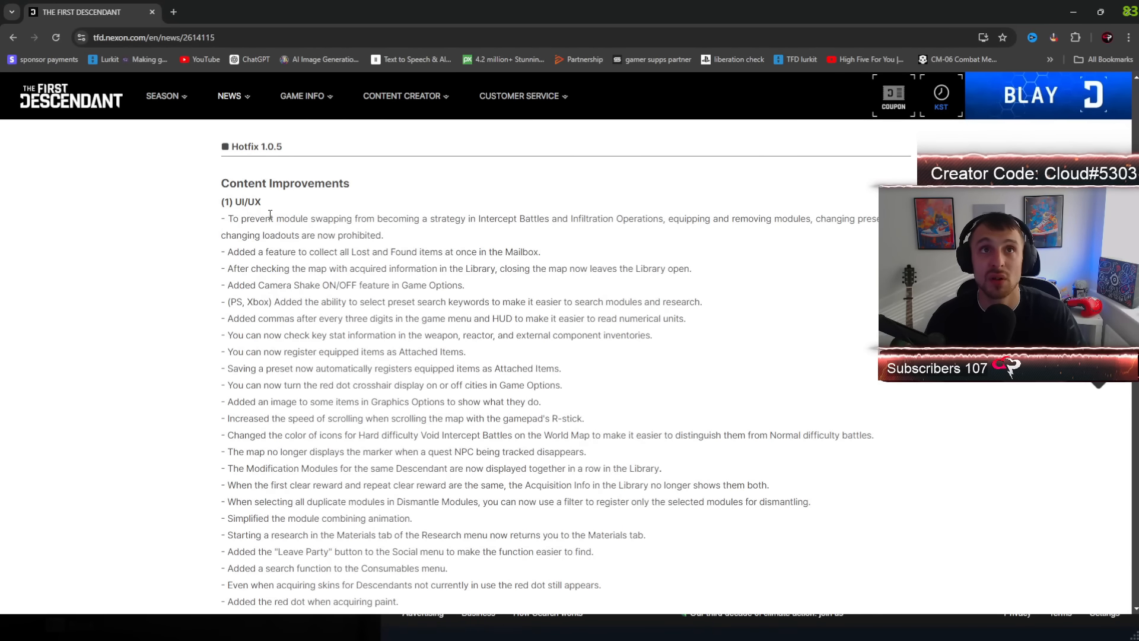
scroll(down, 3)
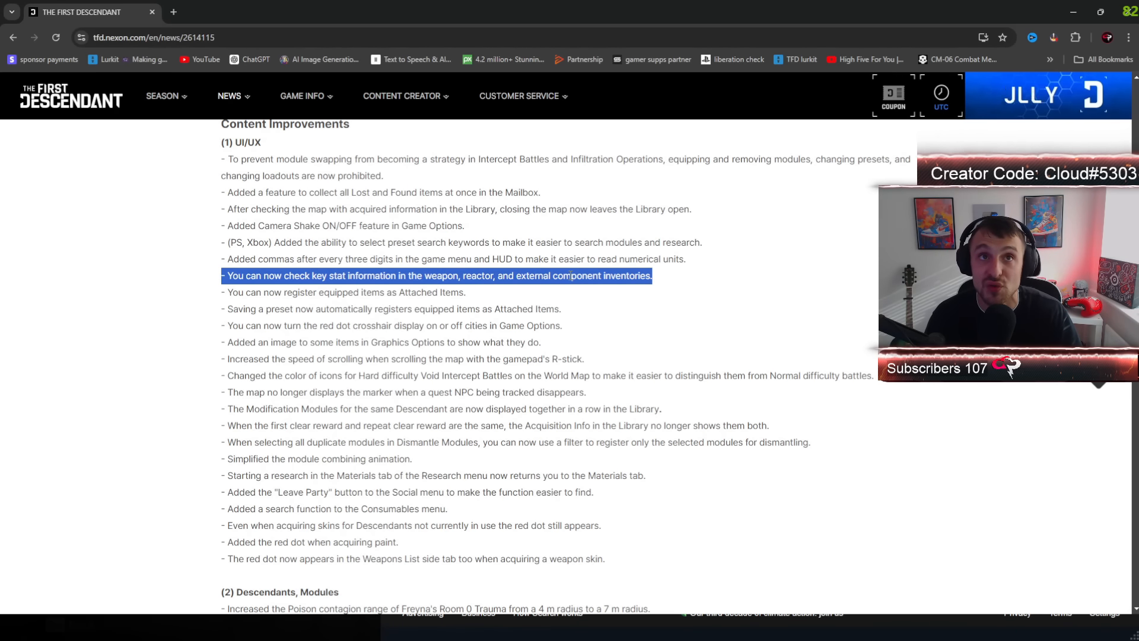
Step: Highlight the line about map markers for vanished quest NPCs
click(506, 296)
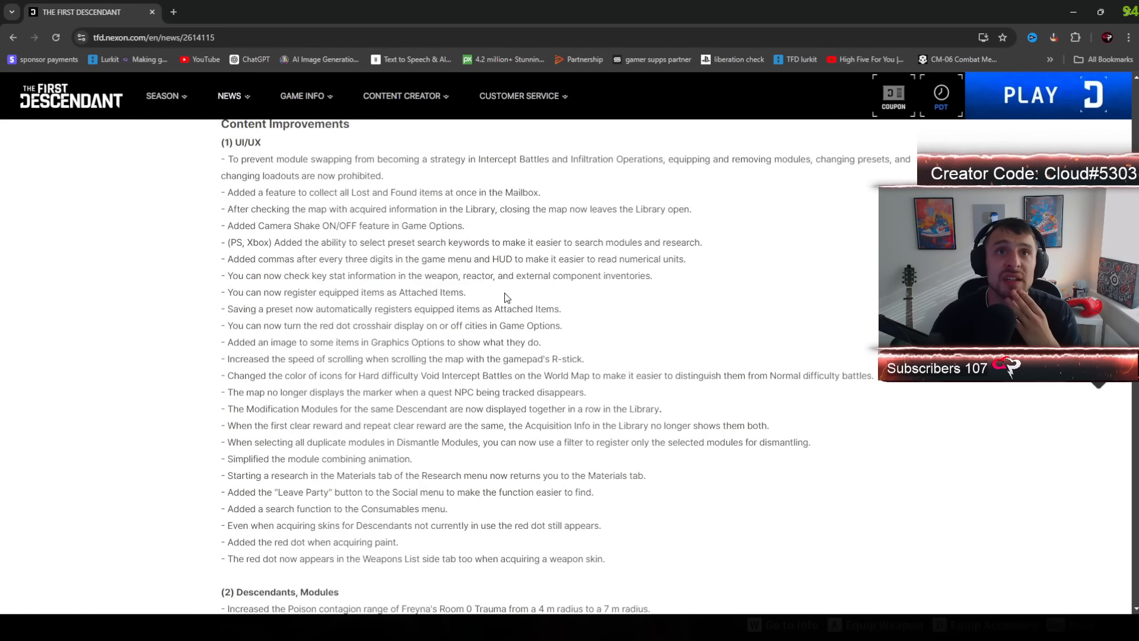
triple_click(347, 291)
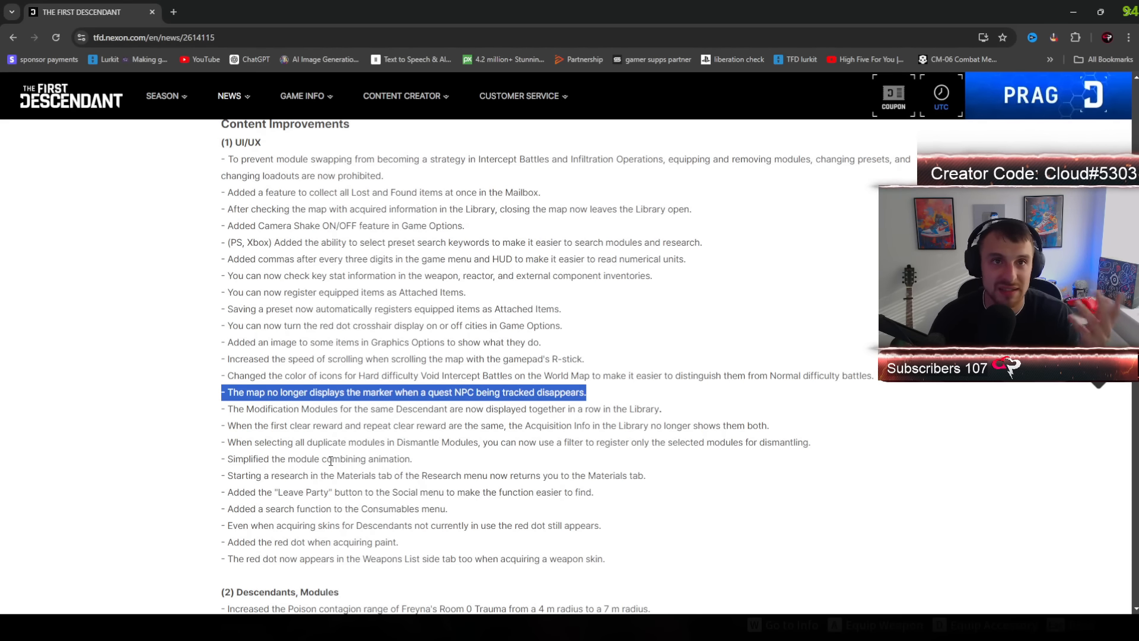
scroll(down, 3)
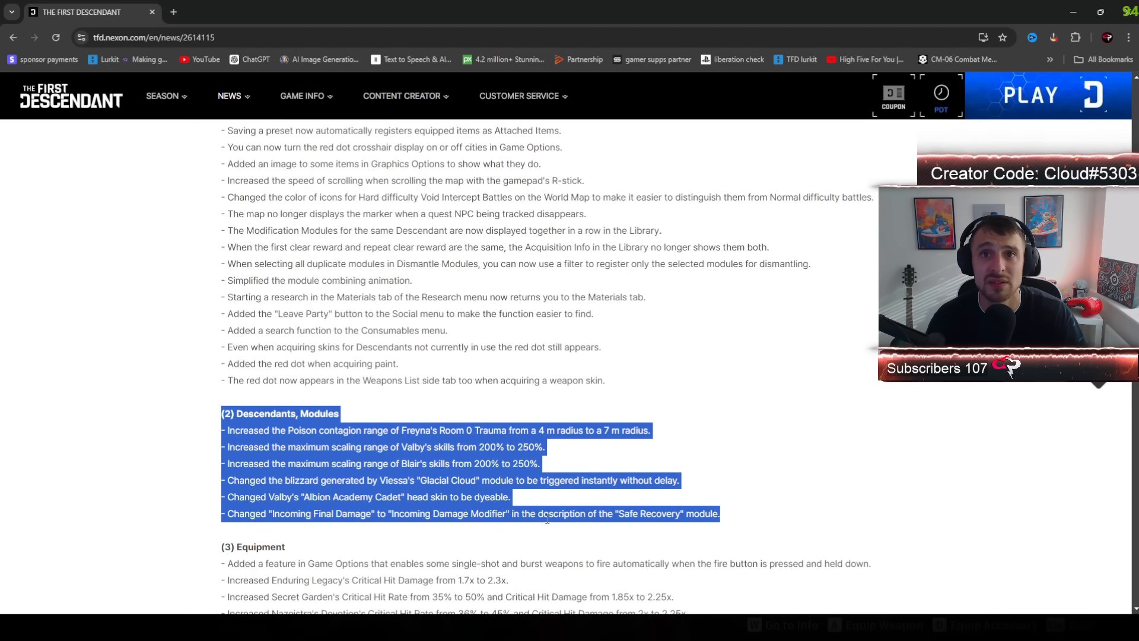
Step: Highlight the (3) Equipment heading and its bullet lines in the patch notes
scroll(down, 3)
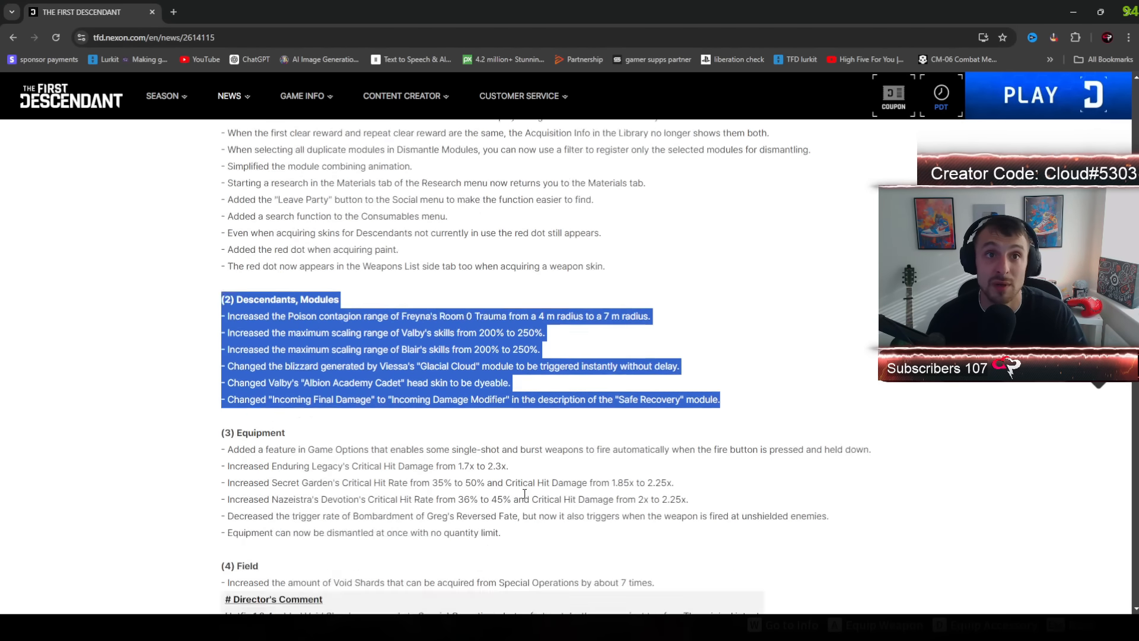
scroll(down, 3)
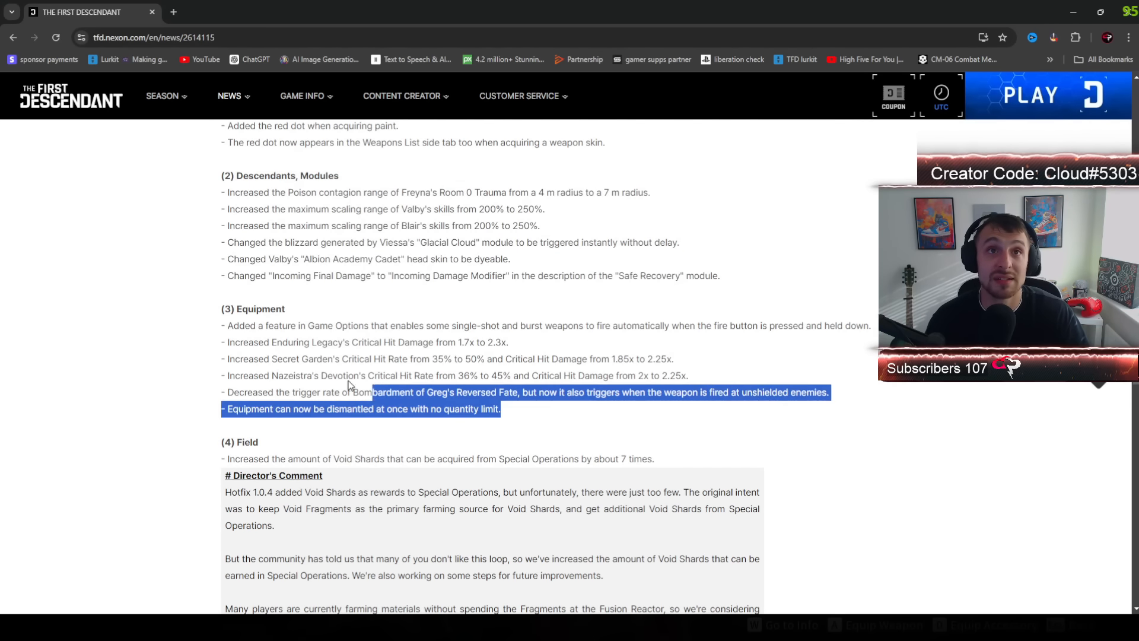
drag(500, 408, 221, 309)
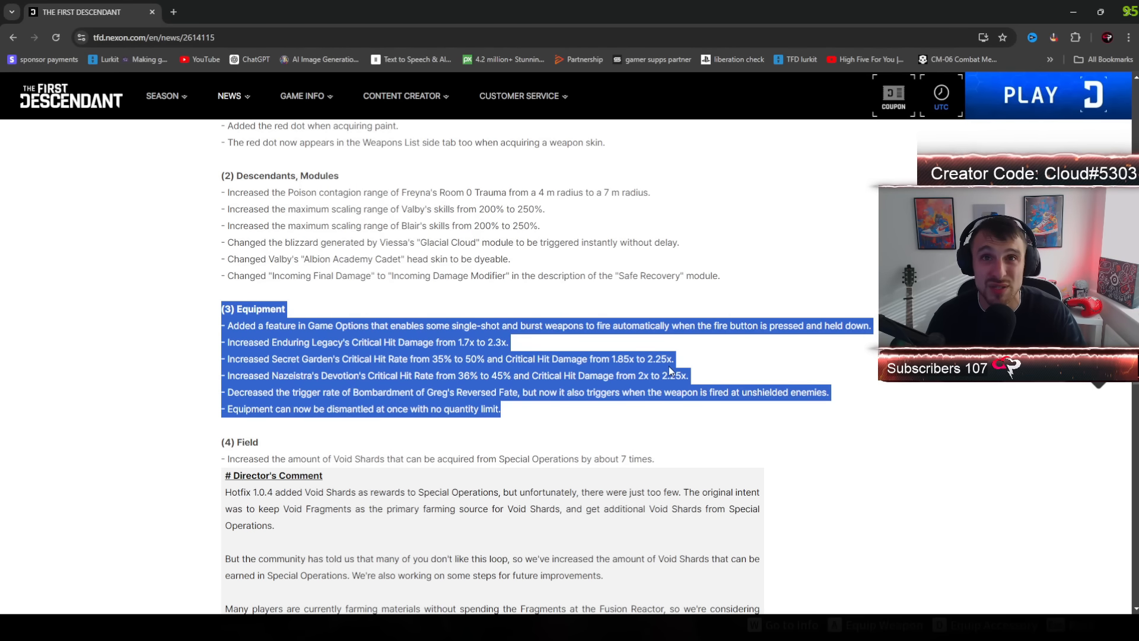
mouse_move(529, 450)
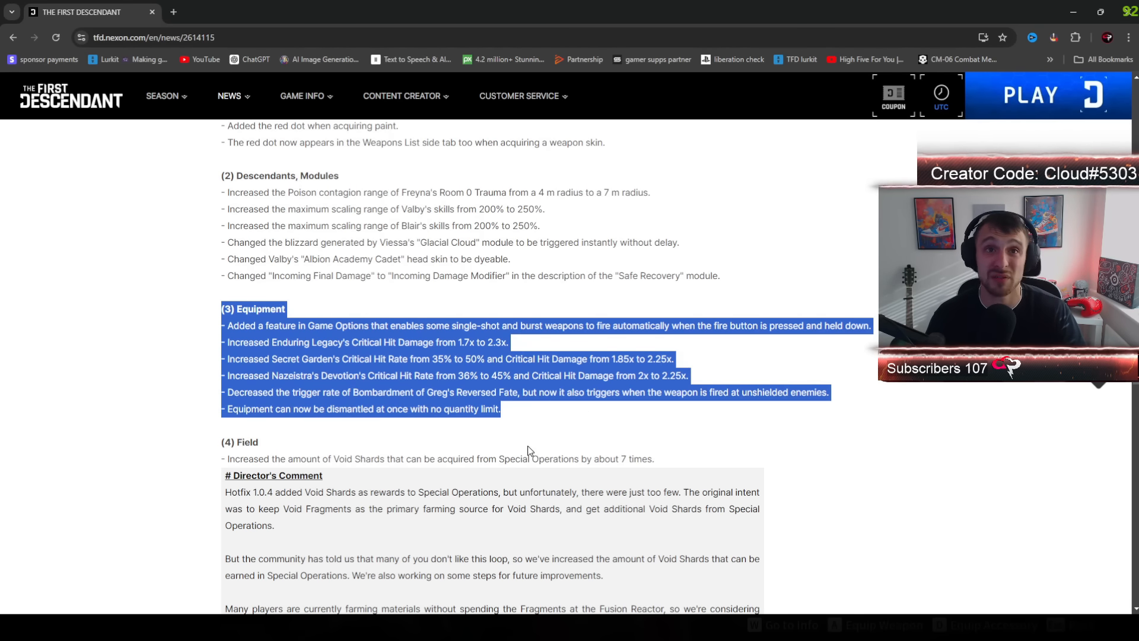
Step: Scroll on to the Field changes and the Director's Comment on Void Shards
scroll(down, 3)
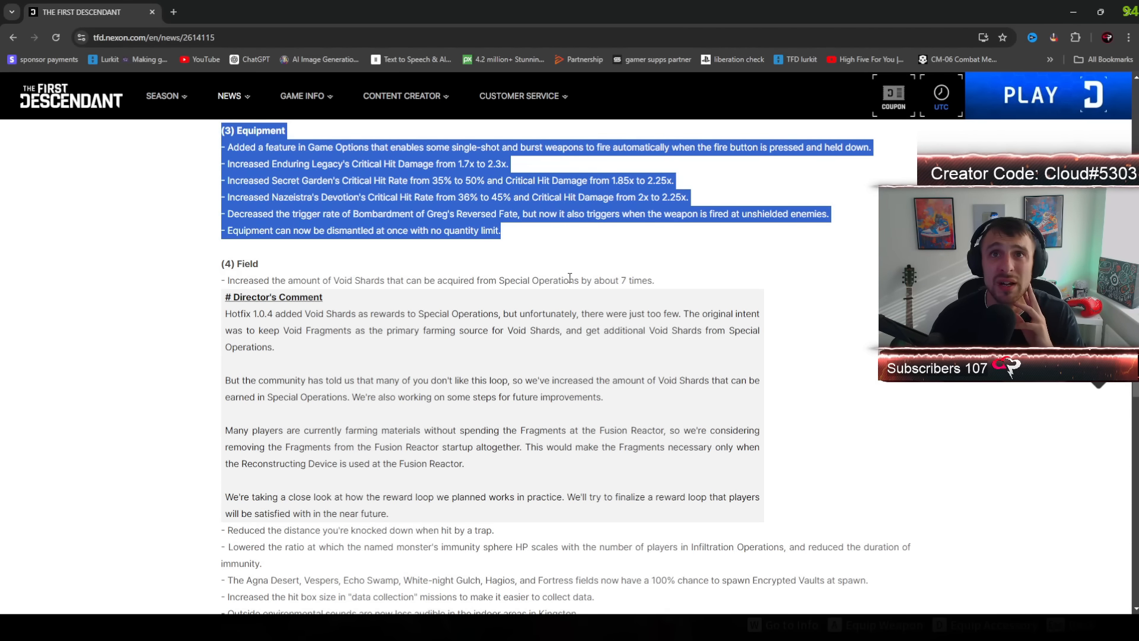
mouse_move(593, 327)
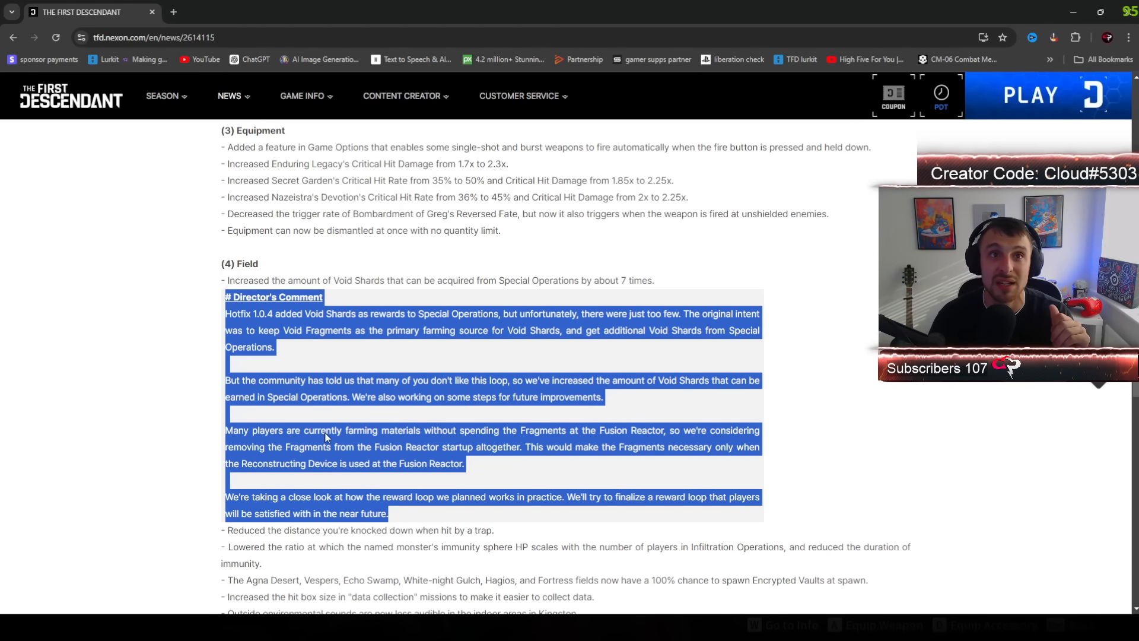
mouse_move(418, 458)
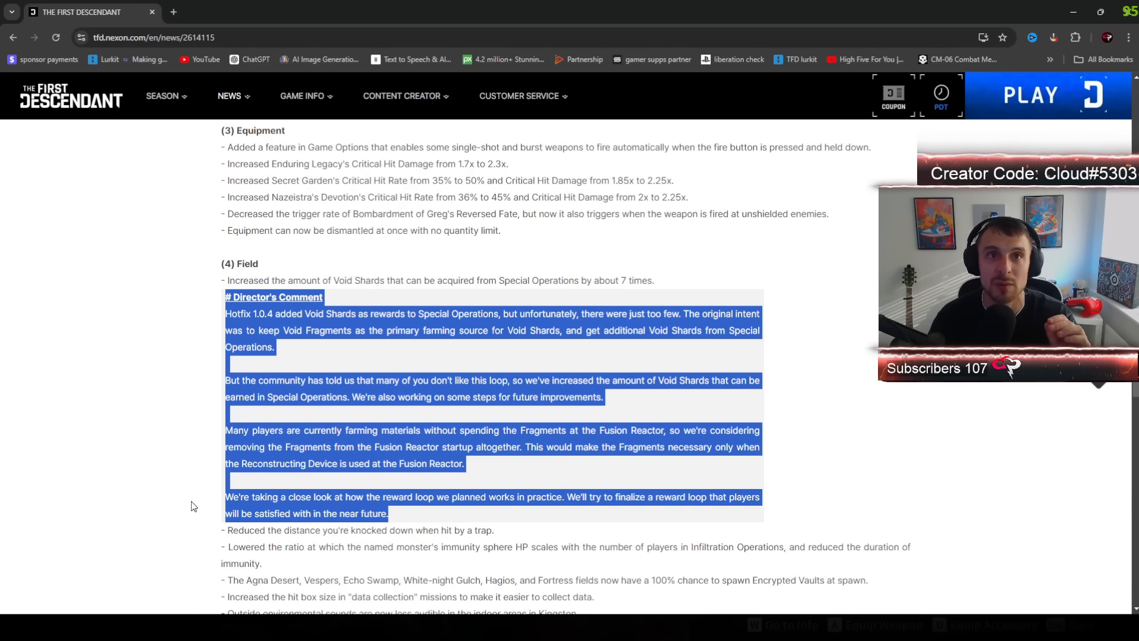
scroll(down, 3)
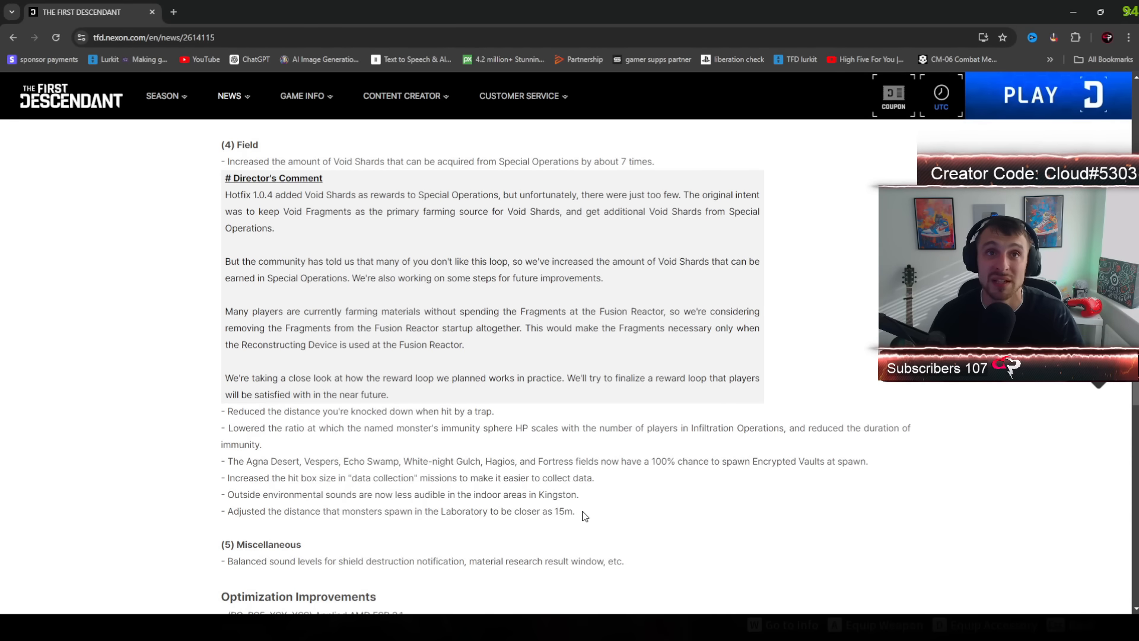
Step: Highlight the remaining Field bullets, then the Optimization Improvements section
drag(224, 412, 574, 510)
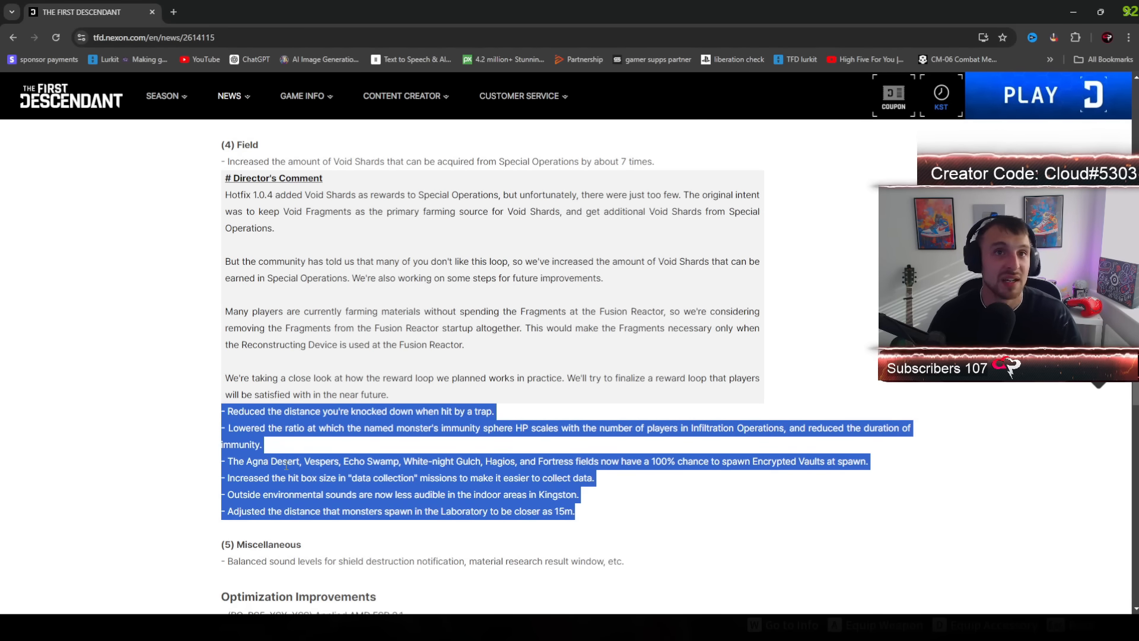
scroll(down, 3)
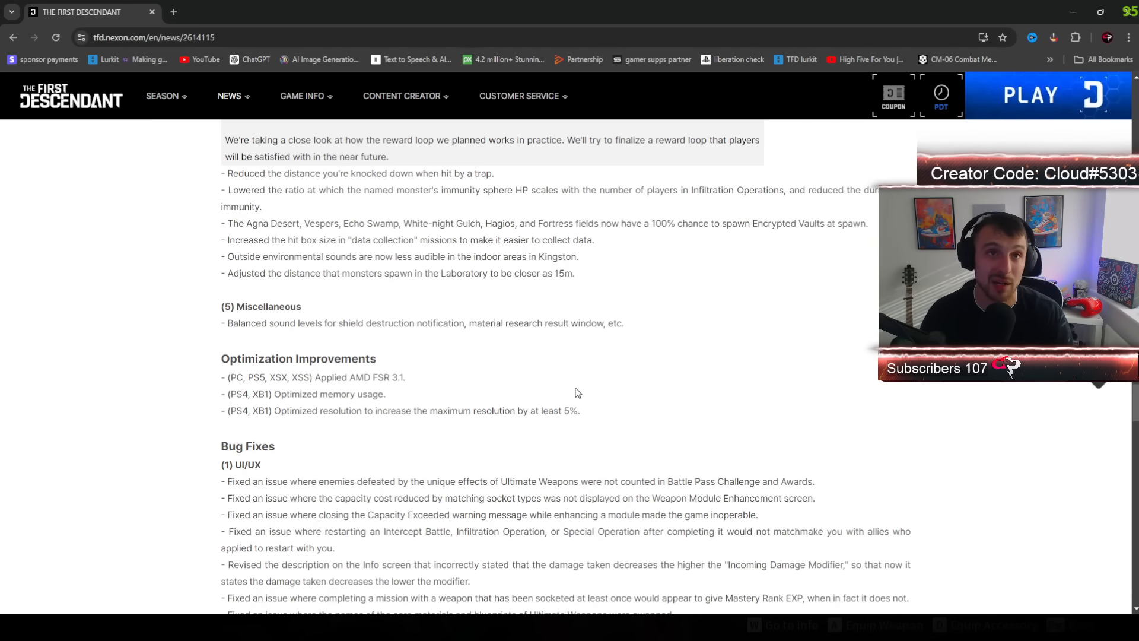
scroll(down, 3)
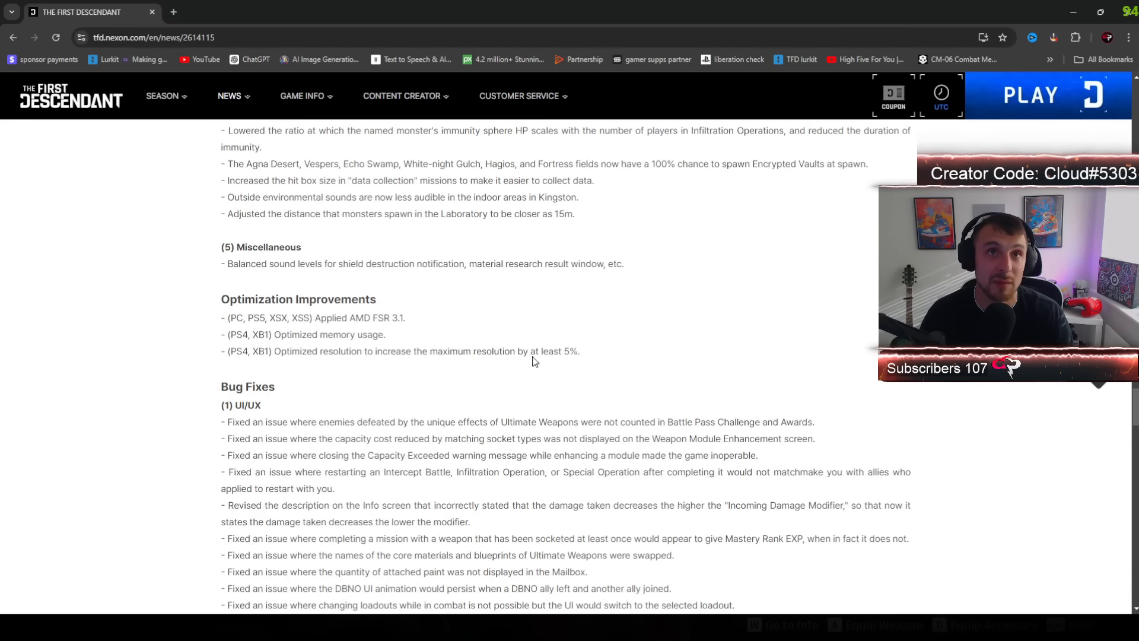
drag(221, 299, 580, 351)
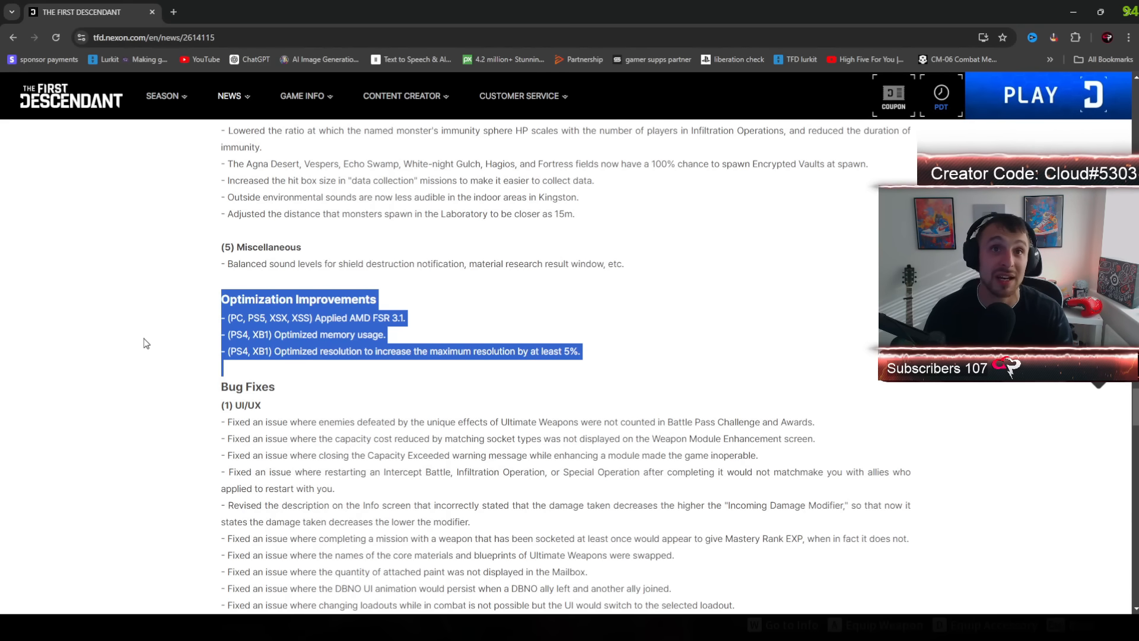
Step: Skim the Bug Fixes and Director's Additional Comment down to the UI/UX fixes
scroll(down, 3)
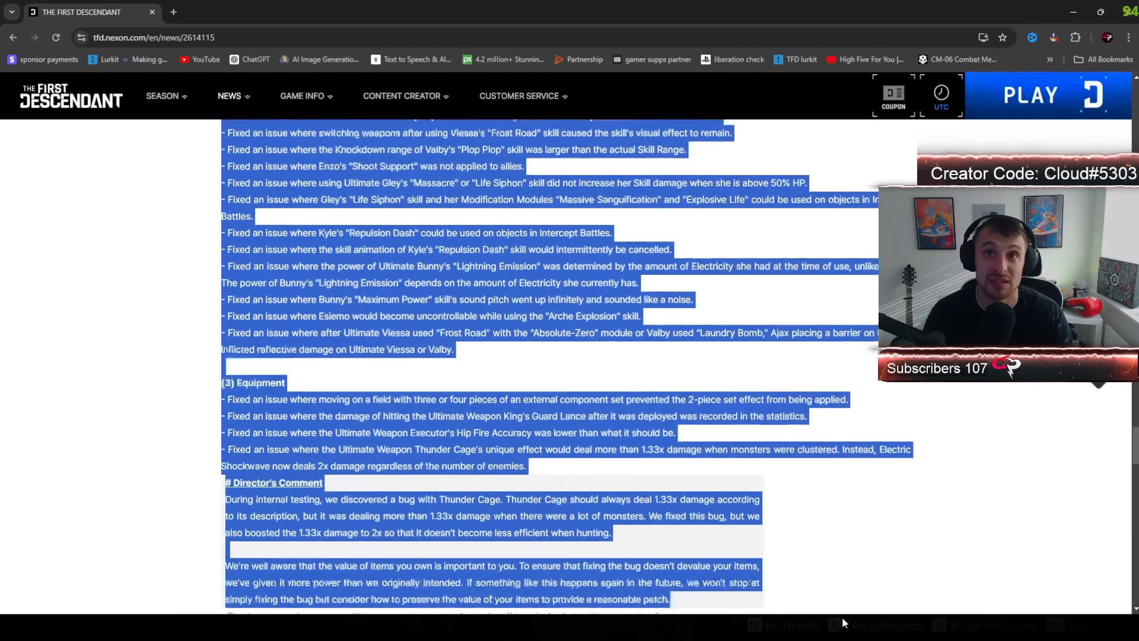
scroll(down, 3)
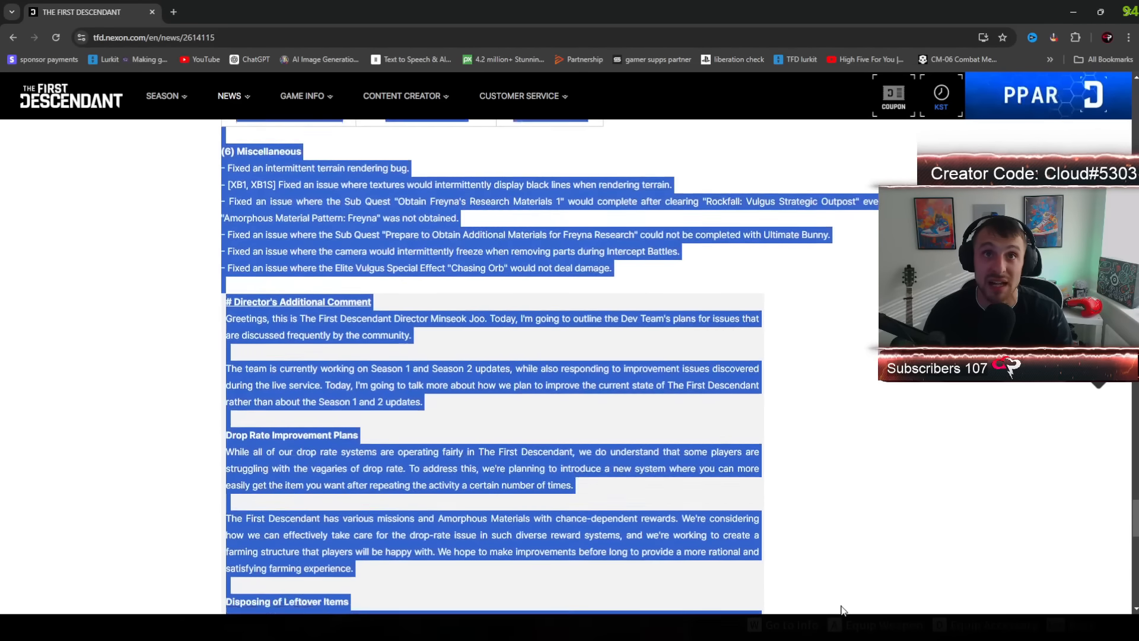
scroll(down, 3)
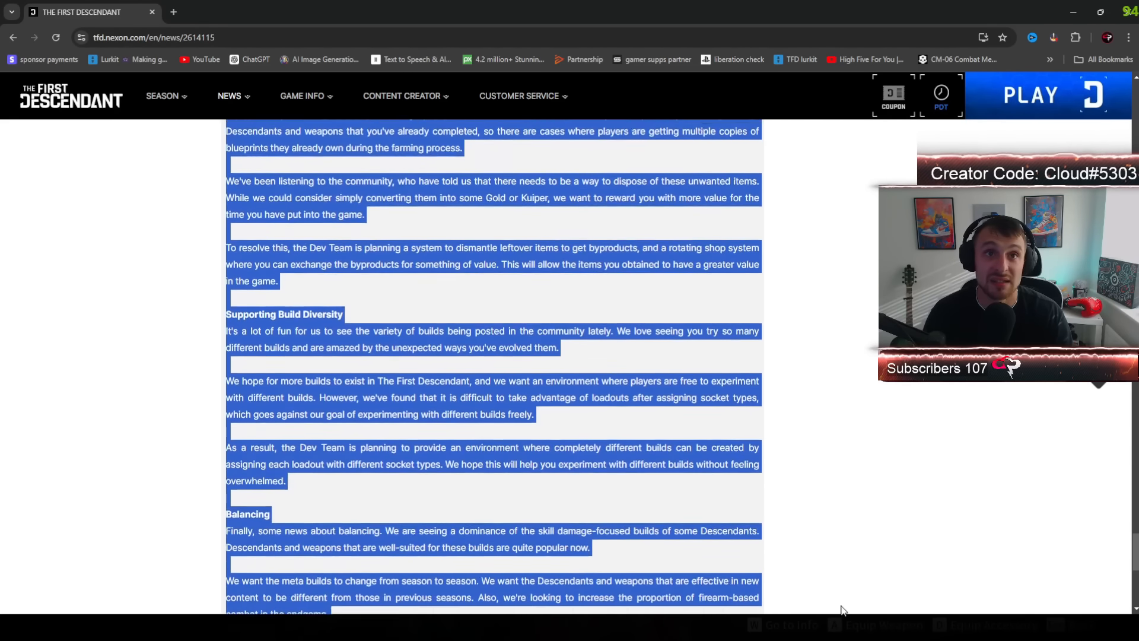
scroll(down, 3)
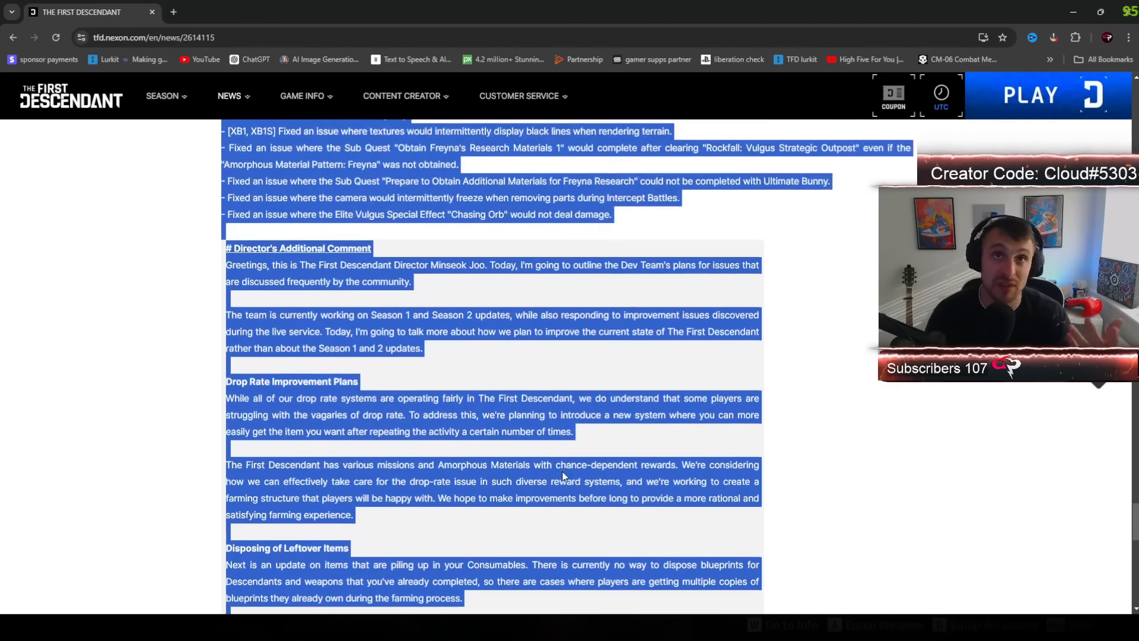
scroll(down, 3)
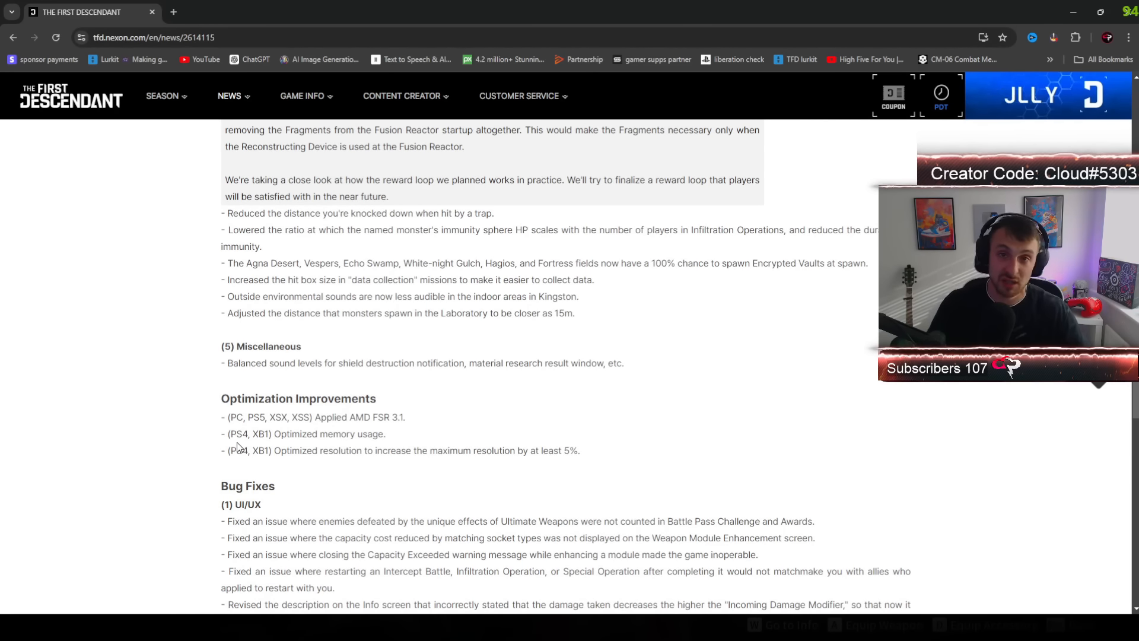
scroll(down, 3)
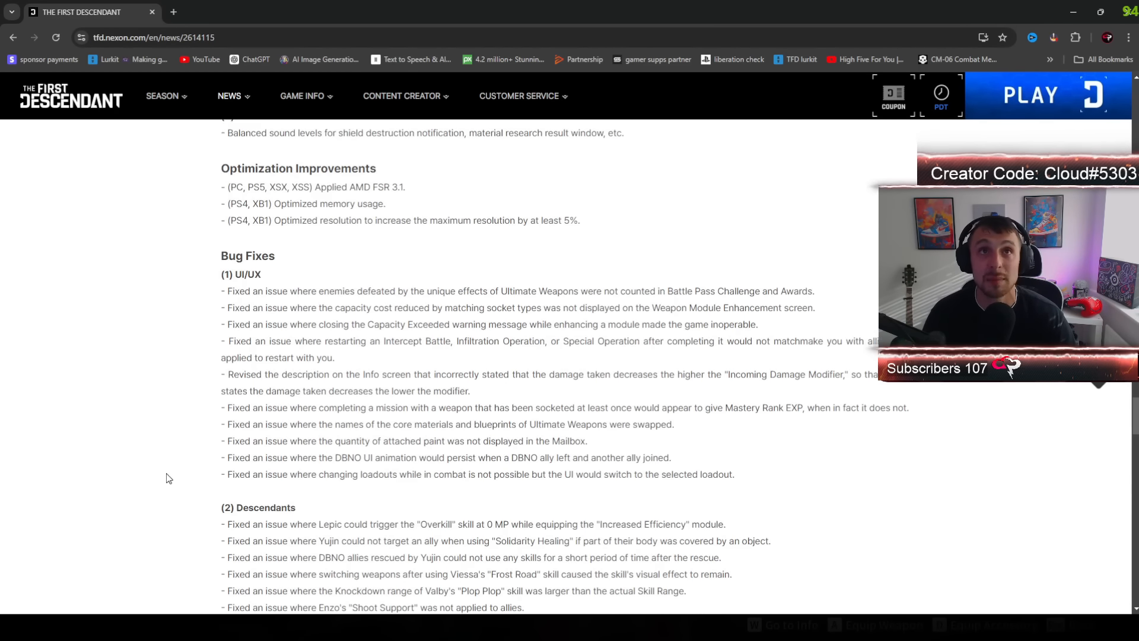
Step: View The First Descendant's SteamDB player chart around the 31 Jul dip
scroll(up, 3)
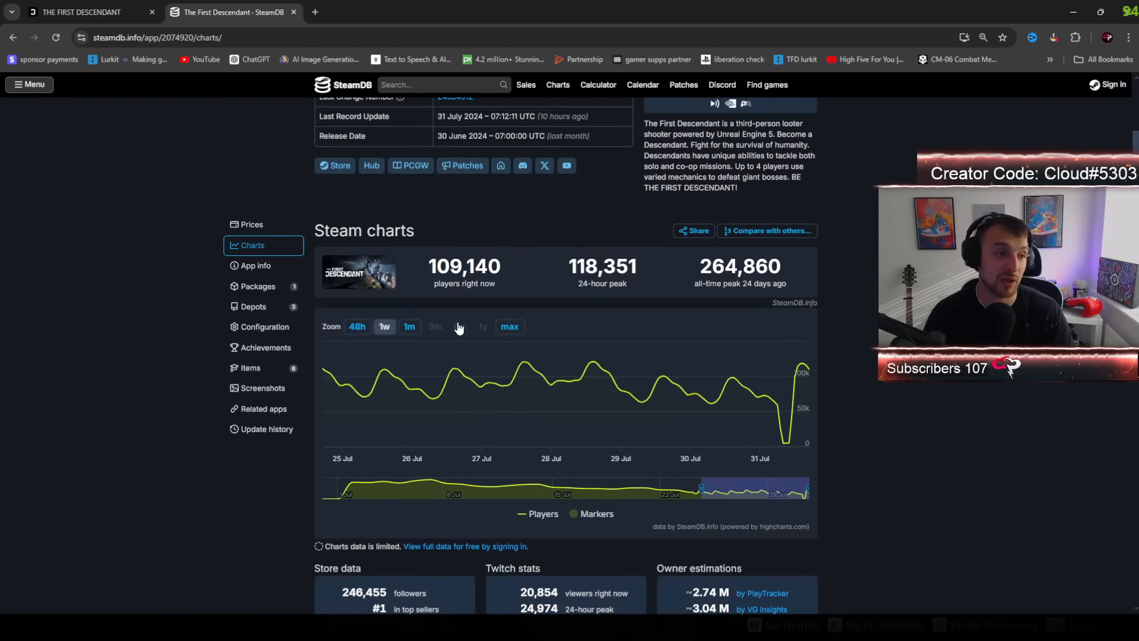
scroll(down, 3)
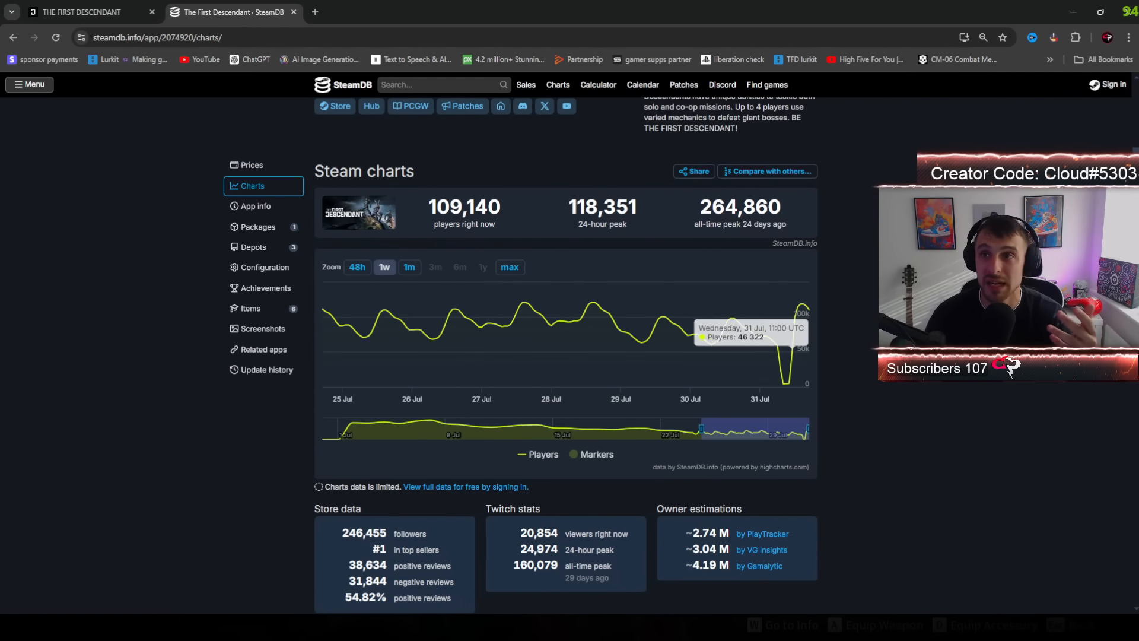
mouse_move(821, 302)
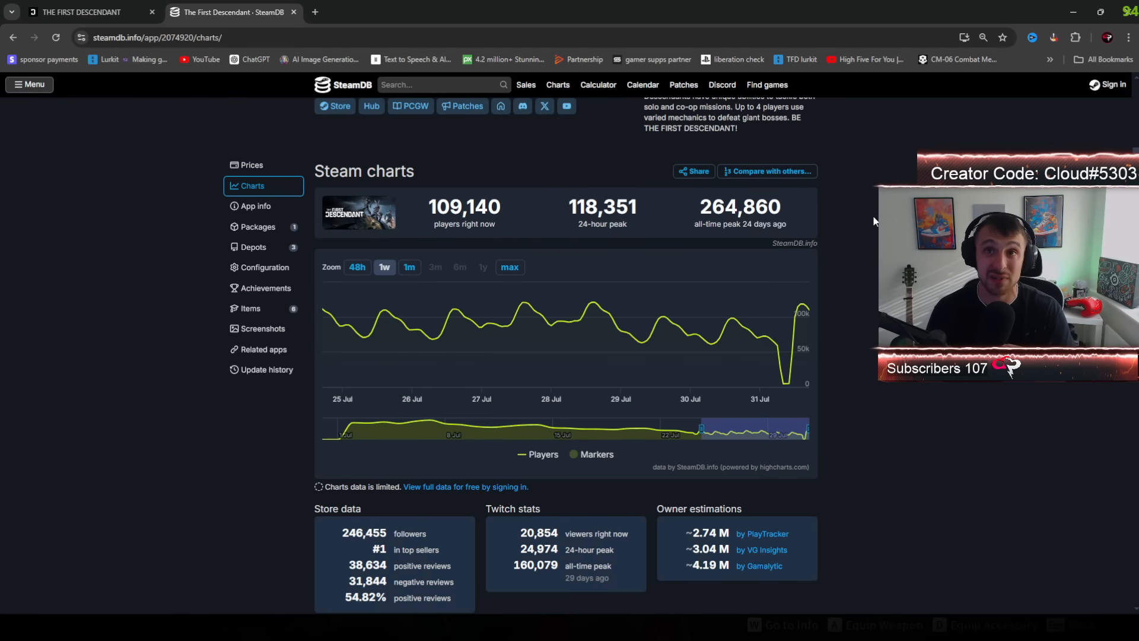
mouse_move(787, 360)
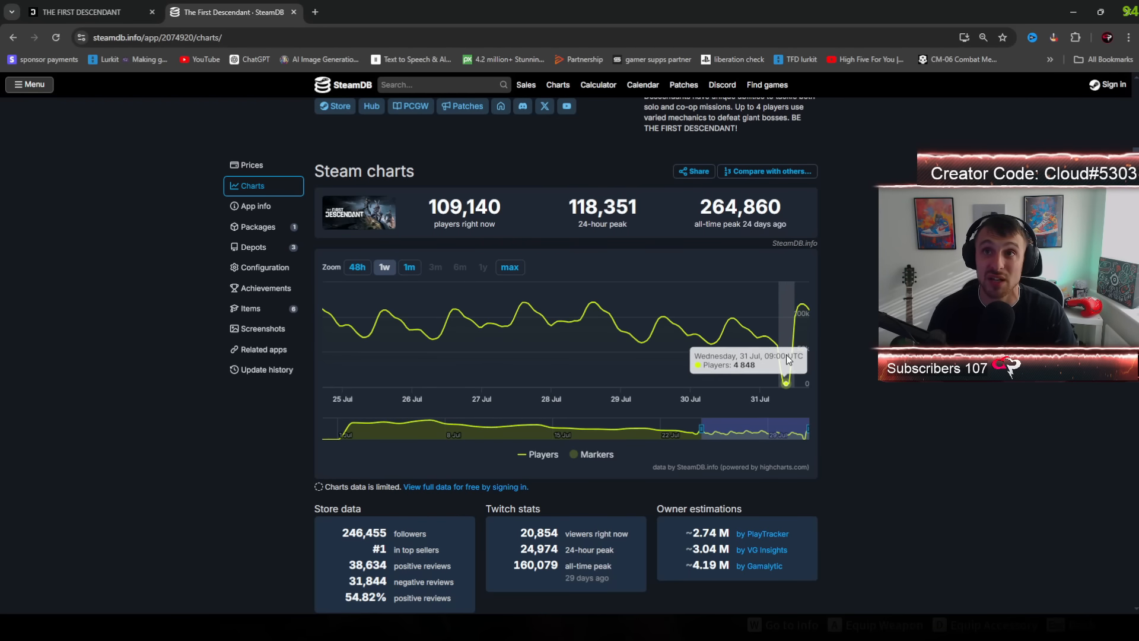
mouse_move(785, 391)
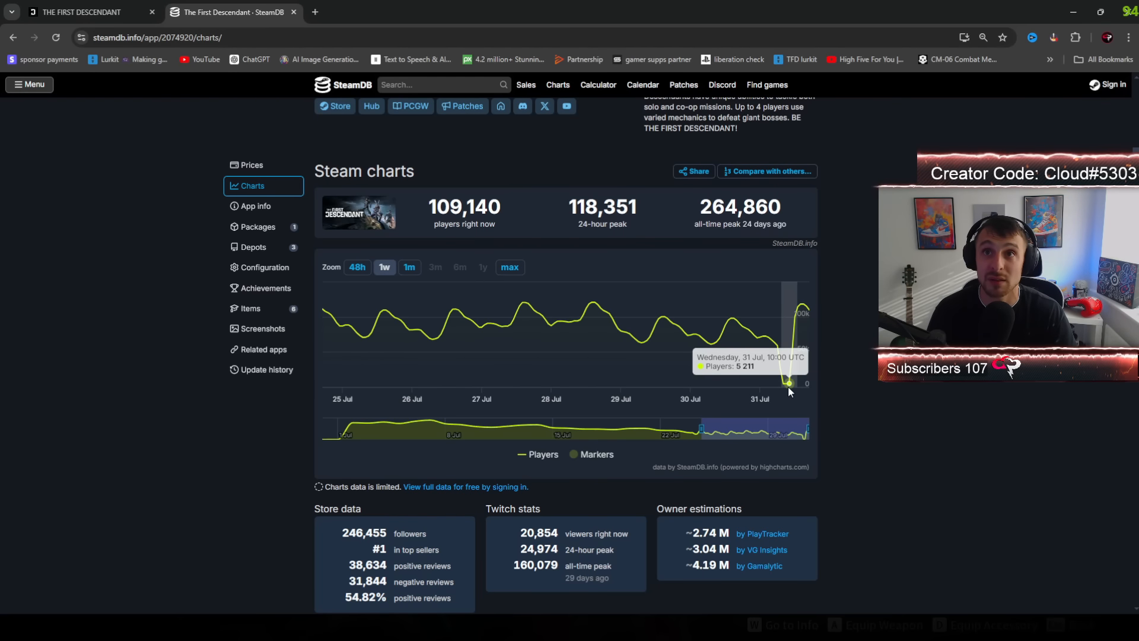
mouse_move(801, 378)
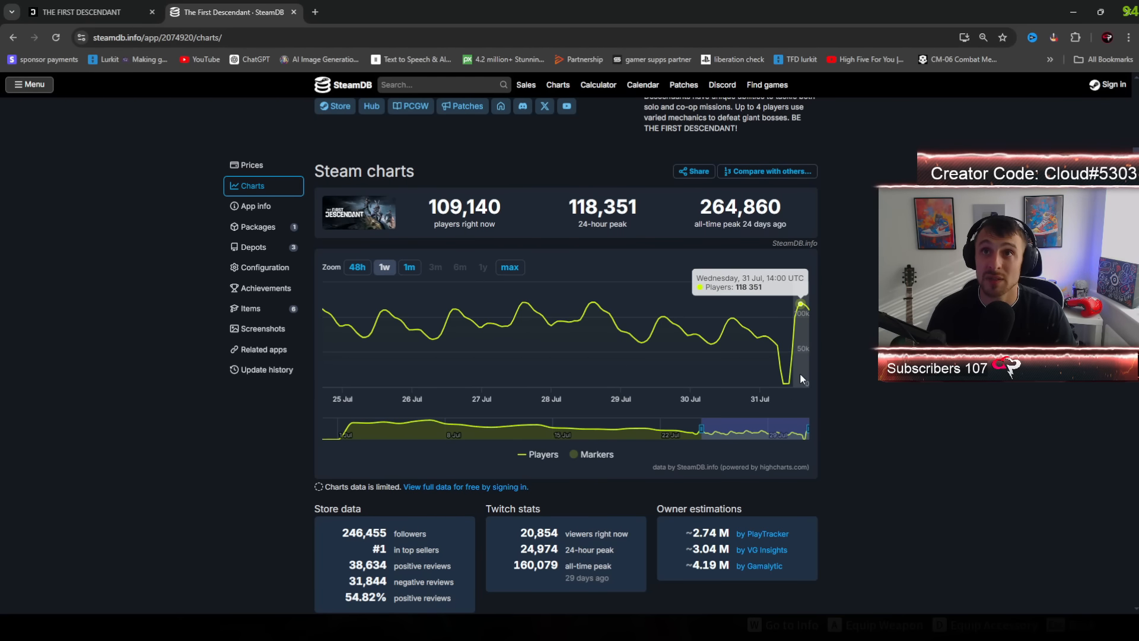
mouse_move(792, 380)
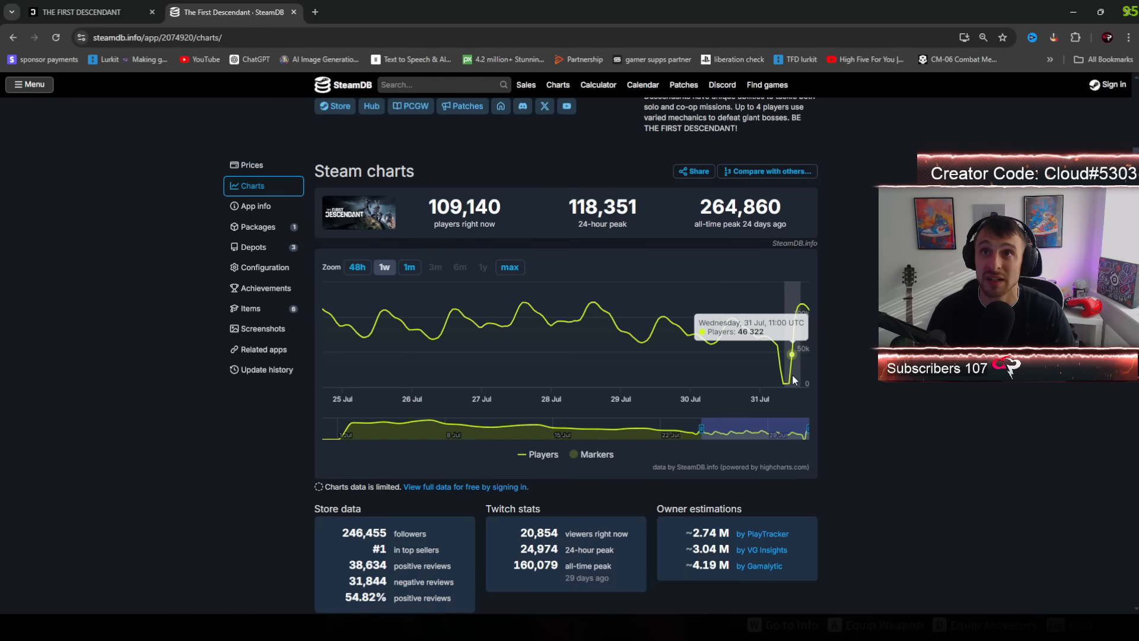